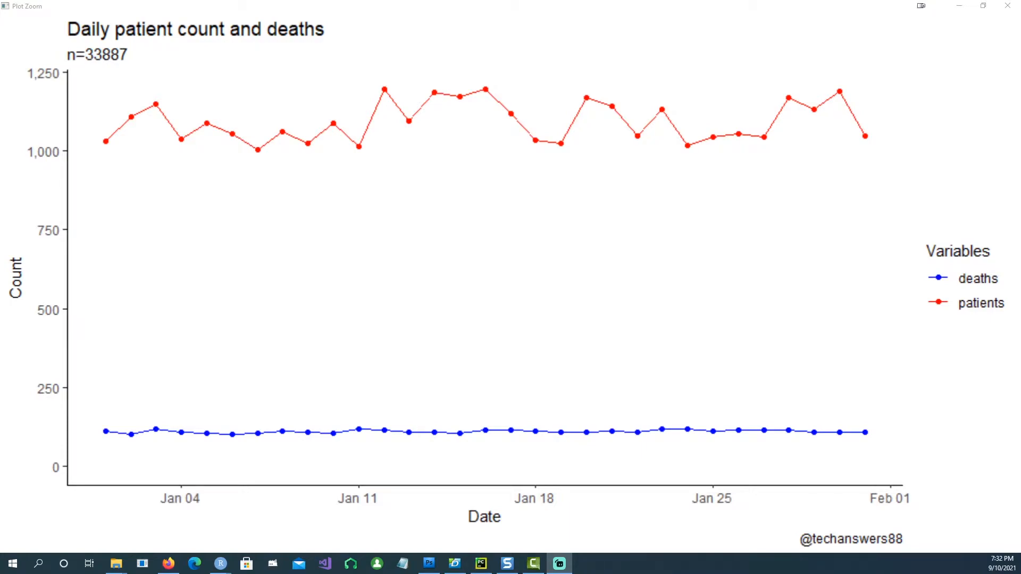
{"action": "mouse_move", "coordinate": [930, 310]}
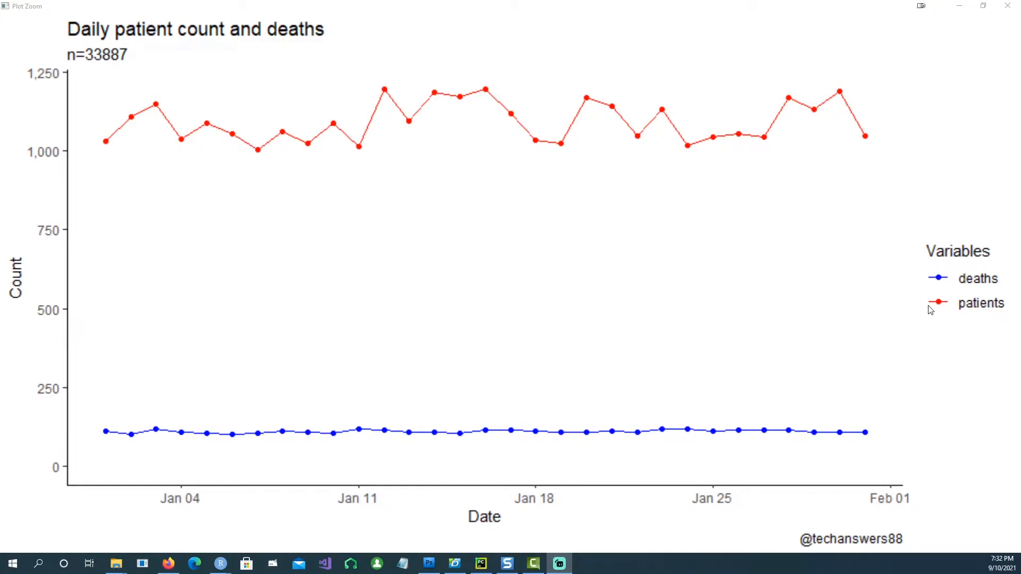
{"action": "mouse_move", "coordinate": [318, 175]}
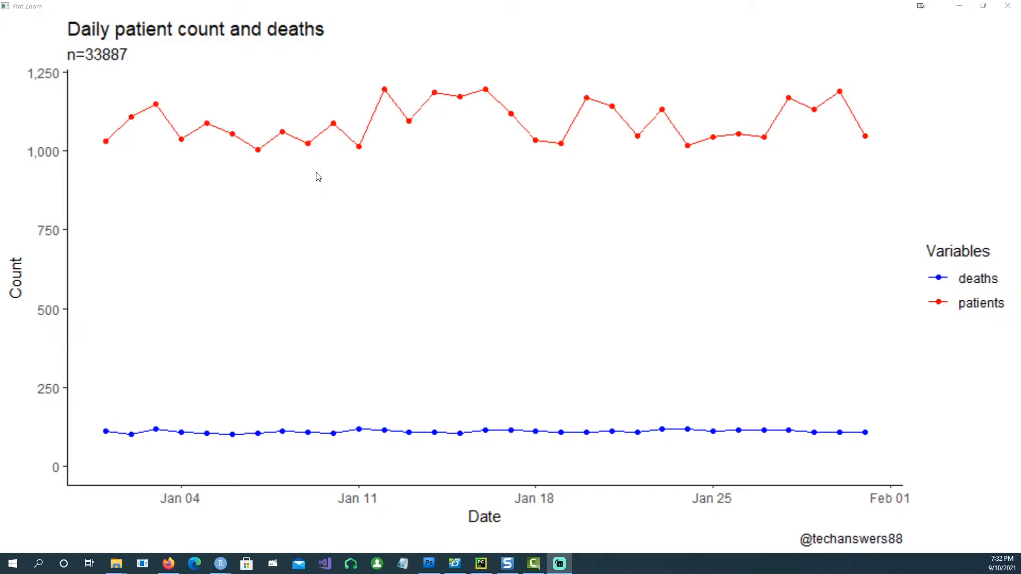
{"action": "mouse_move", "coordinate": [562, 357]}
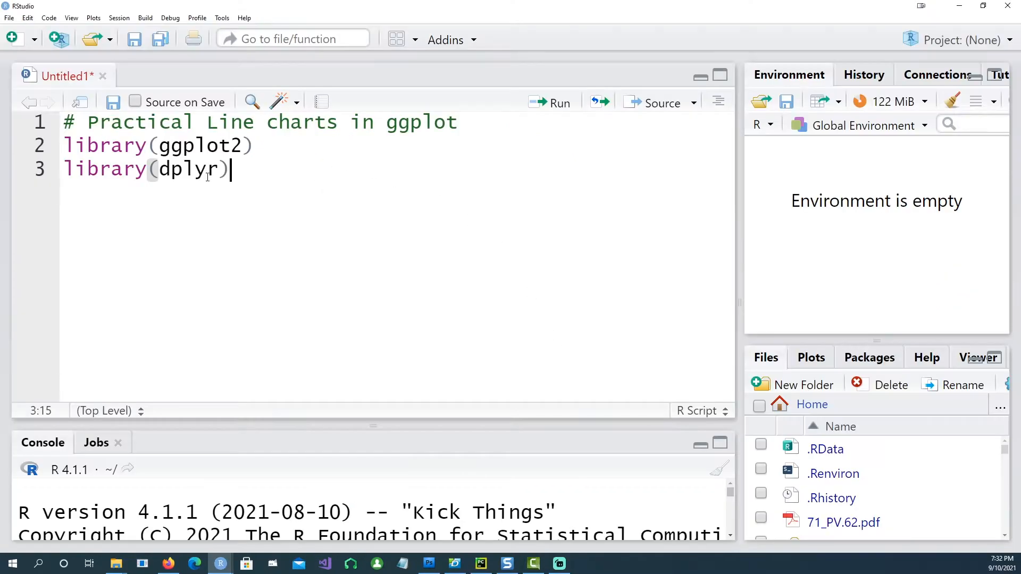
Run the data-creation code, view df, and return to the plotting script.
{"action": "left_click_drag", "start_coordinate": [64, 146], "coordinate": [227, 169]}
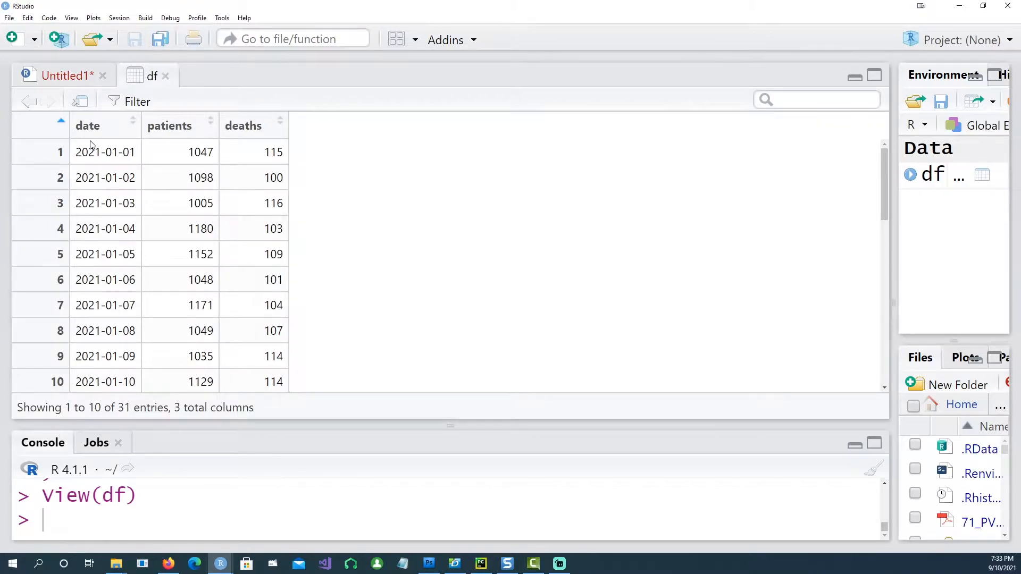
{"action": "mouse_move", "coordinate": [208, 134]}
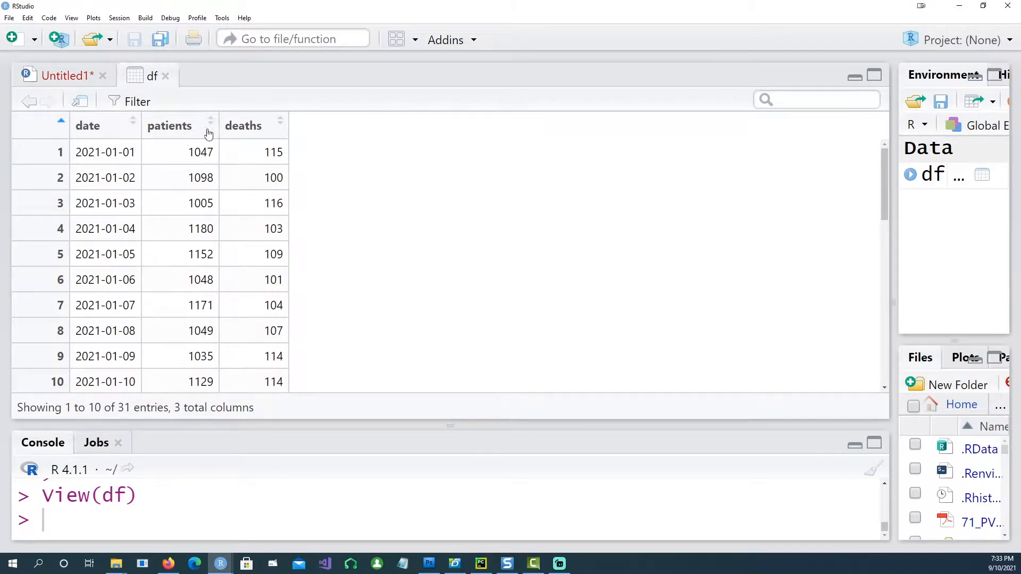
{"action": "left_click", "coordinate": [61, 76]}
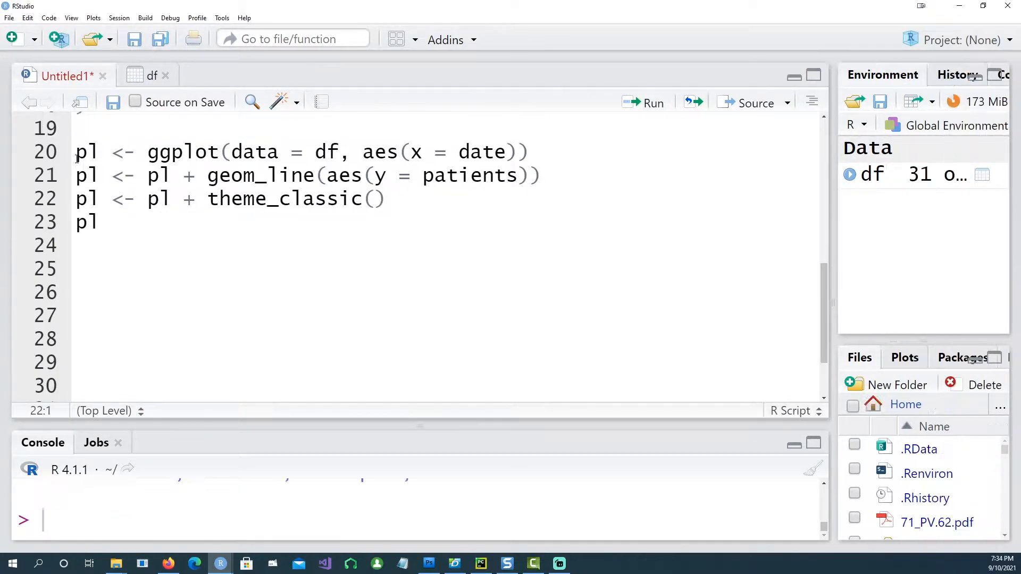
Review the date/patients/geom_line mapping, run the plot lines, and place the caret for a deaths layer.
{"action": "left_click", "coordinate": [97, 223]}
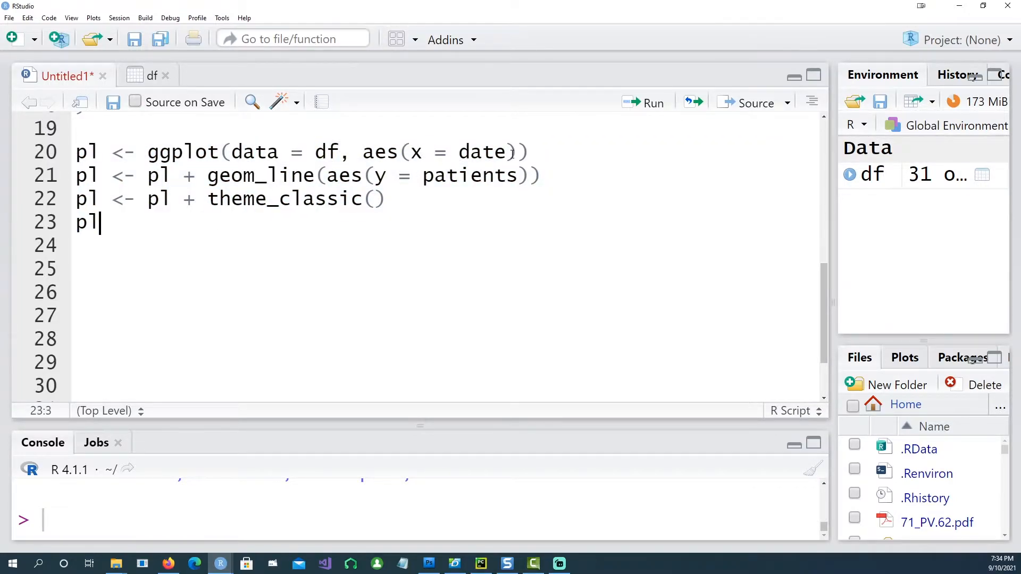
{"action": "double_click", "coordinate": [483, 152]}
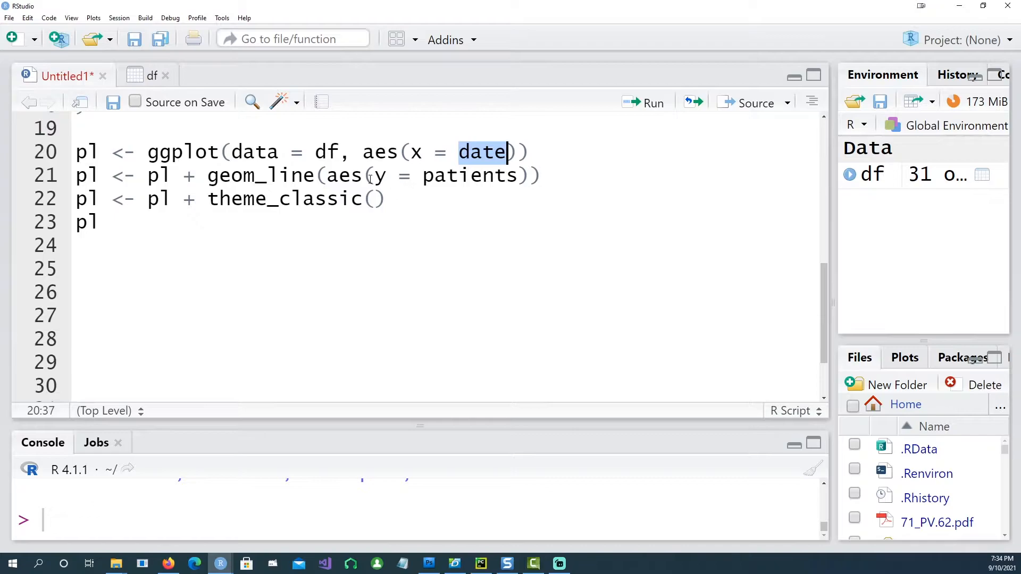
{"action": "double_click", "coordinate": [469, 175]}
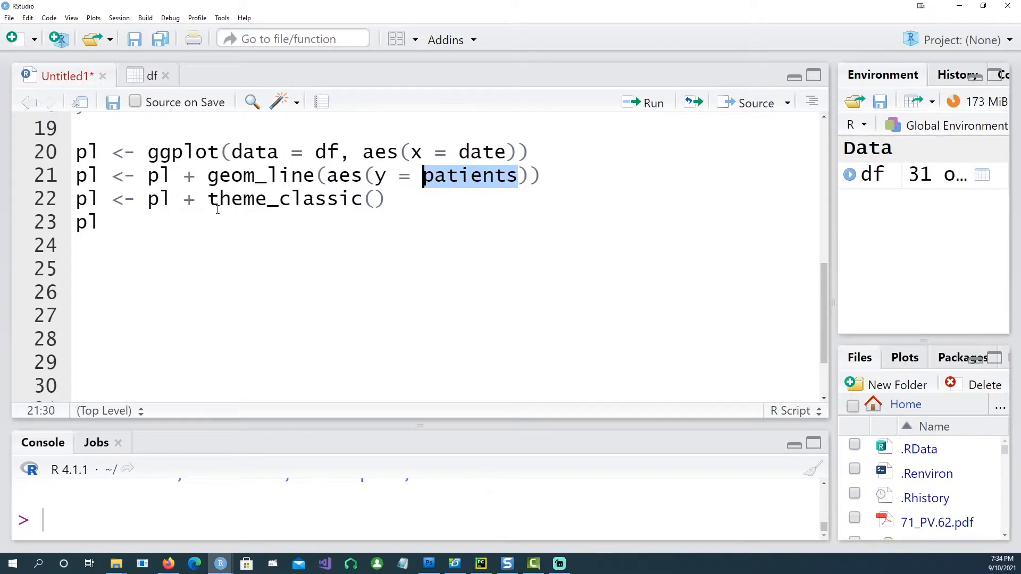
{"action": "double_click", "coordinate": [260, 175]}
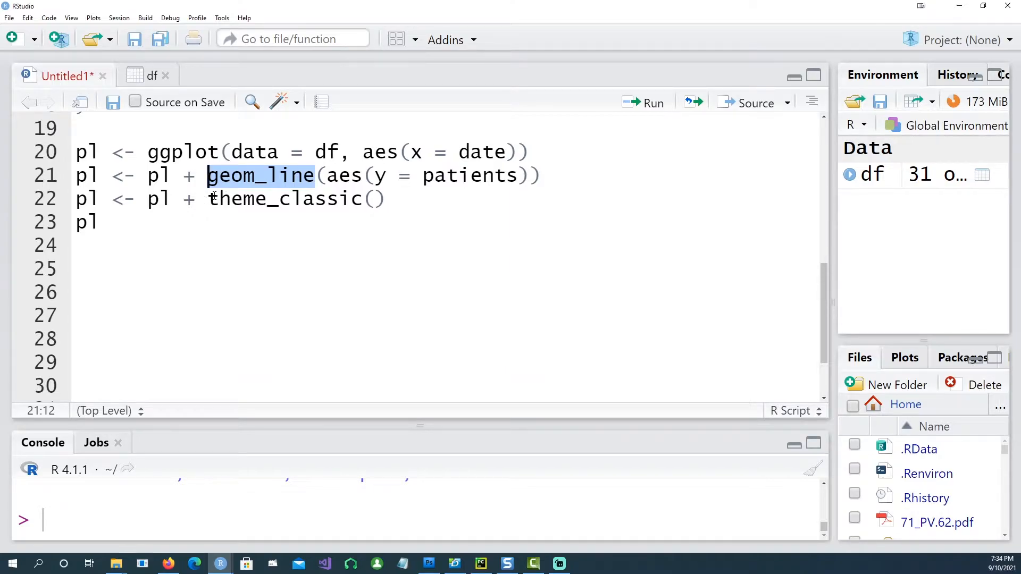
{"action": "left_click", "coordinate": [76, 128]}
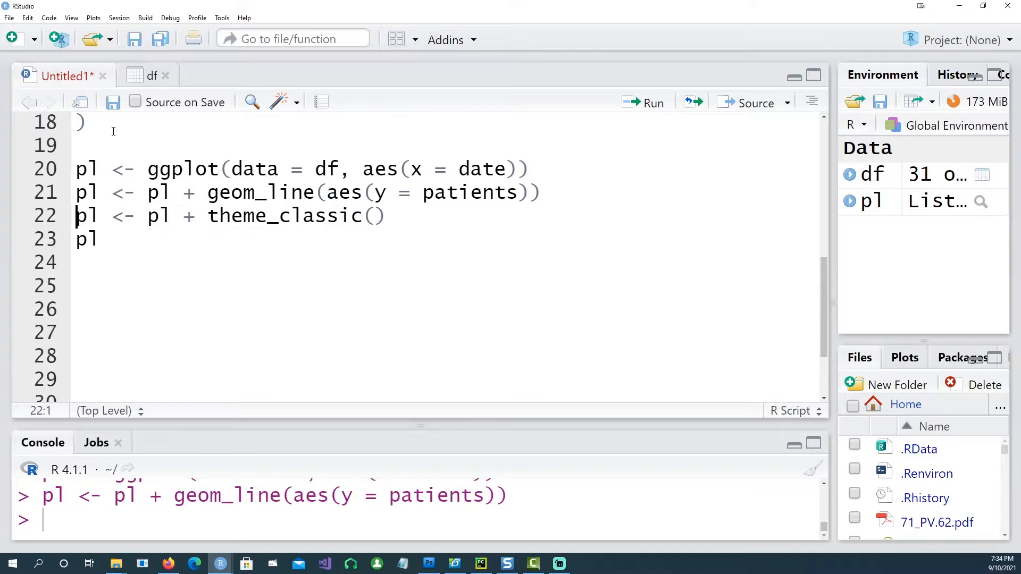
{"action": "left_click", "coordinate": [652, 103]}
{"action": "type", "text": "pl <- pl + geom_line(aes(y = d"}
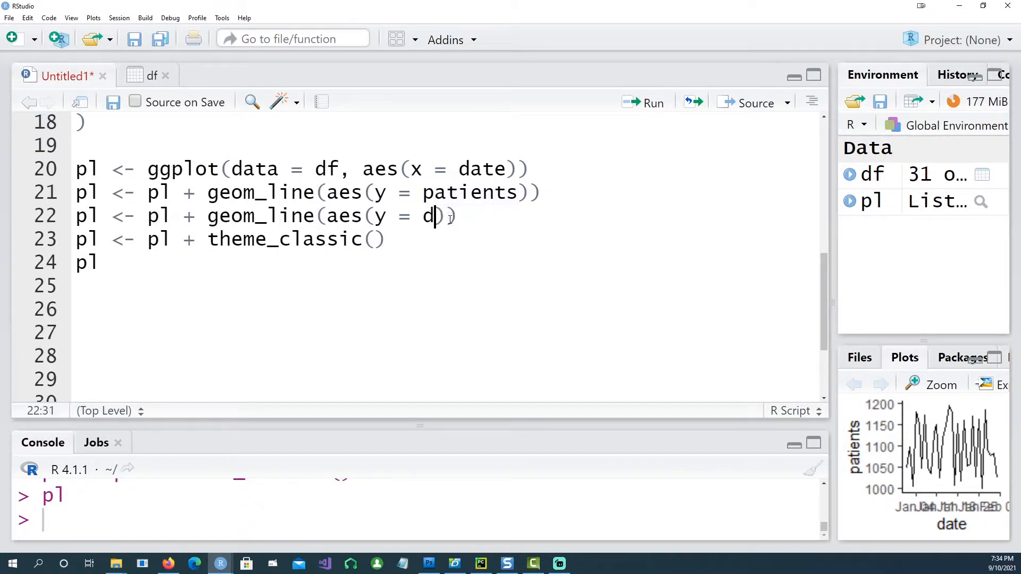
Add geom_line(aes(y = deaths)), check df column names, run it and view the two-line chart enlarged.
{"action": "type", "text": "eaths"}
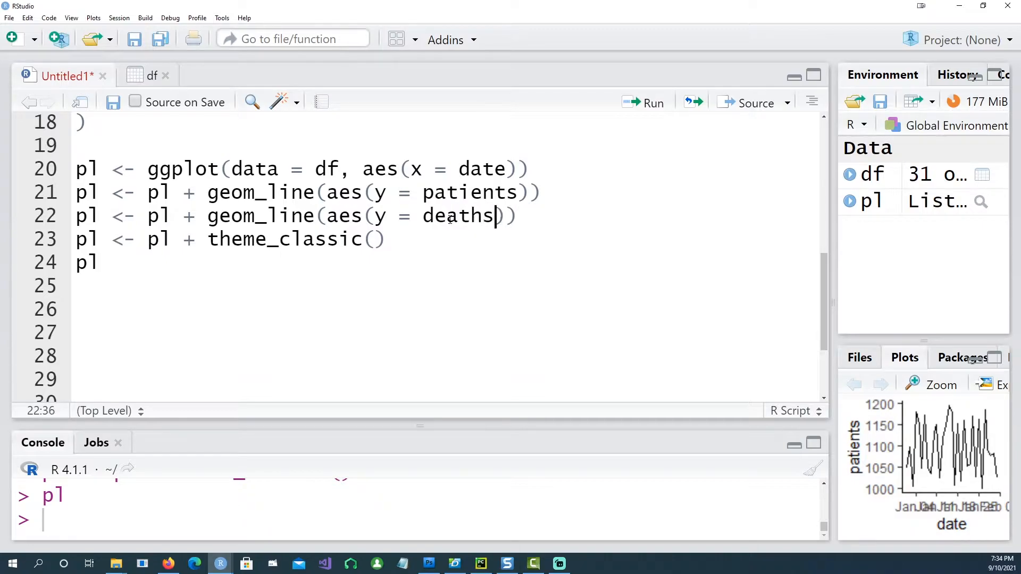
{"action": "left_click", "coordinate": [152, 76]}
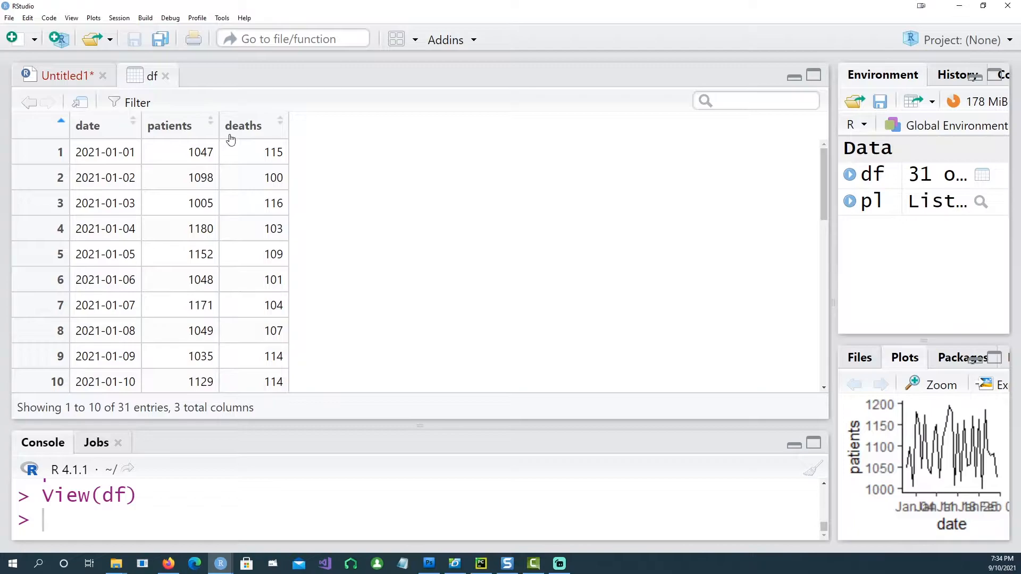
{"action": "left_click", "coordinate": [65, 76]}
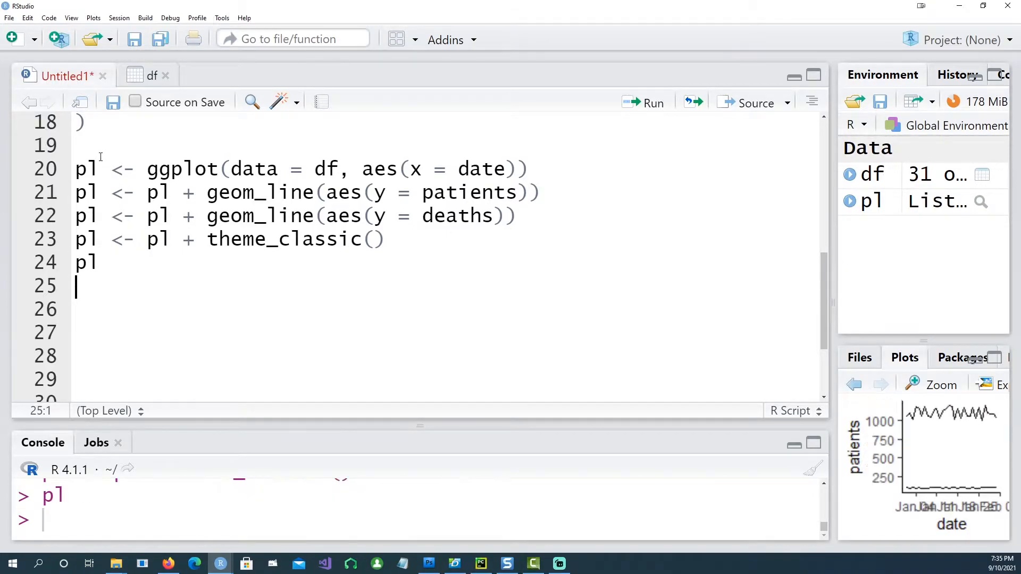
{"action": "left_click", "coordinate": [940, 385]}
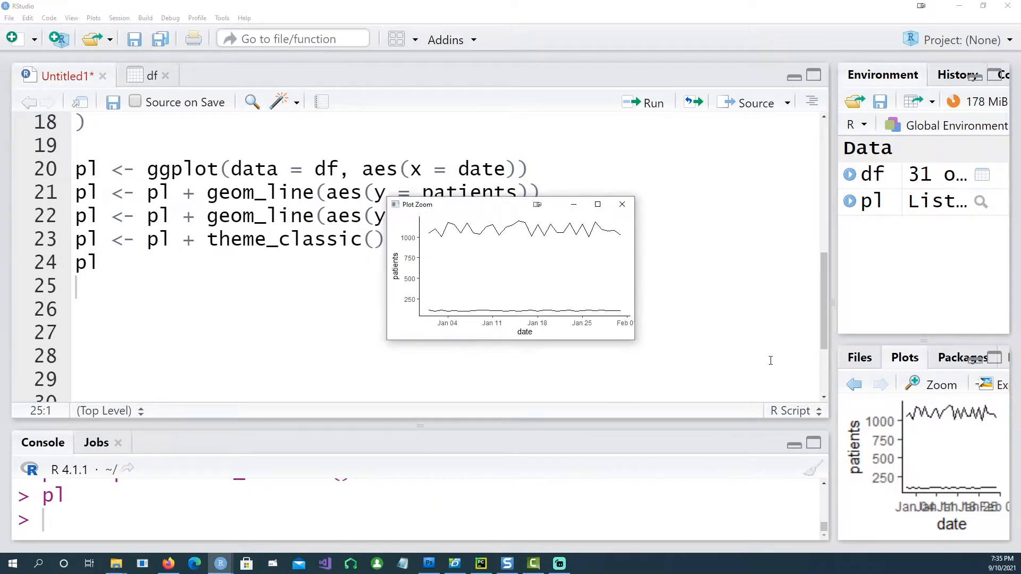
{"action": "left_click", "coordinate": [620, 205]}
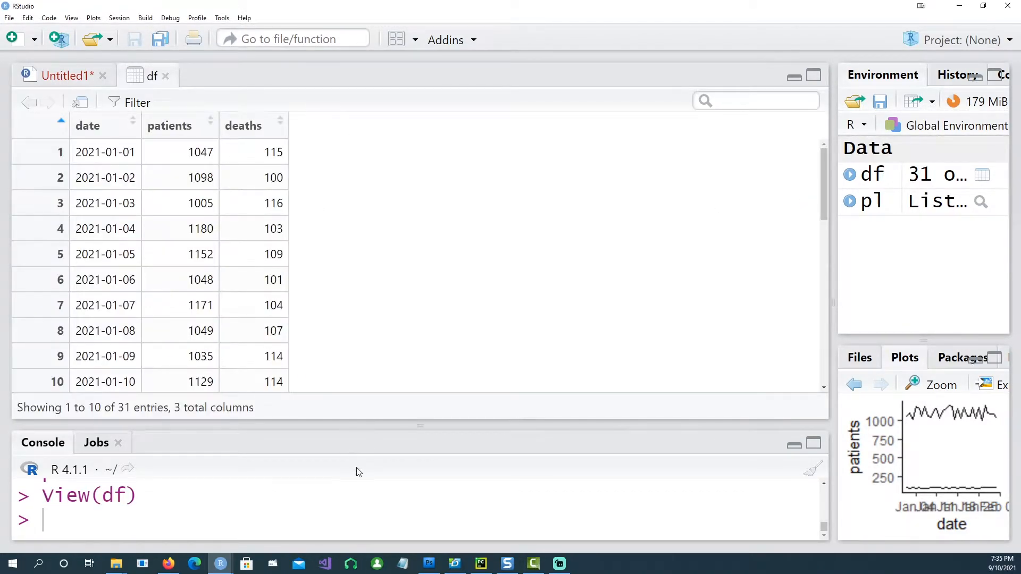
{"action": "left_click", "coordinate": [64, 75]}
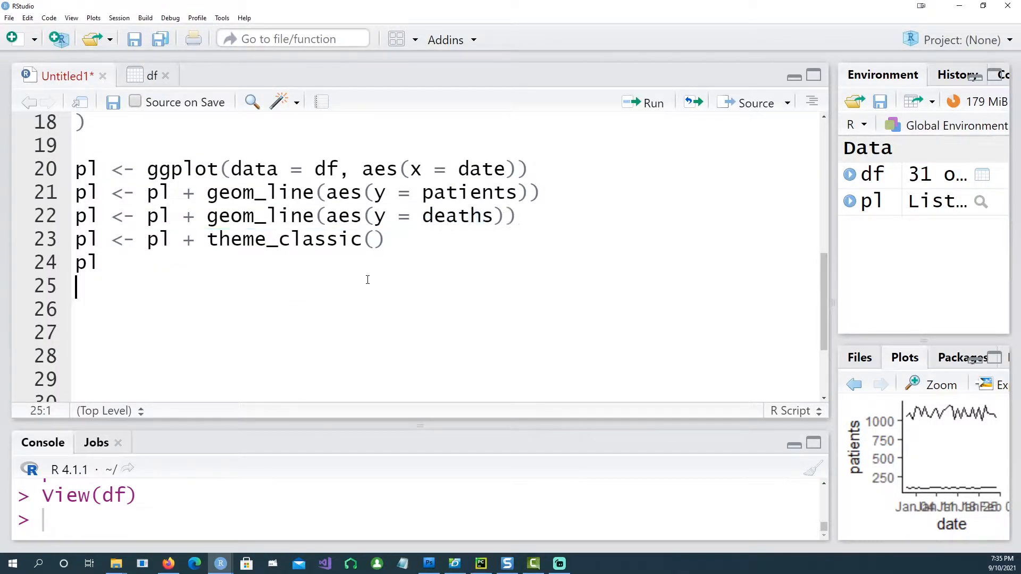
{"action": "mouse_move", "coordinate": [544, 227]}
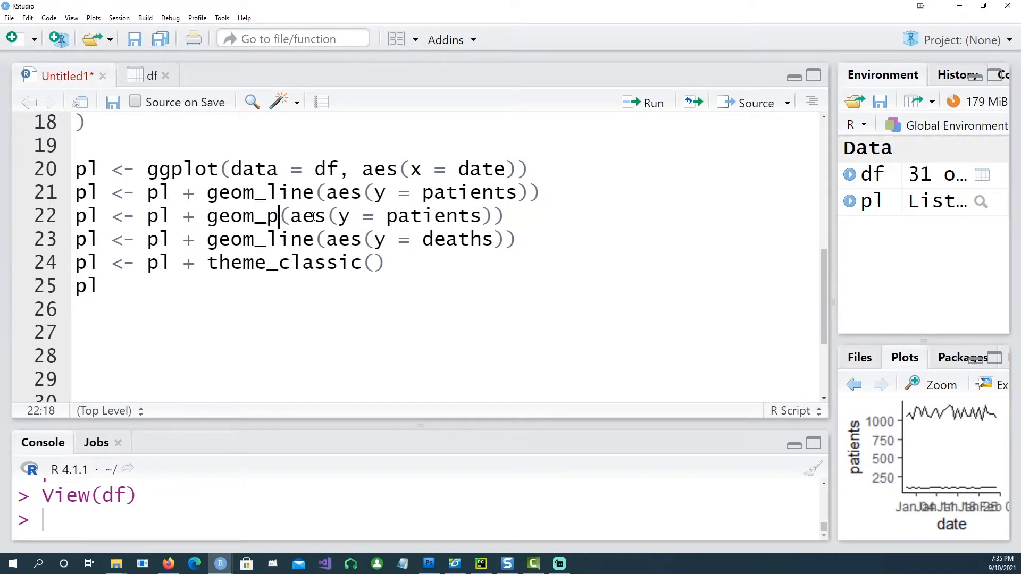
Add geom_point layers for patients and deaths and space the layers with blank lines.
{"action": "type", "text": "oint"}
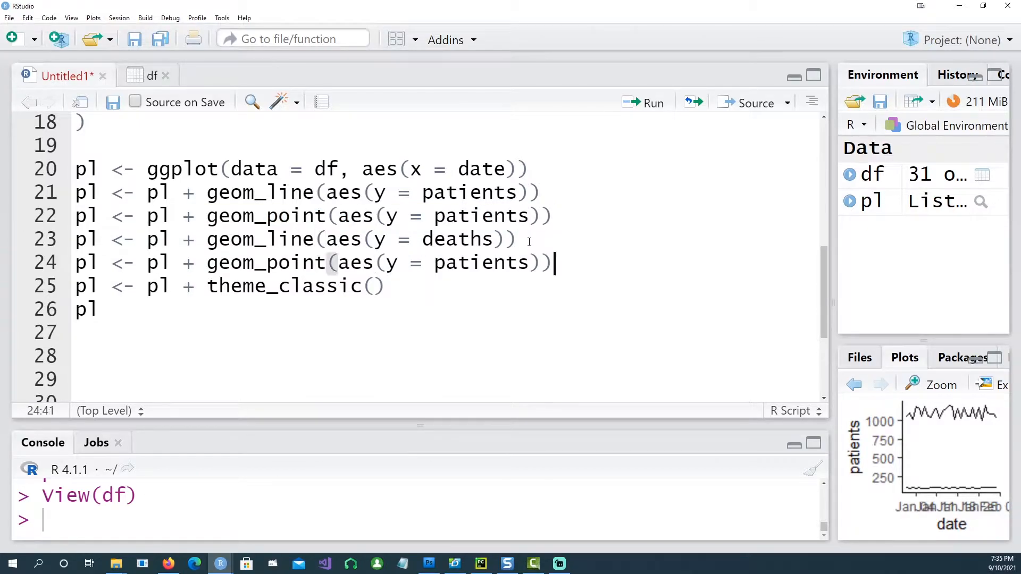
{"action": "left_click", "coordinate": [481, 240]}
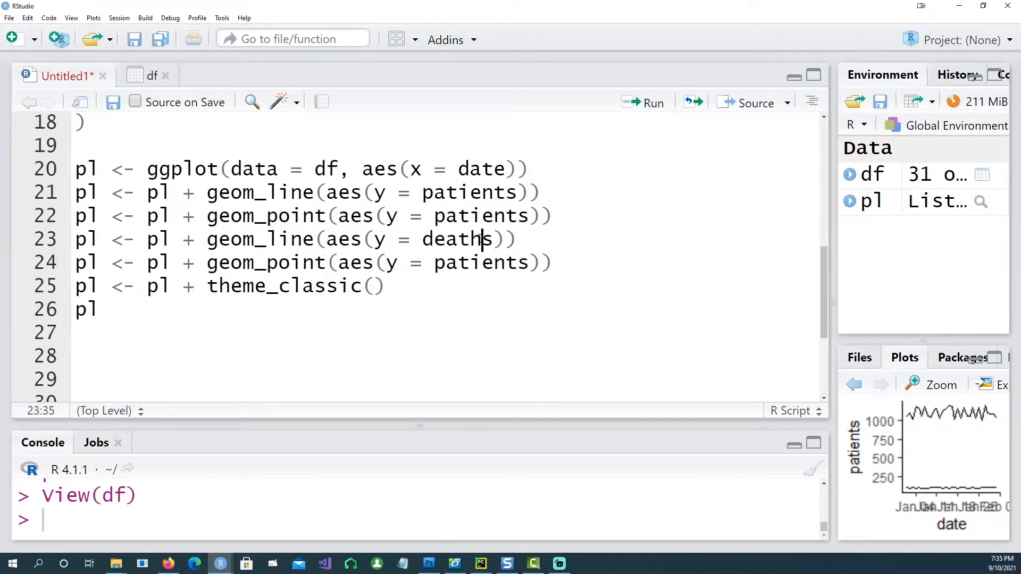
{"action": "double_click", "coordinate": [480, 262]}
{"action": "type", "text": "death"}
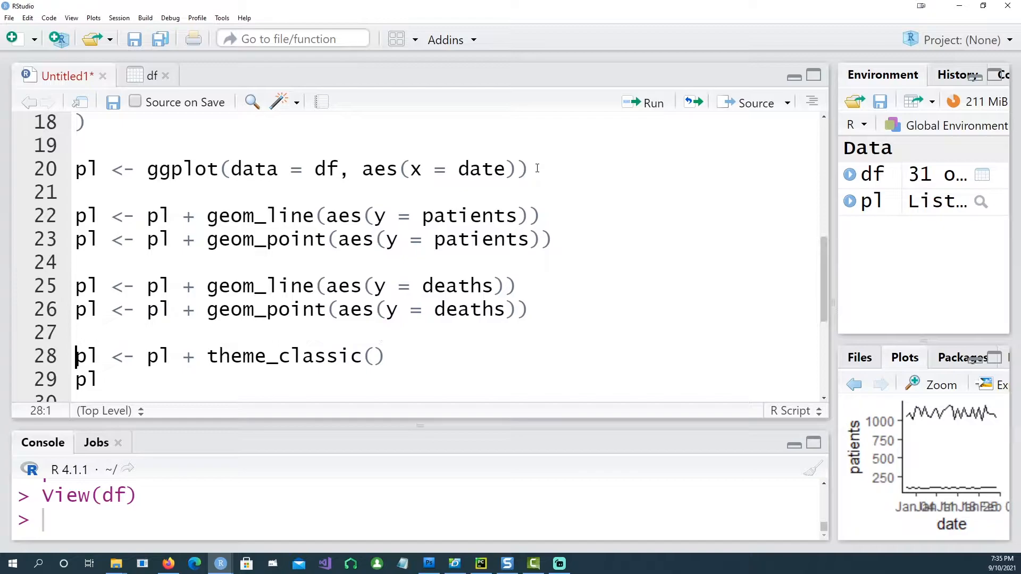
{"action": "scroll", "scroll_direction": "down", "scroll_amount": 3}
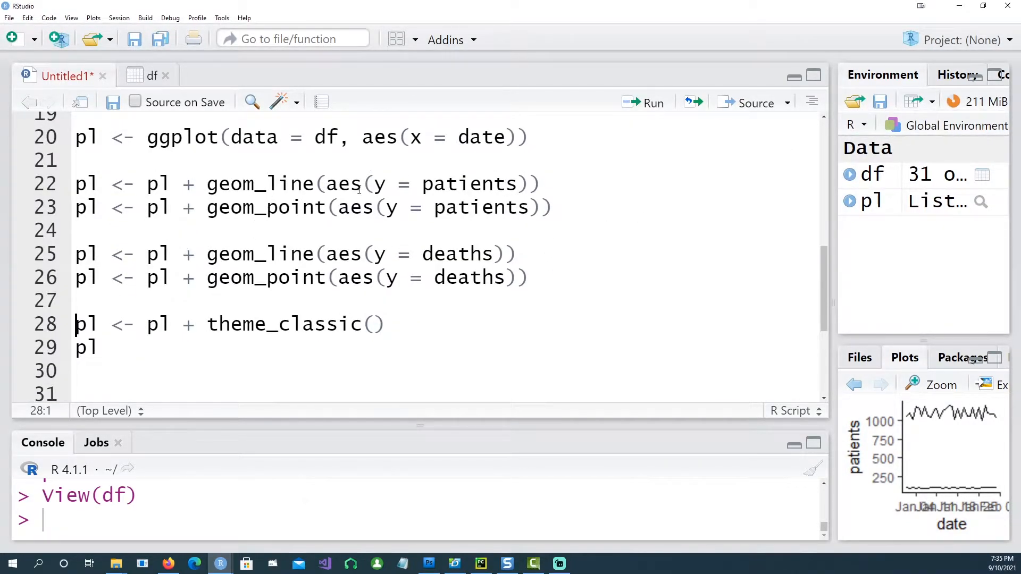
{"action": "mouse_move", "coordinate": [460, 184]}
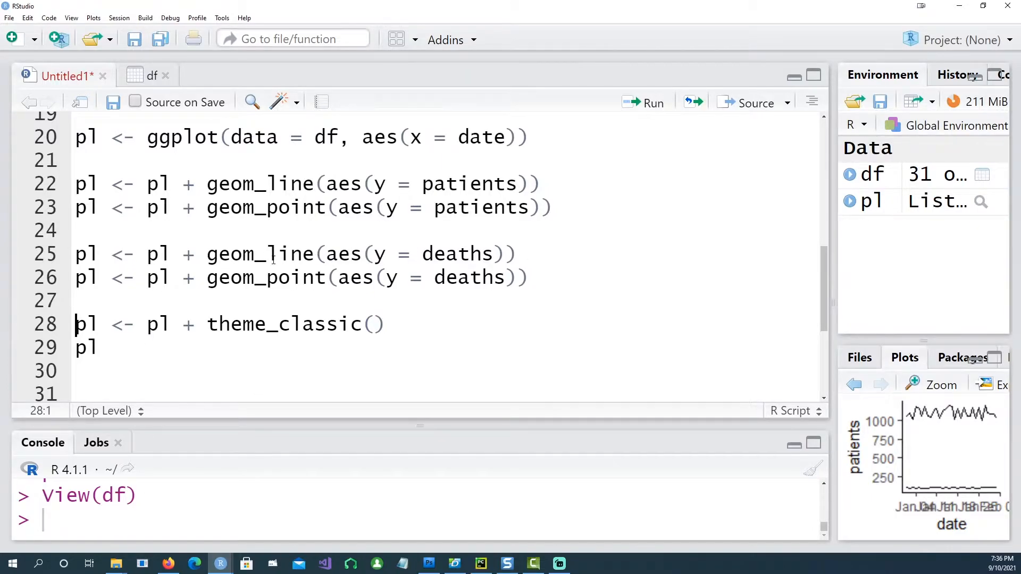
{"action": "mouse_move", "coordinate": [261, 207]}
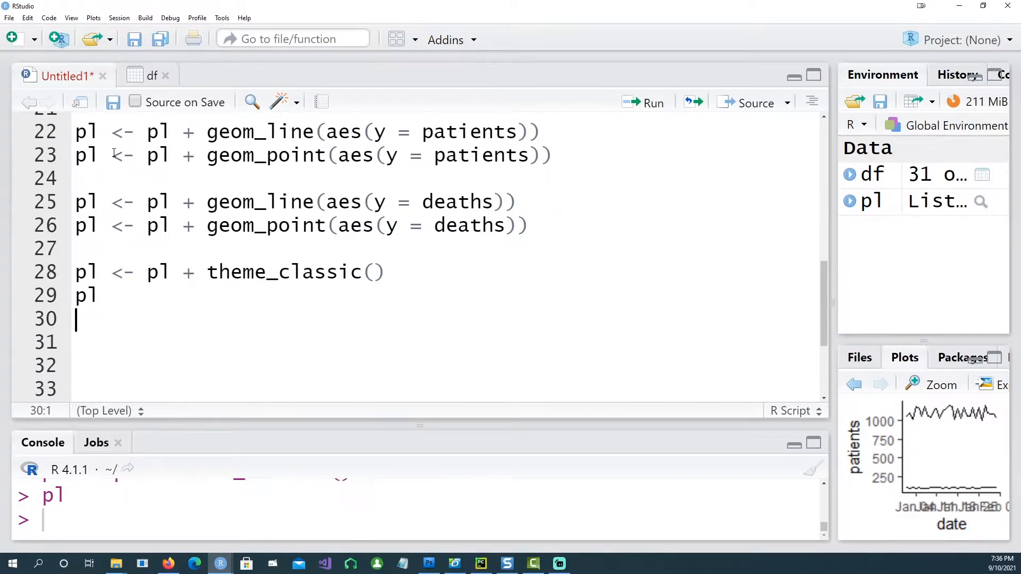
Enlarge the chart with point markers, then close the all-black zoom window.
{"action": "left_click", "coordinate": [941, 384]}
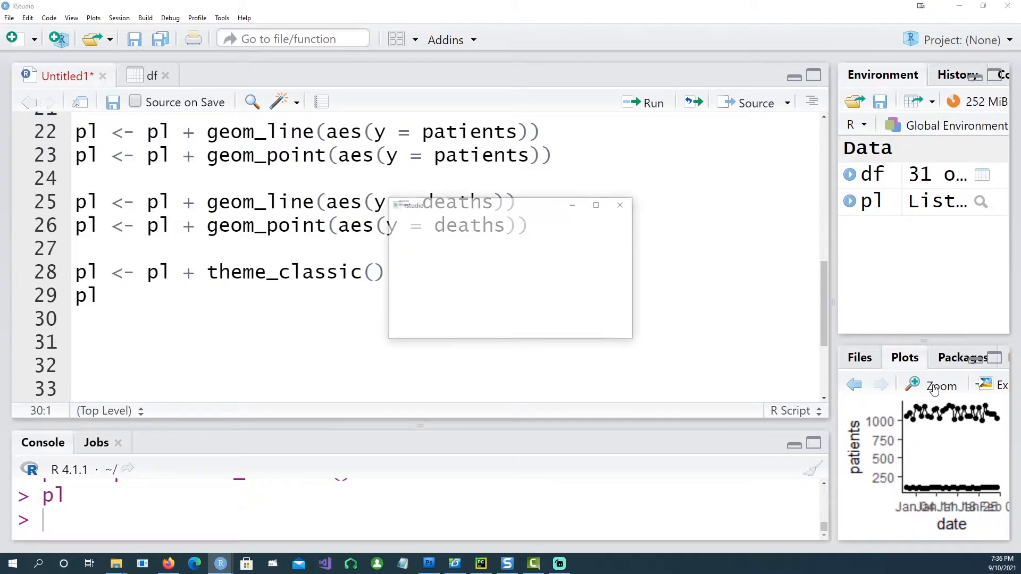
{"action": "left_click", "coordinate": [941, 385]}
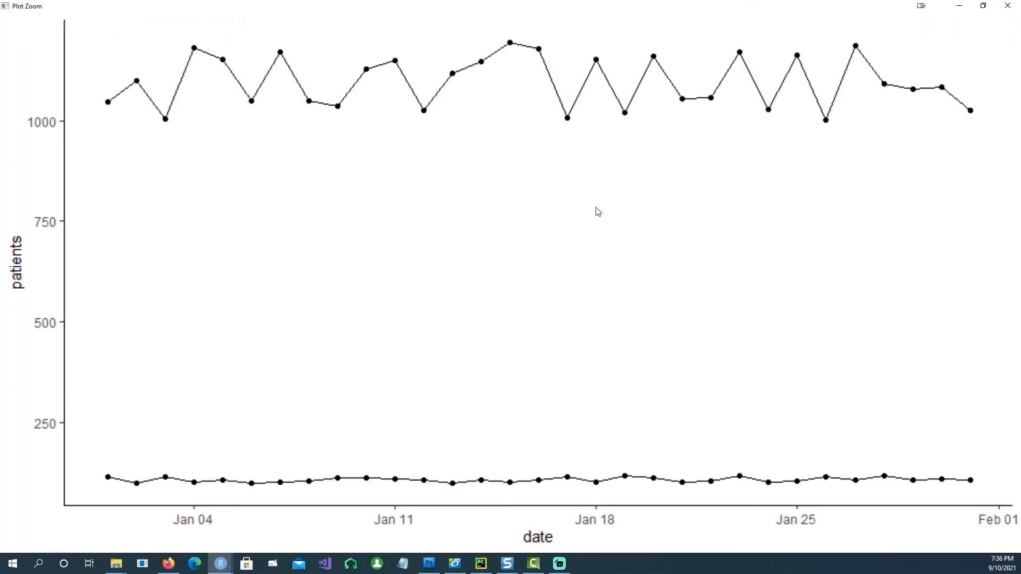
{"action": "mouse_move", "coordinate": [900, 42]}
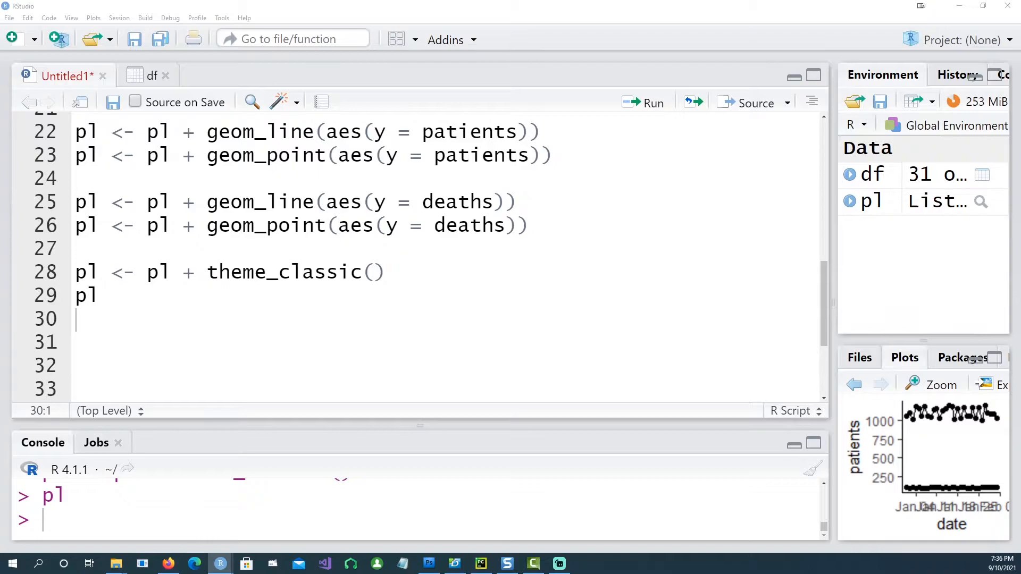
Scroll below line 31 and paste the blue/red plot block with scale_color_manual.
{"action": "scroll", "scroll_direction": "down", "scroll_amount": 3}
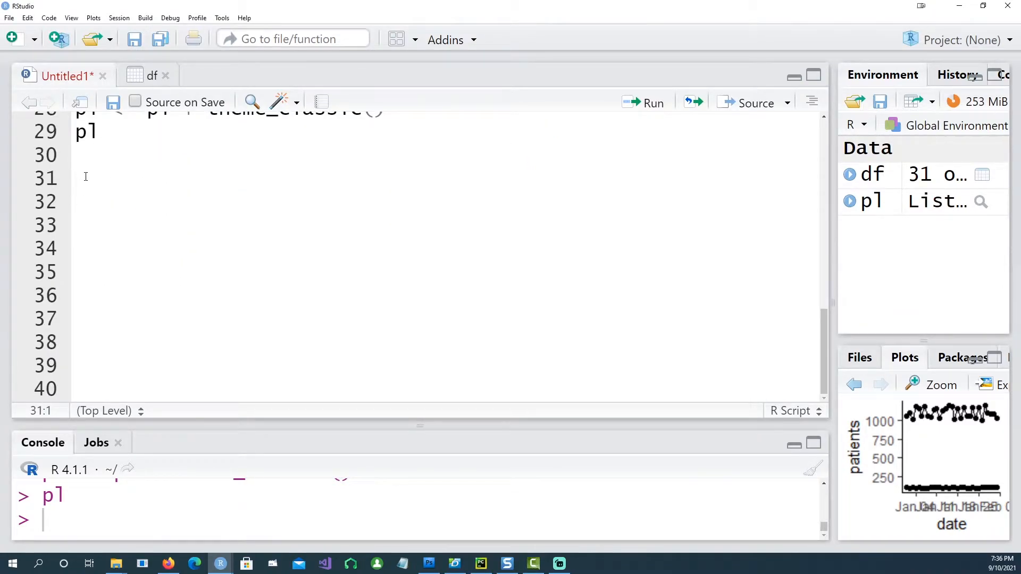
{"action": "scroll", "scroll_direction": "down", "scroll_amount": 3}
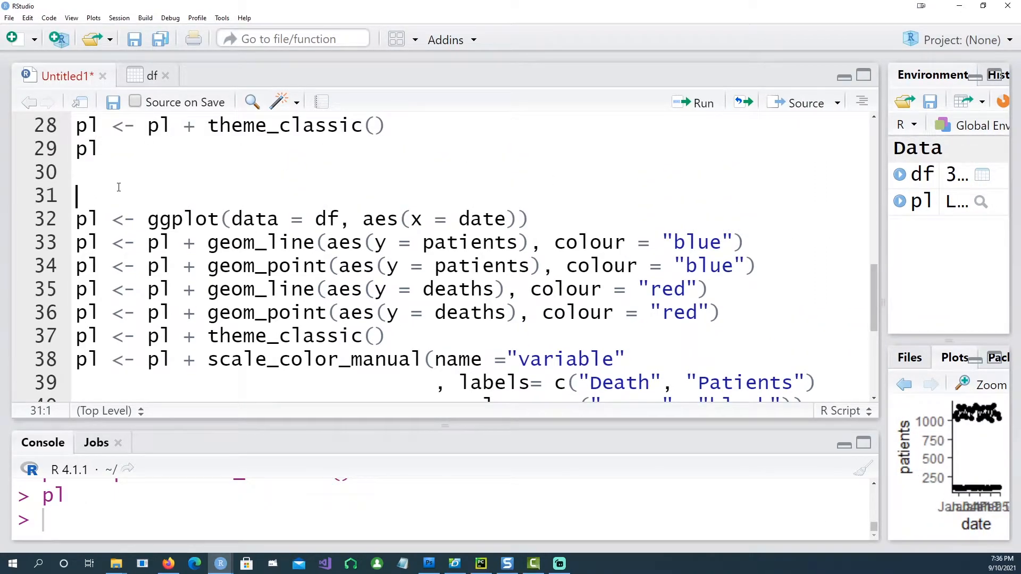
{"action": "scroll", "scroll_direction": "down", "scroll_amount": 3}
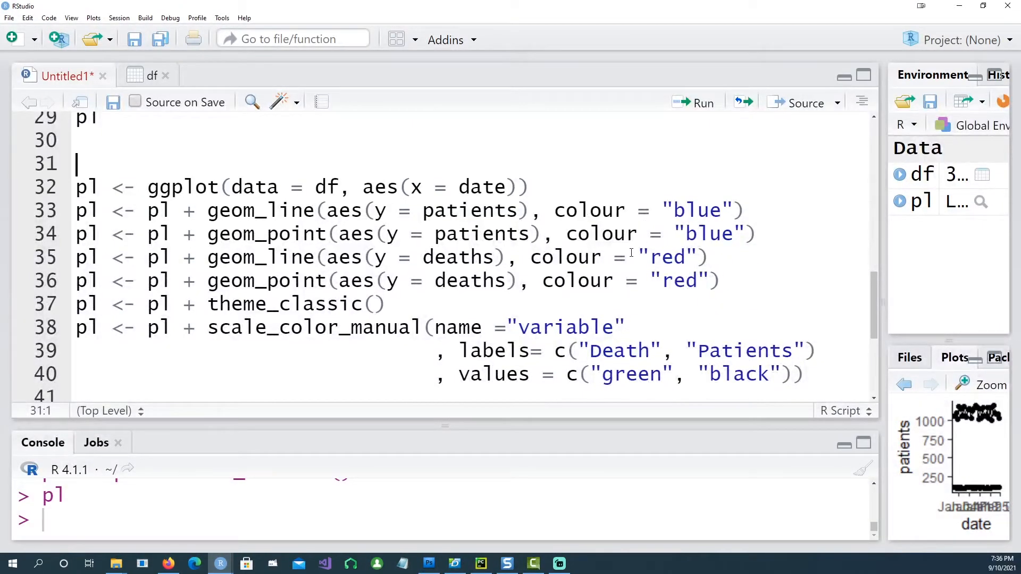
{"action": "mouse_move", "coordinate": [485, 211]}
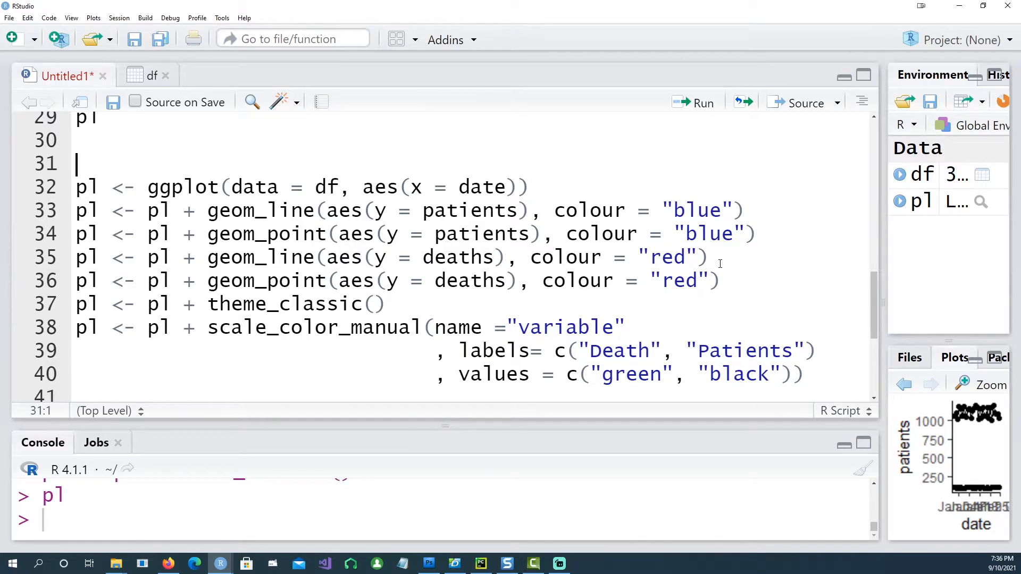
{"action": "scroll", "scroll_direction": "down", "scroll_amount": 3}
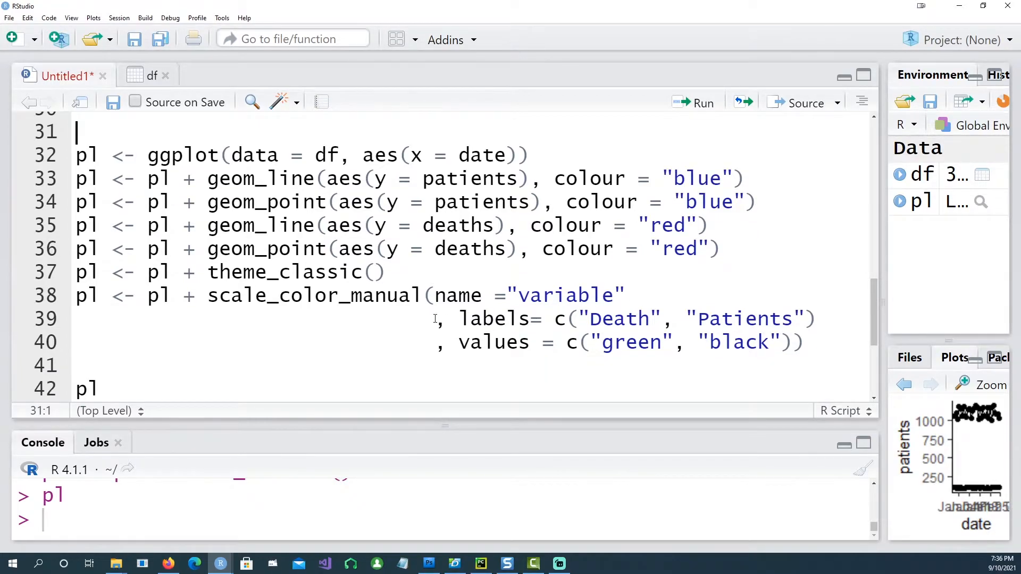
{"action": "mouse_move", "coordinate": [389, 312]}
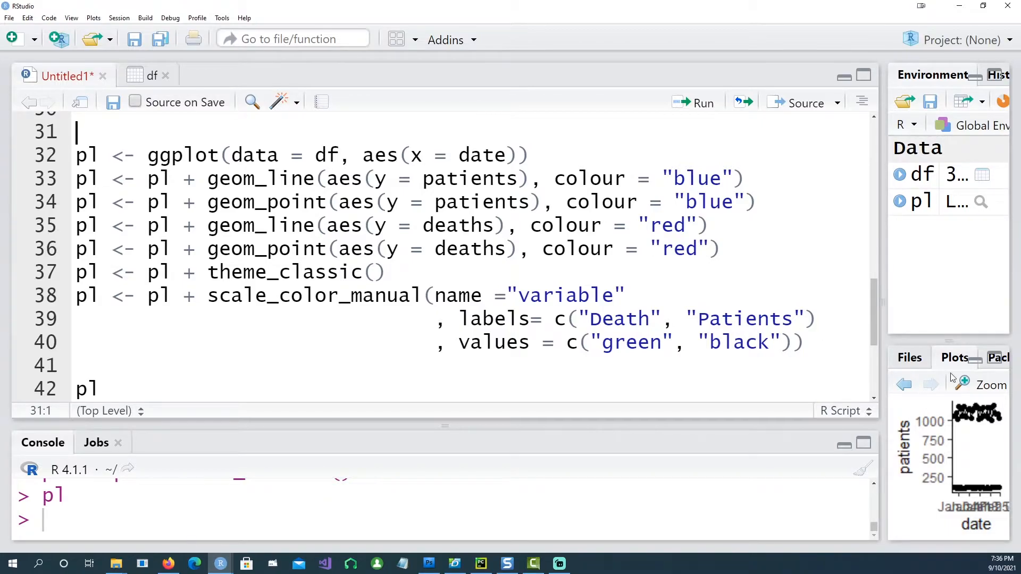
{"action": "left_click", "coordinate": [990, 385]}
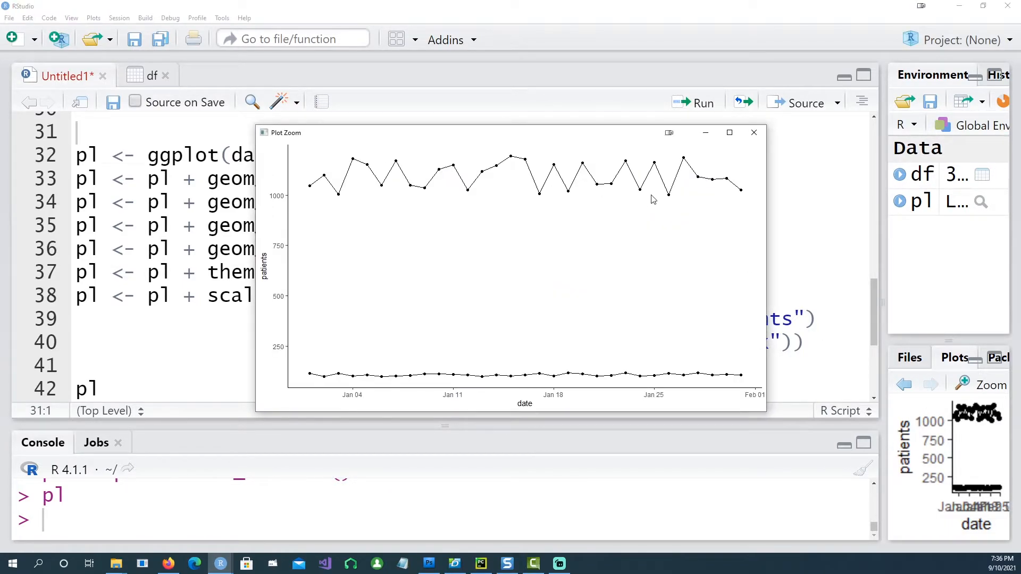
{"action": "mouse_move", "coordinate": [754, 133]}
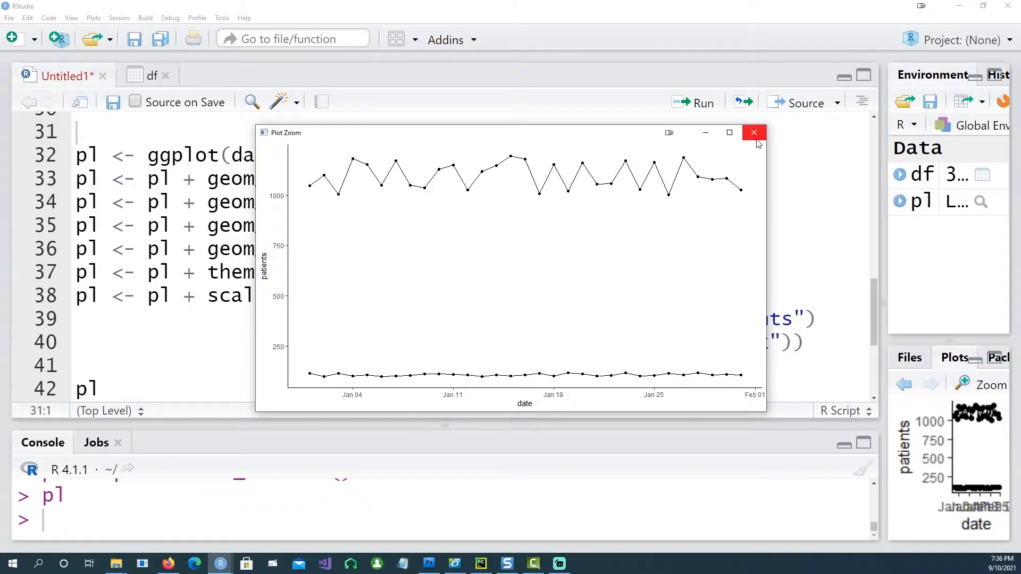
{"action": "left_click", "coordinate": [754, 132]}
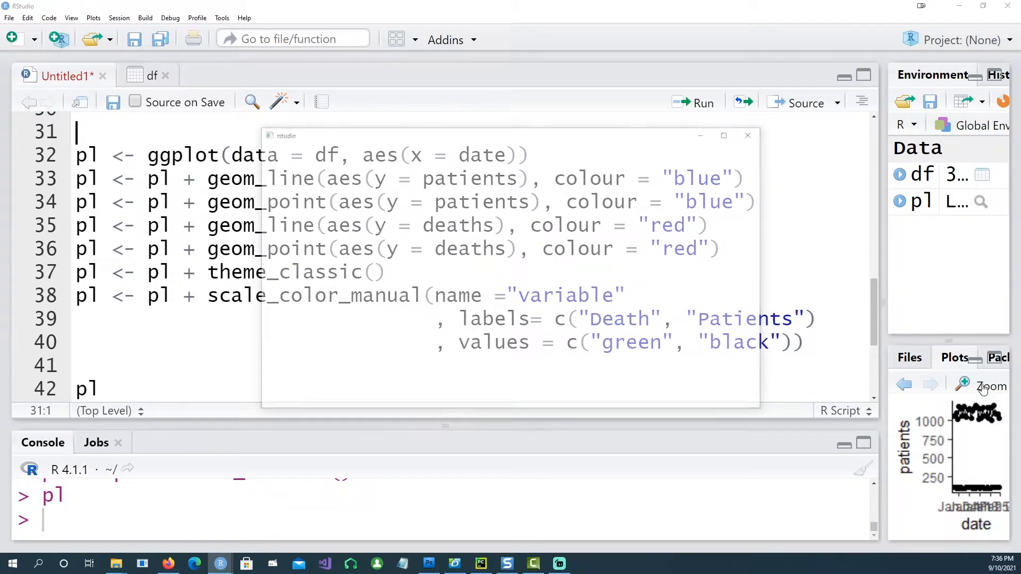
{"action": "left_click", "coordinate": [990, 385]}
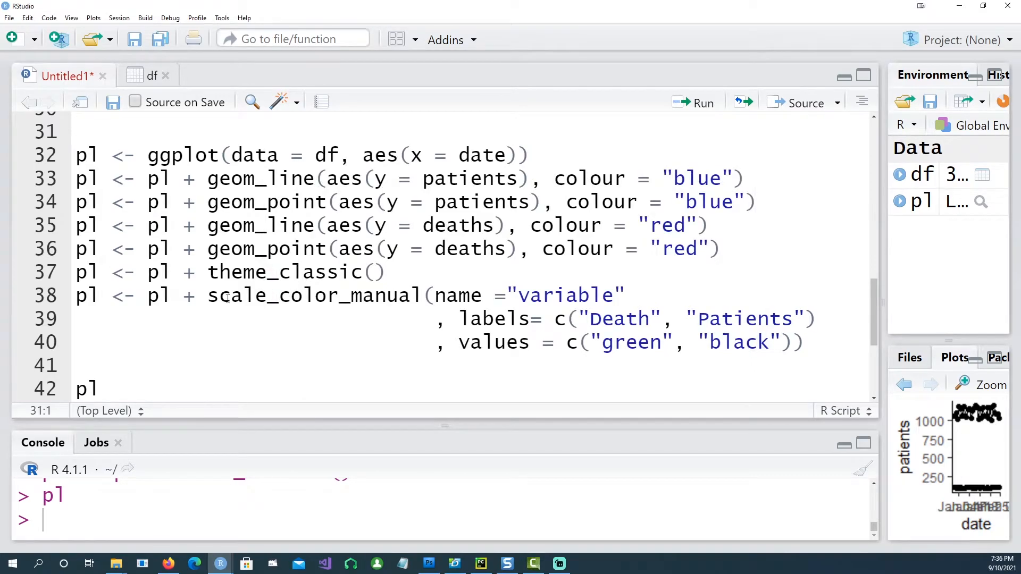
{"action": "mouse_move", "coordinate": [345, 294]}
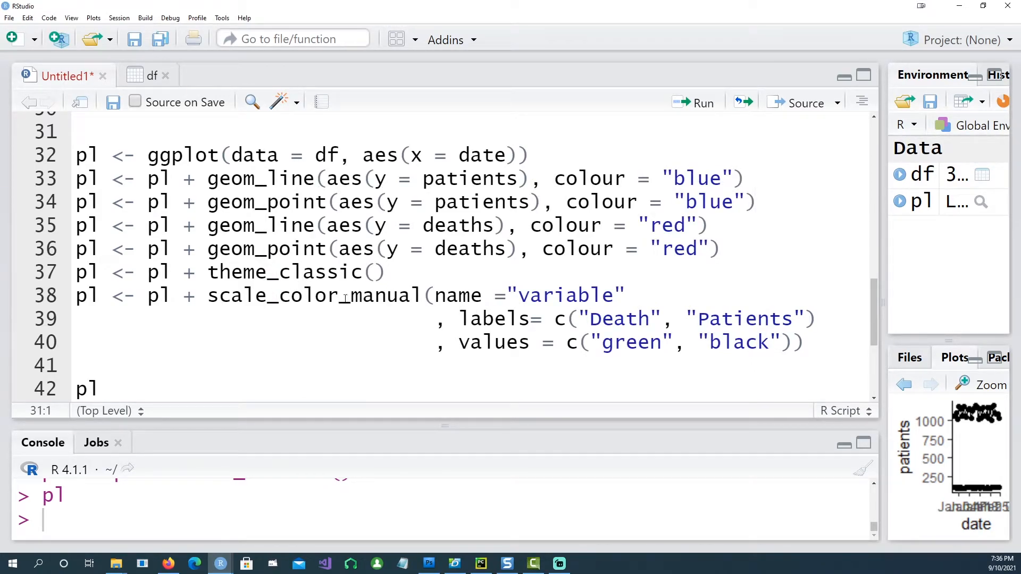
Review the scale_color_manual arguments: name variable, Death and Patients labels, black value.
{"action": "double_click", "coordinate": [314, 295]}
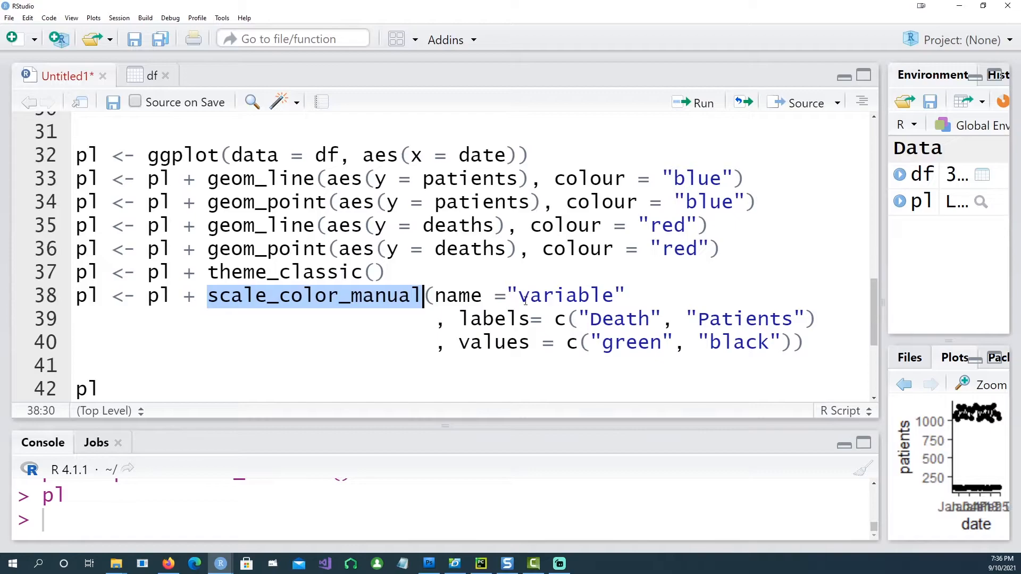
{"action": "double_click", "coordinate": [568, 295]}
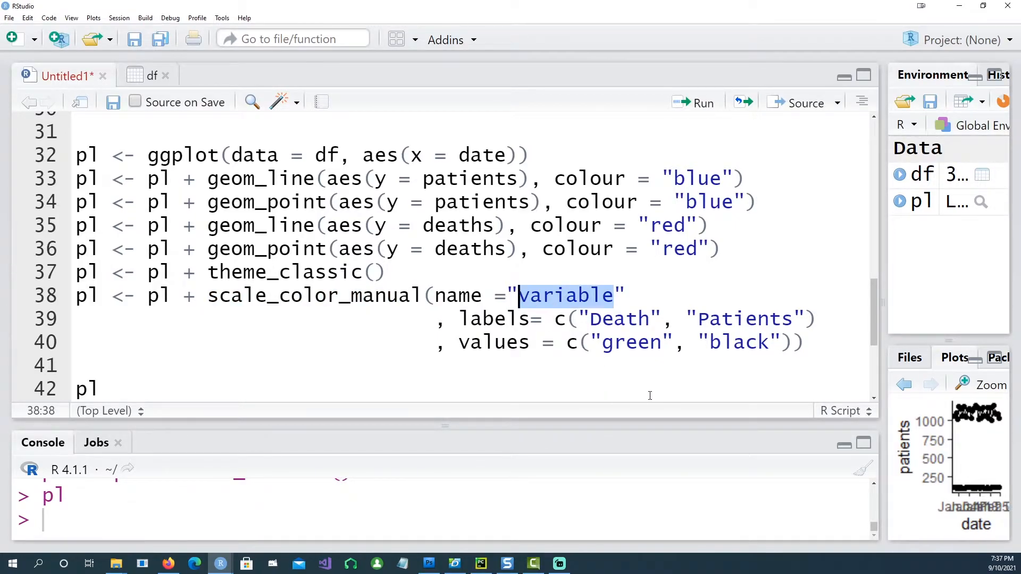
{"action": "double_click", "coordinate": [617, 318]}
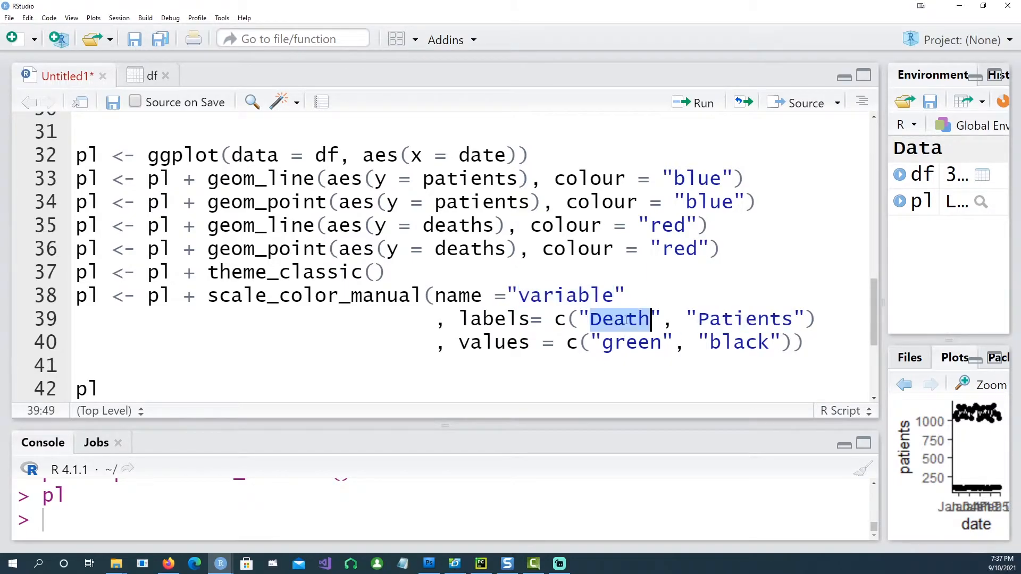
{"action": "left_click", "coordinate": [735, 318]}
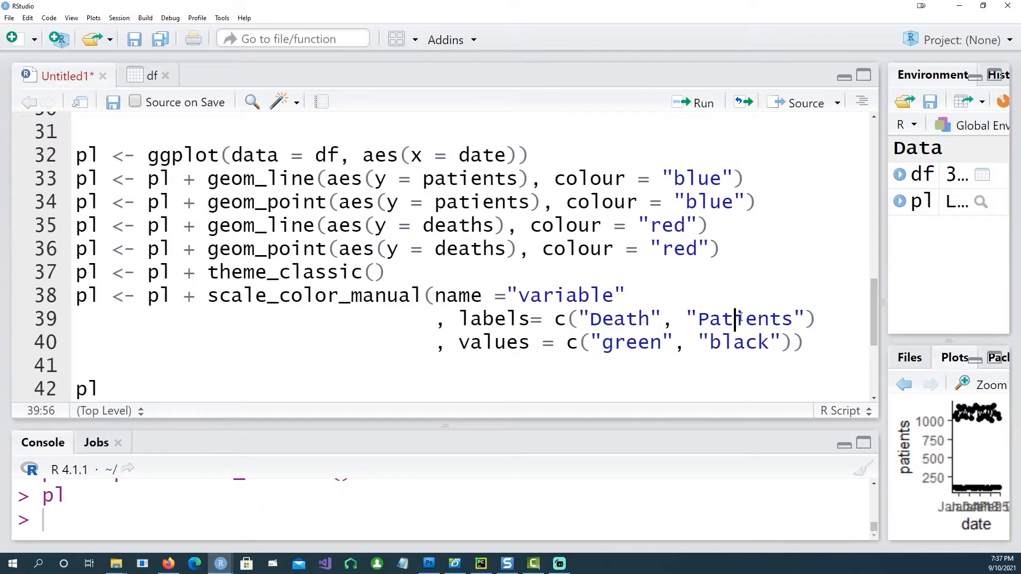
{"action": "double_click", "coordinate": [738, 342]}
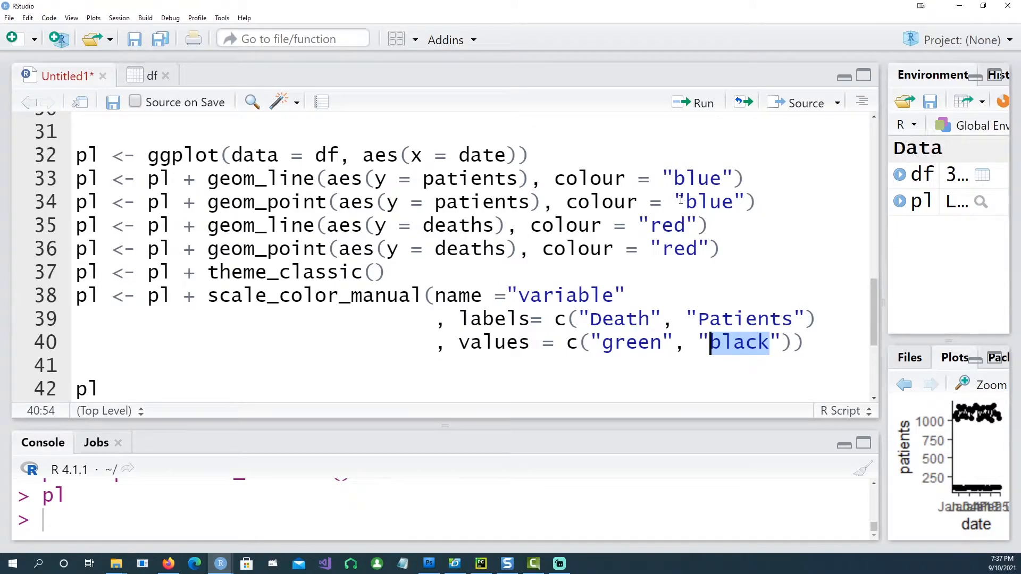
Run the colored block to render patients blue and deaths red, view it enlarged and close it.
{"action": "left_click", "coordinate": [77, 132]}
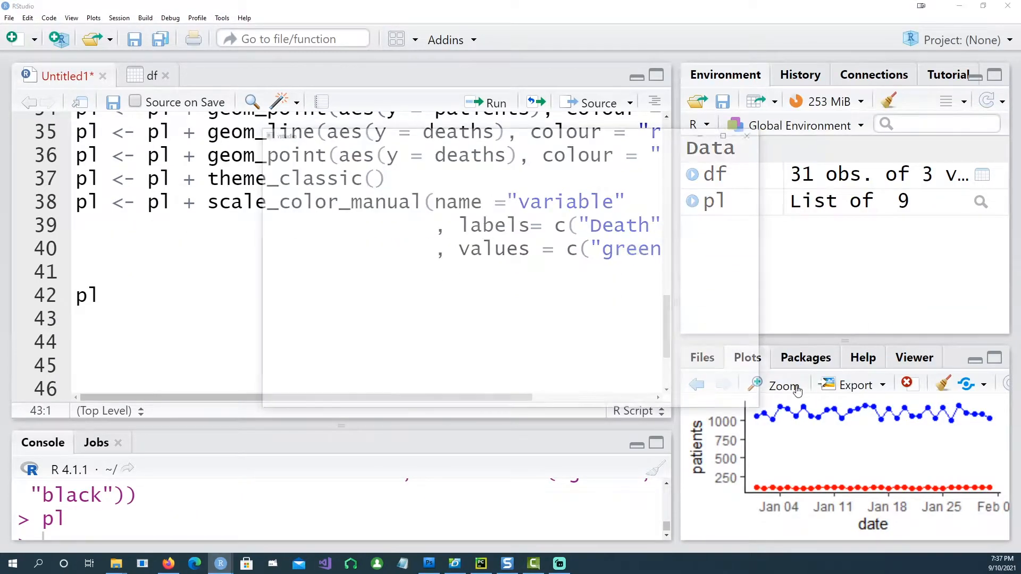
{"action": "left_click", "coordinate": [784, 385]}
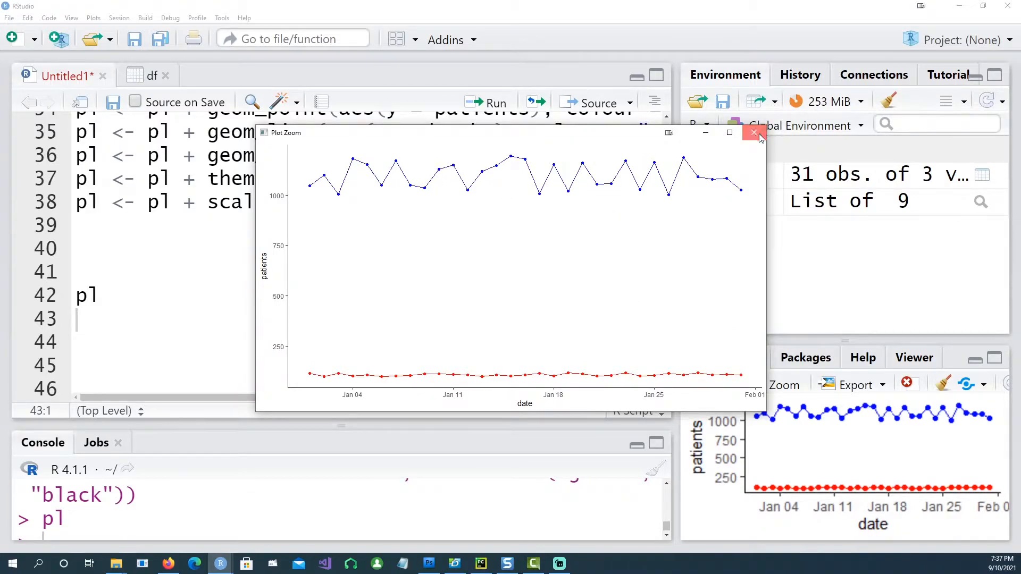
{"action": "left_click", "coordinate": [755, 133]}
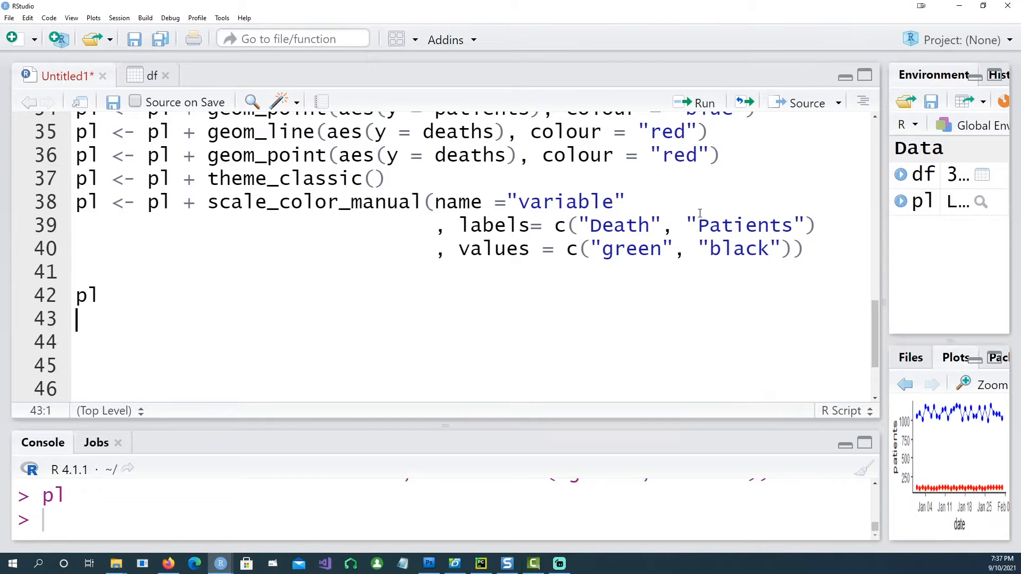
Move colour inside aes() for the patients and deaths layers and remove the extra bracket.
{"action": "scroll", "scroll_direction": "up", "scroll_amount": 3}
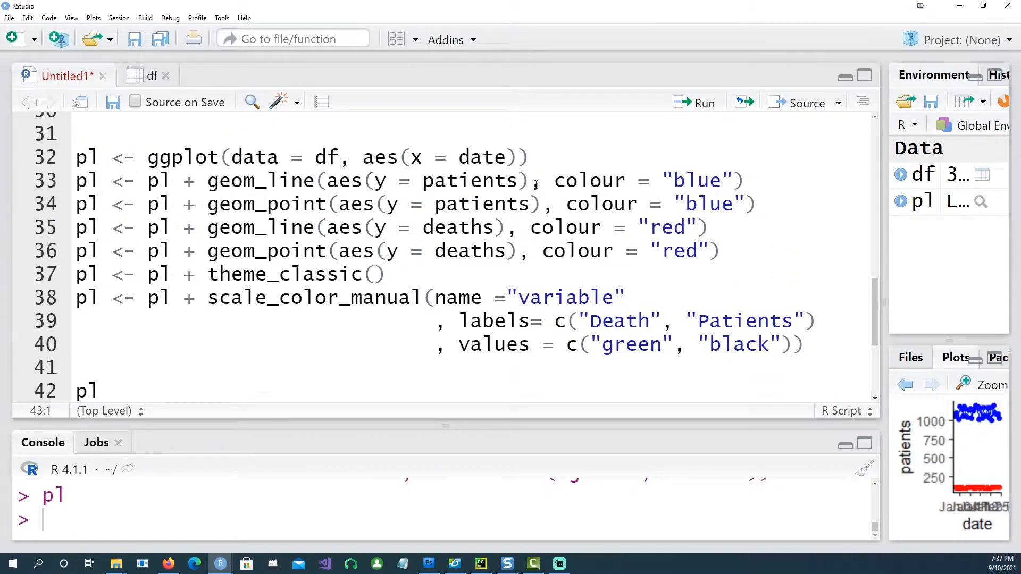
{"action": "left_click", "coordinate": [325, 181]}
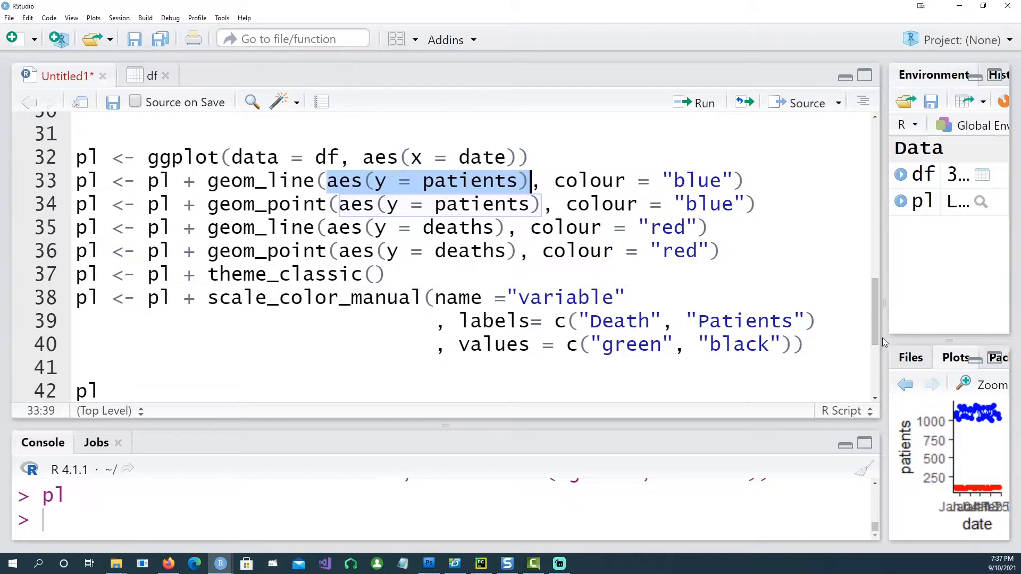
{"action": "mouse_move", "coordinate": [731, 280]}
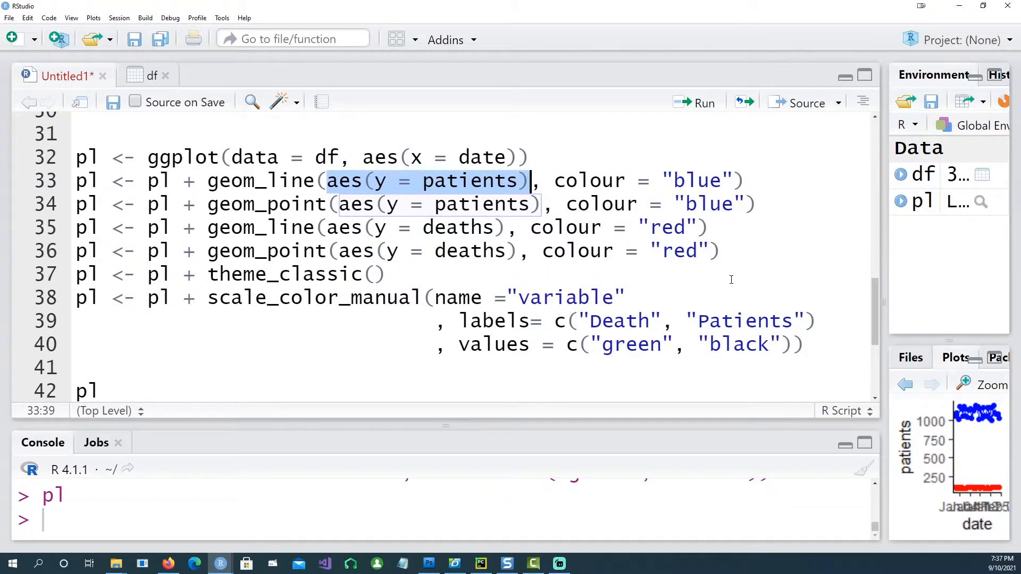
{"action": "left_click", "coordinate": [519, 180]}
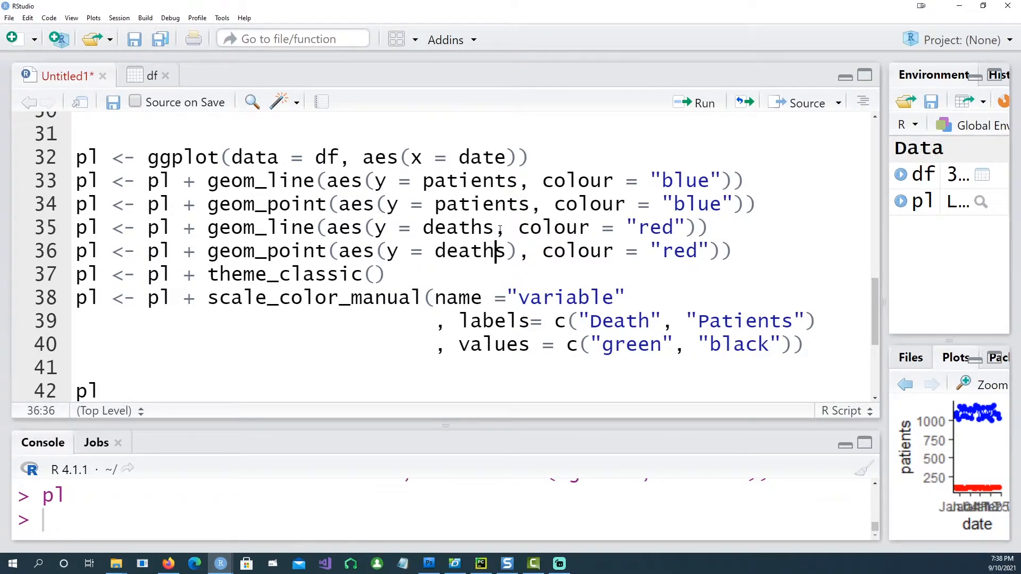
{"action": "key", "text": "Right"}
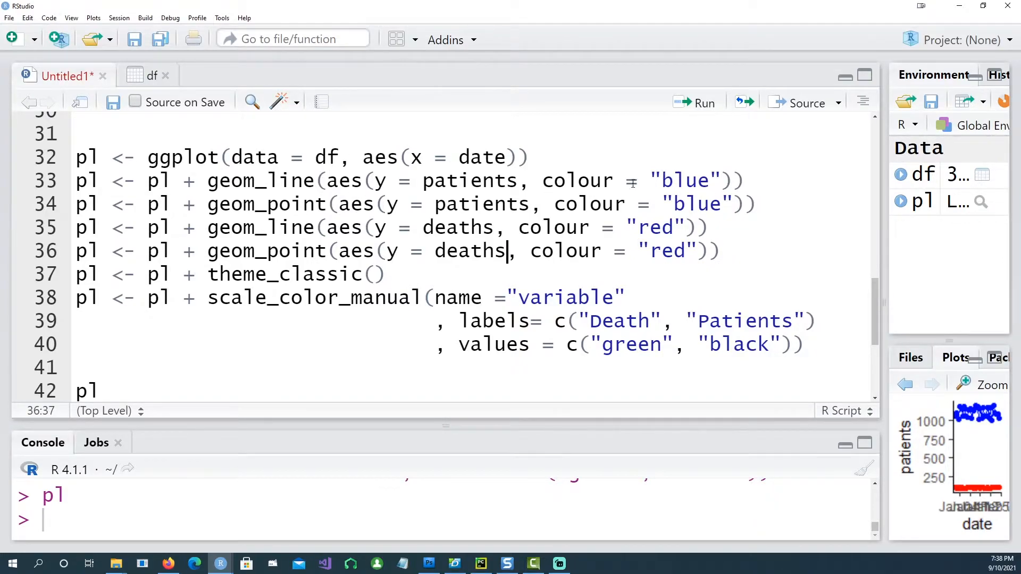
{"action": "mouse_move", "coordinate": [705, 281]}
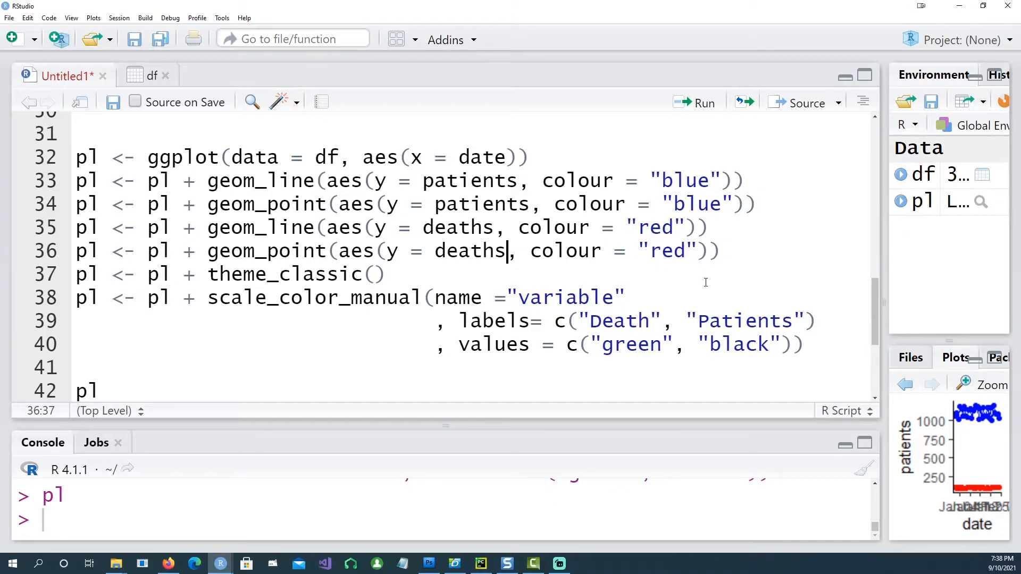
{"action": "mouse_move", "coordinate": [104, 137]}
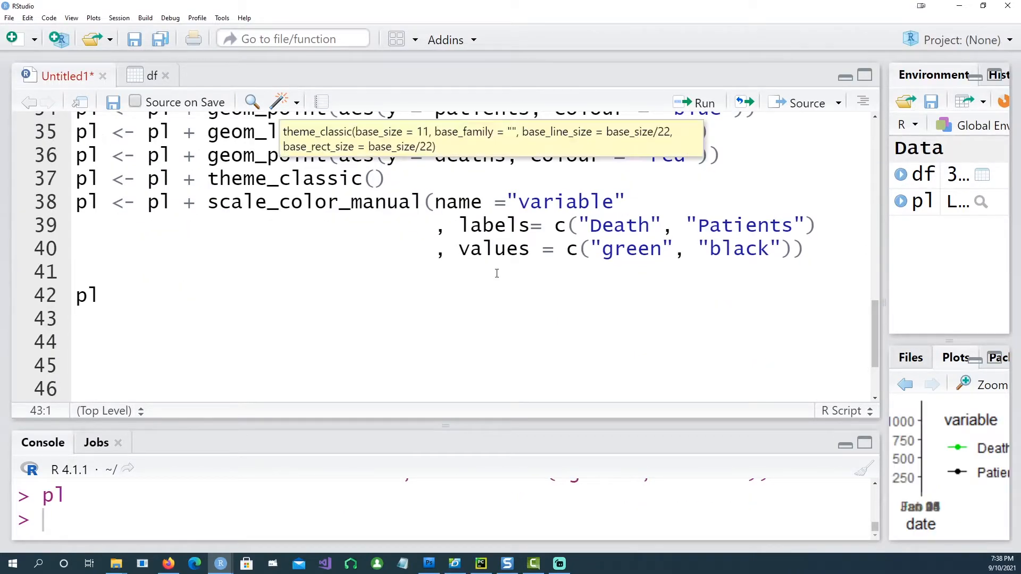
{"action": "left_click", "coordinate": [992, 385]}
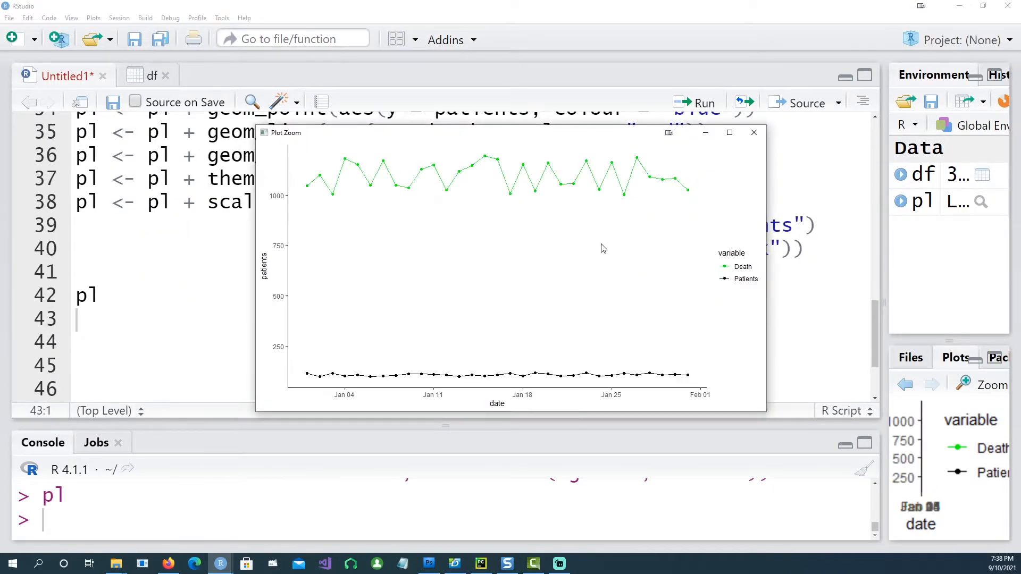
{"action": "mouse_move", "coordinate": [637, 378]}
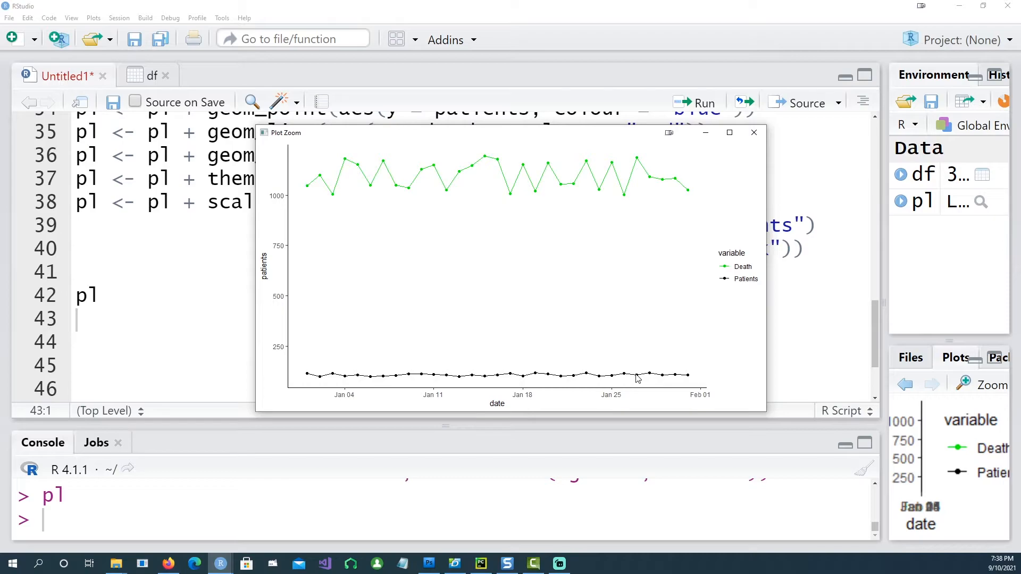
{"action": "mouse_move", "coordinate": [729, 263]}
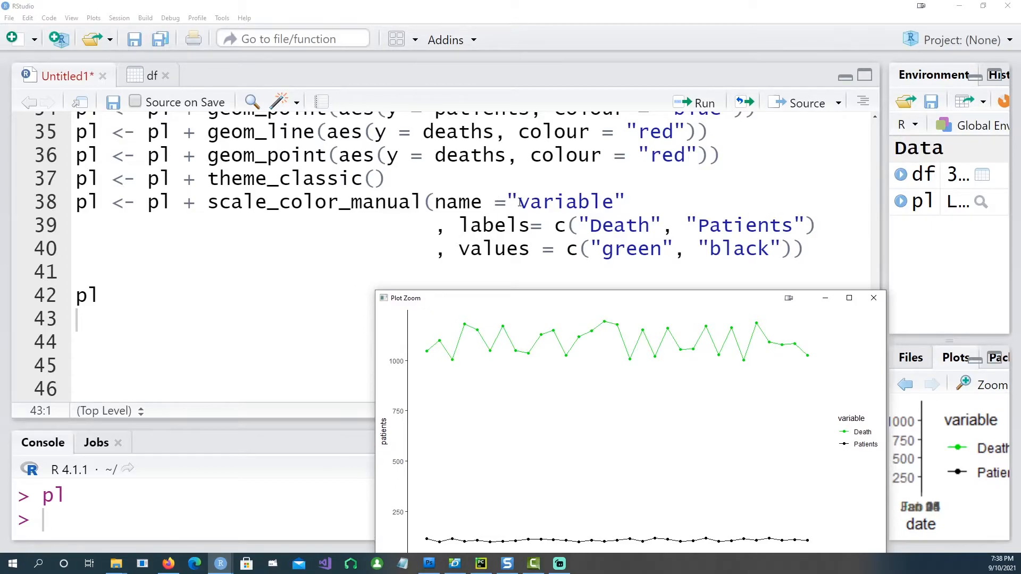
{"action": "mouse_move", "coordinate": [855, 426]}
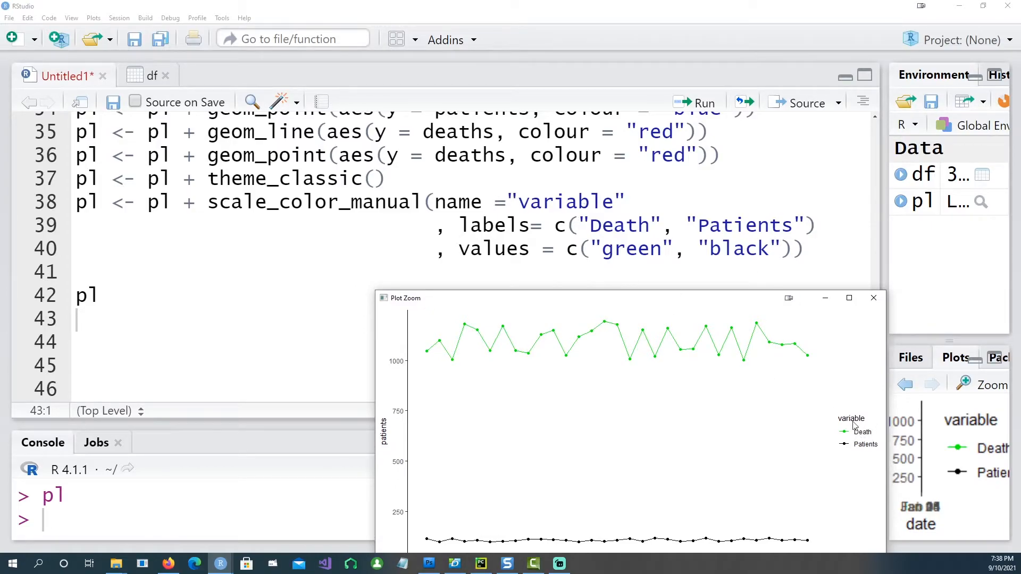
{"action": "mouse_move", "coordinate": [494, 344]}
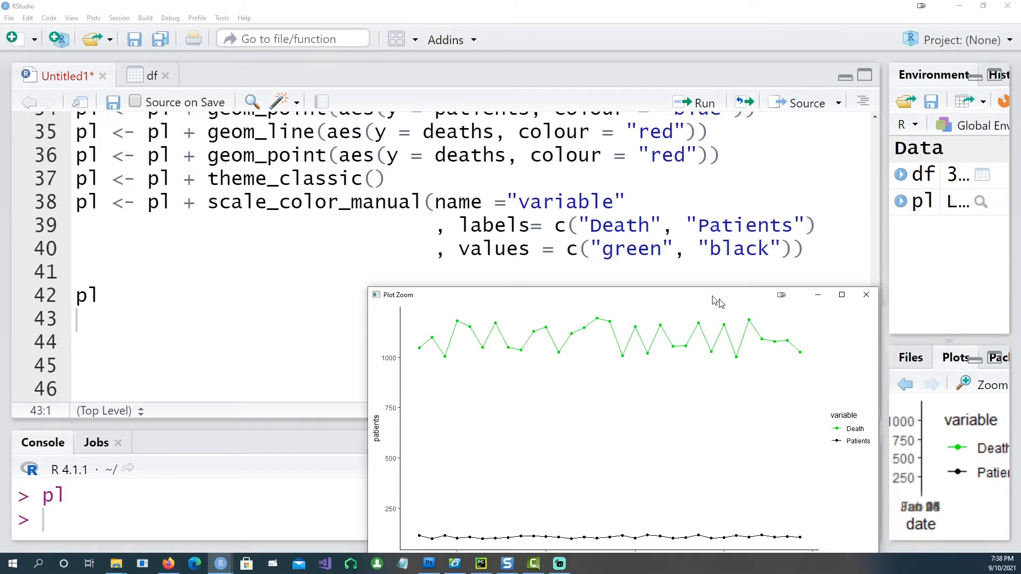
{"action": "left_click", "coordinate": [865, 295]}
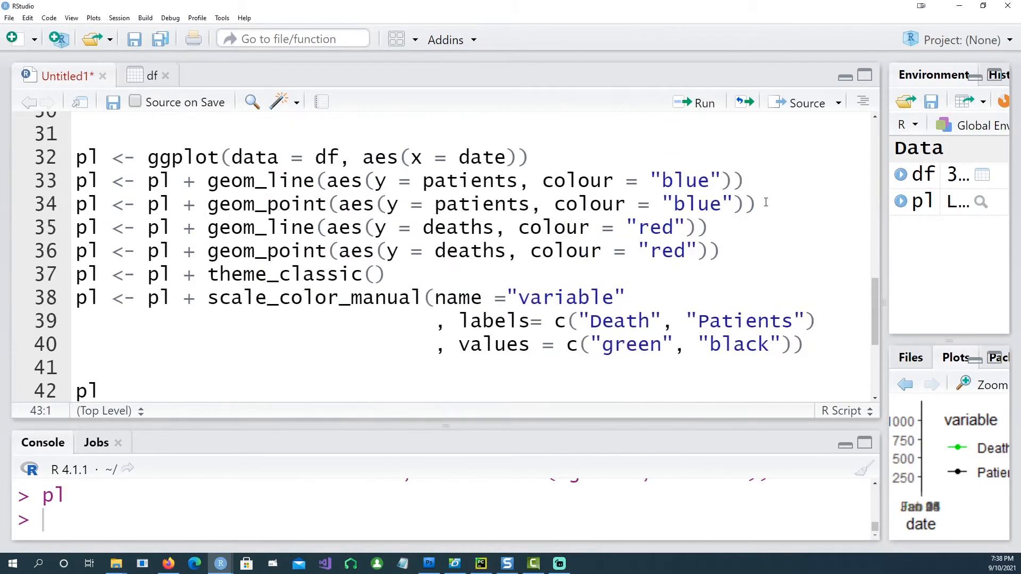
Replace the blue and red colour strings with keys "one" for patients and "two" for deaths.
{"action": "double_click", "coordinate": [684, 181]}
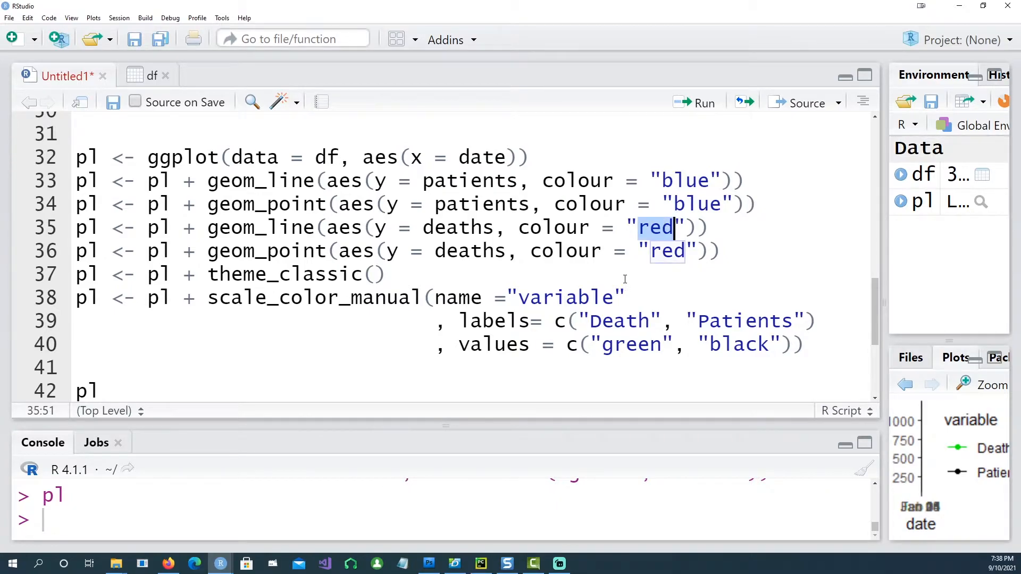
{"action": "double_click", "coordinate": [470, 180]}
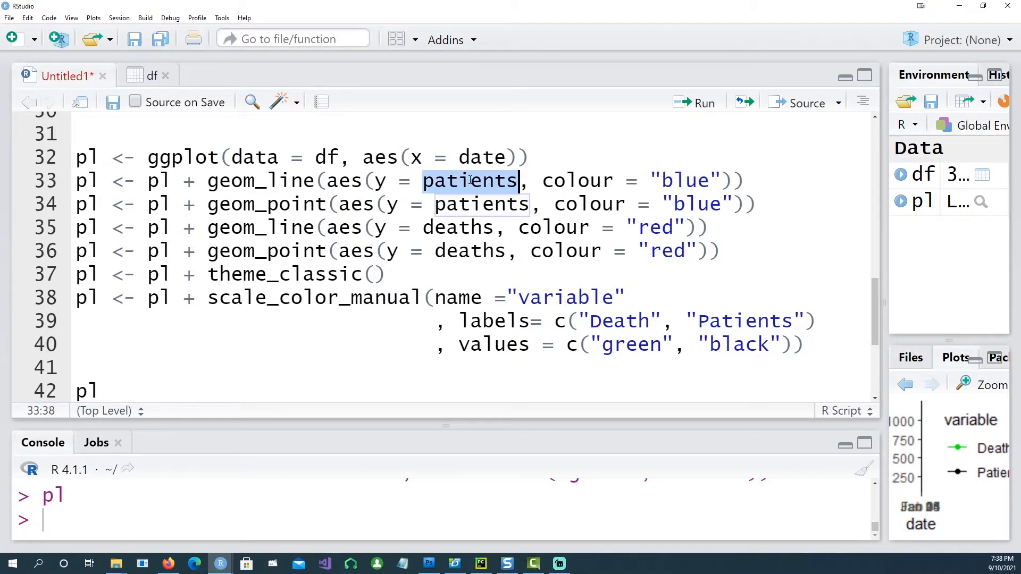
{"action": "type", "text": "patients"}
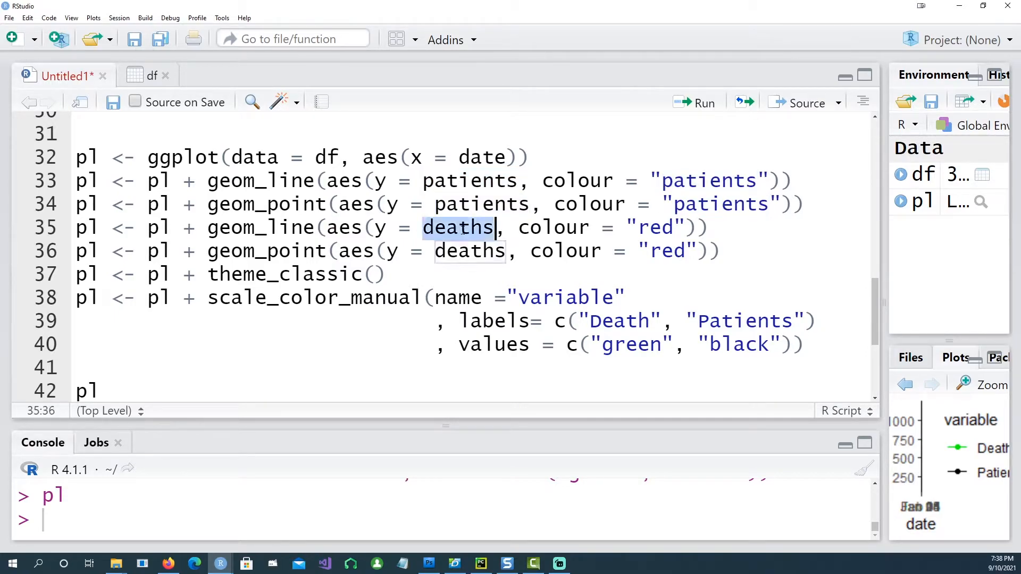
{"action": "type", "text": "deaths"}
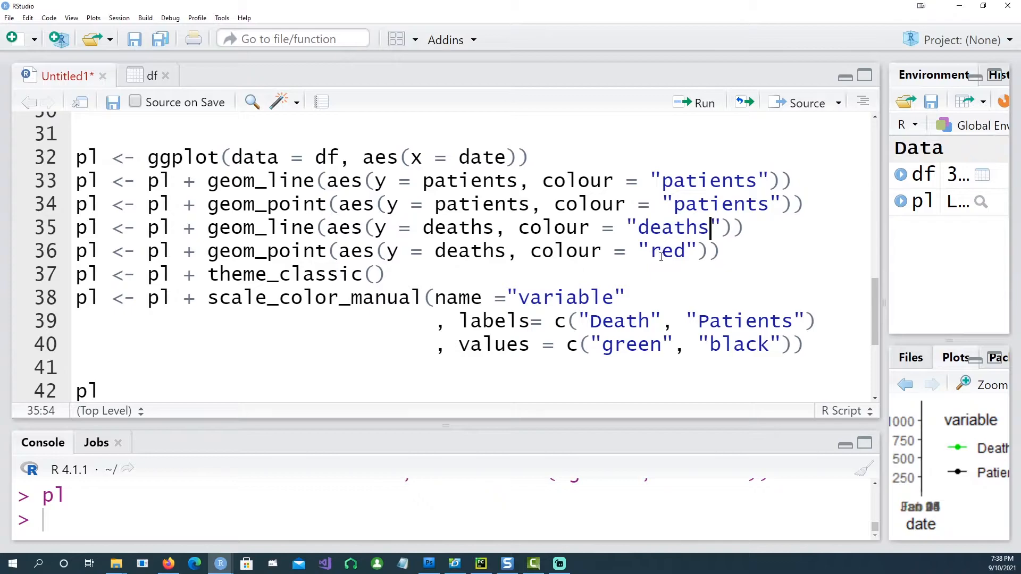
{"action": "type", "text": "deaths"}
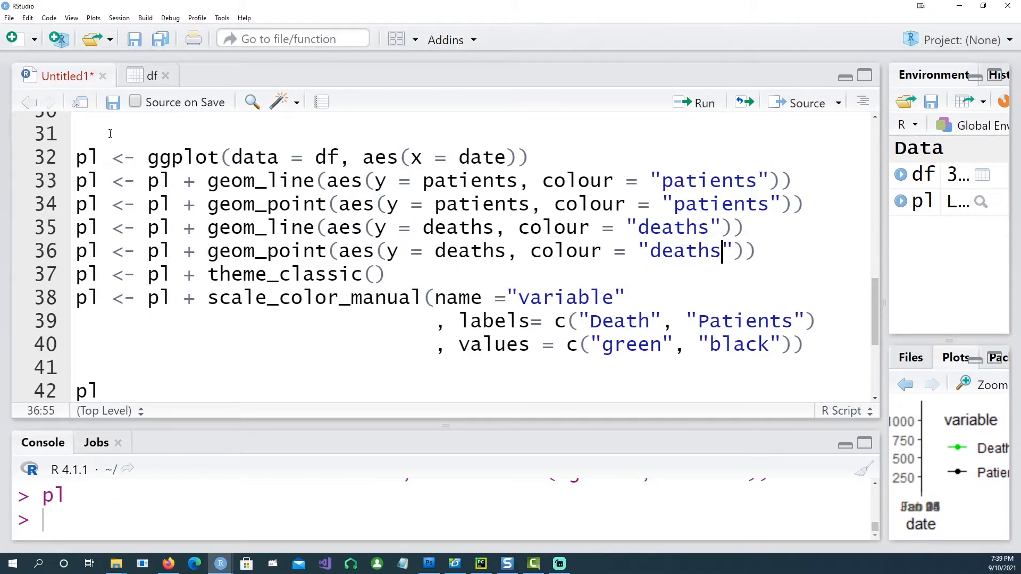
{"action": "left_click", "coordinate": [76, 134]}
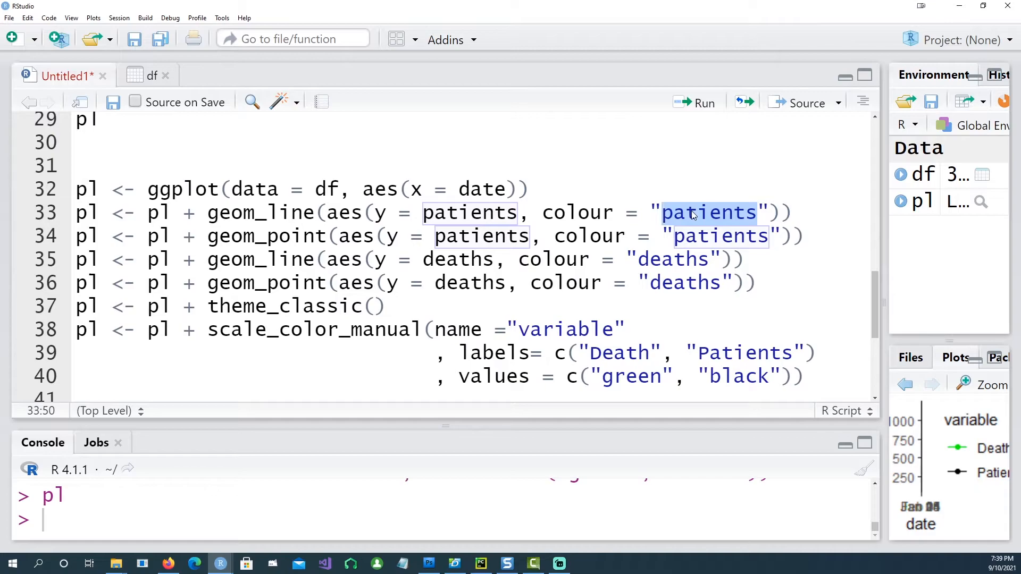
{"action": "type", "text": "one"}
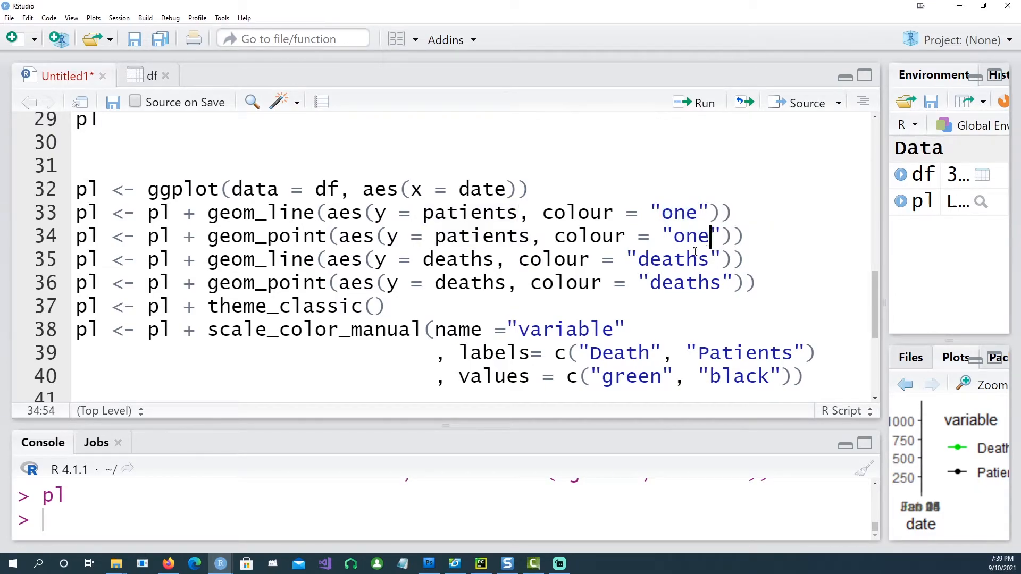
{"action": "type", "text": "two"}
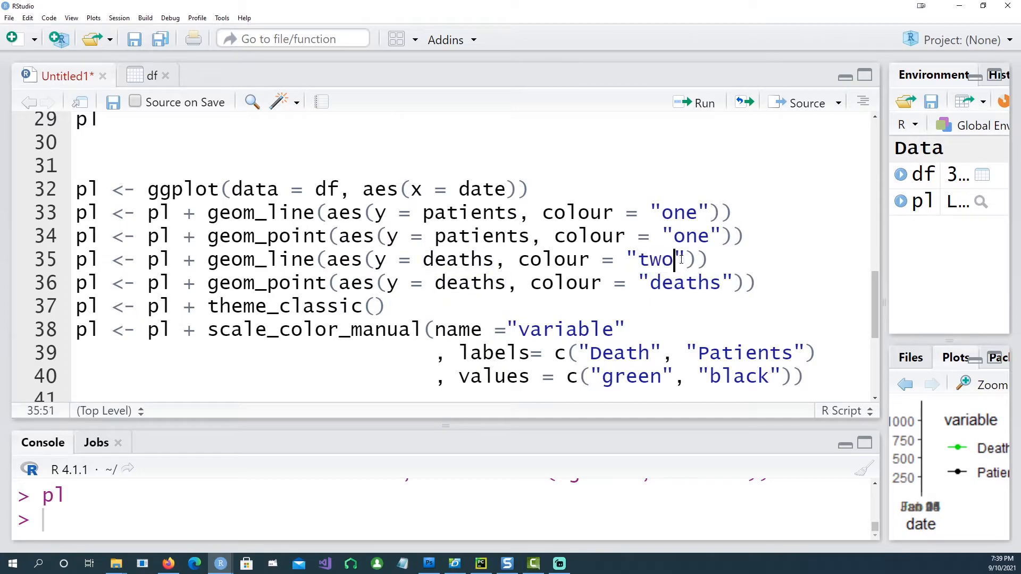
{"action": "double_click", "coordinate": [656, 260]}
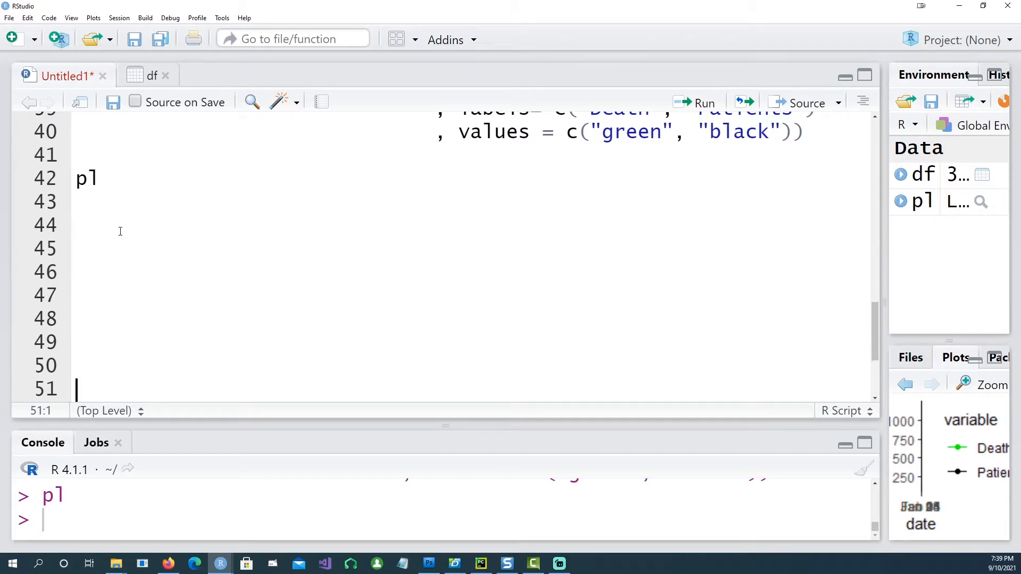
Run df2 <- df %>% tidyr::pivot_longer(cols = c(patients, deaths)) to build the long-format df2.
{"action": "scroll", "scroll_direction": "down", "scroll_amount": 3}
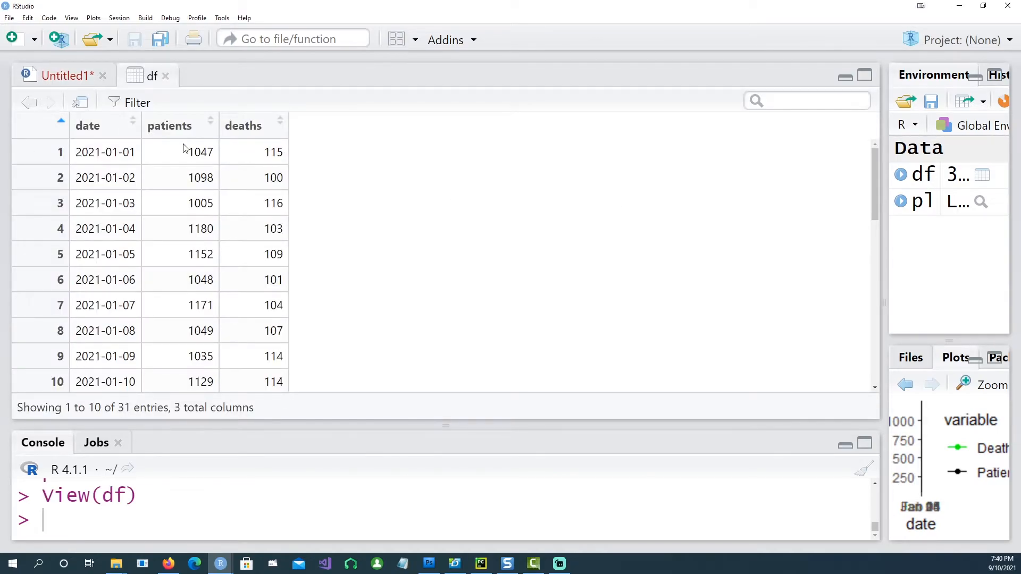
{"action": "mouse_move", "coordinate": [211, 206]}
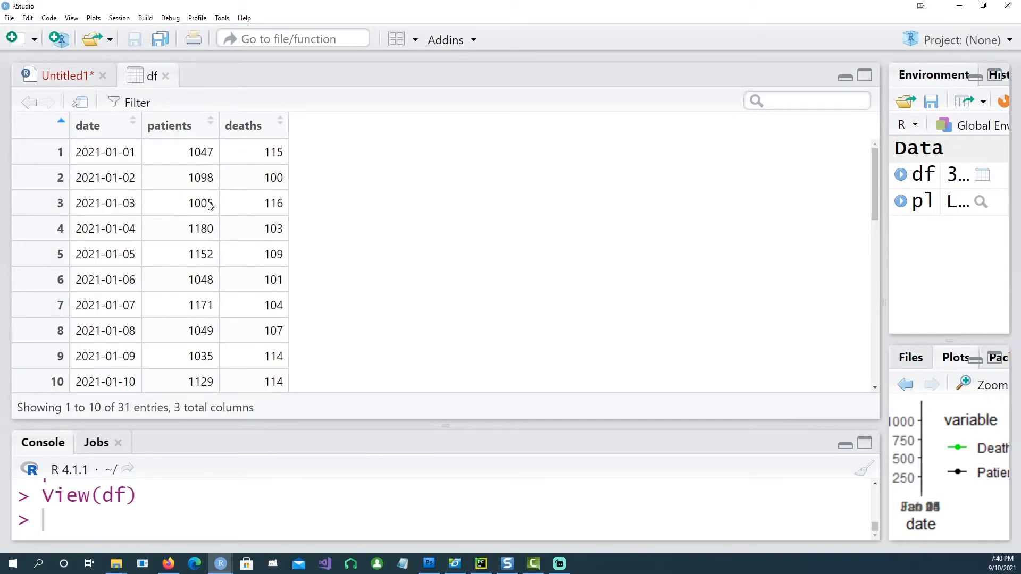
{"action": "left_click", "coordinate": [62, 76]}
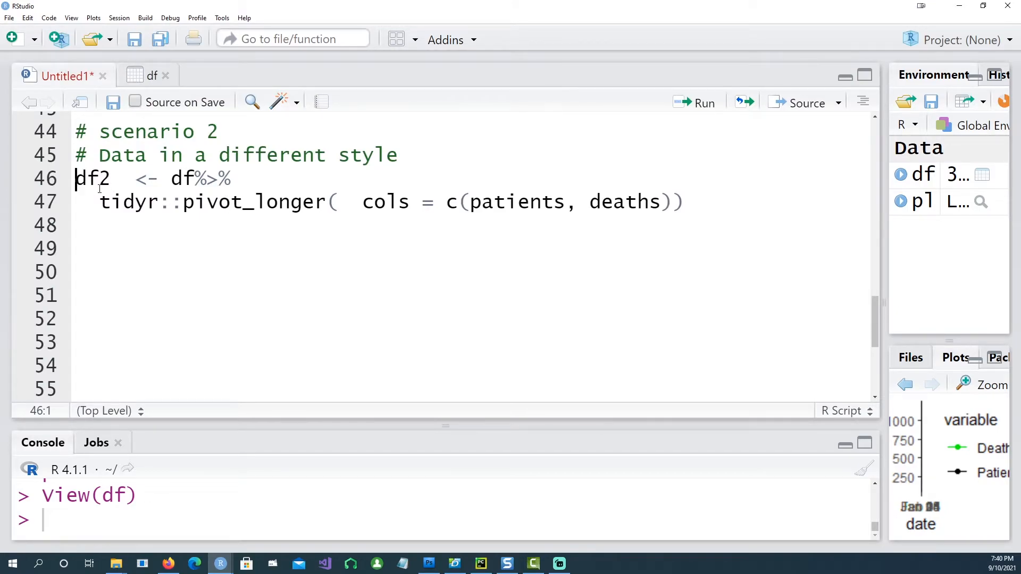
{"action": "left_click", "coordinate": [703, 103]}
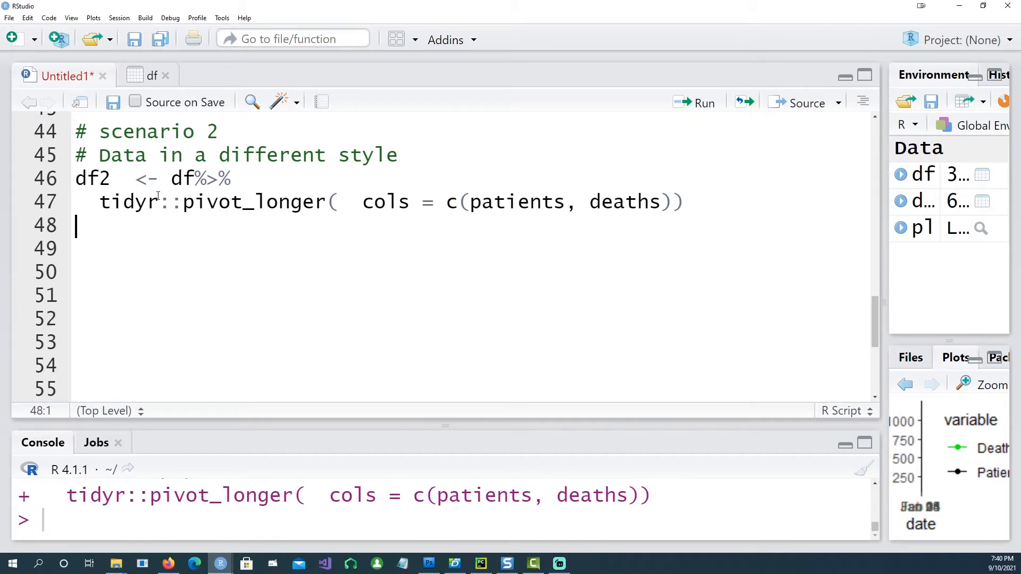
{"action": "double_click", "coordinate": [254, 202]}
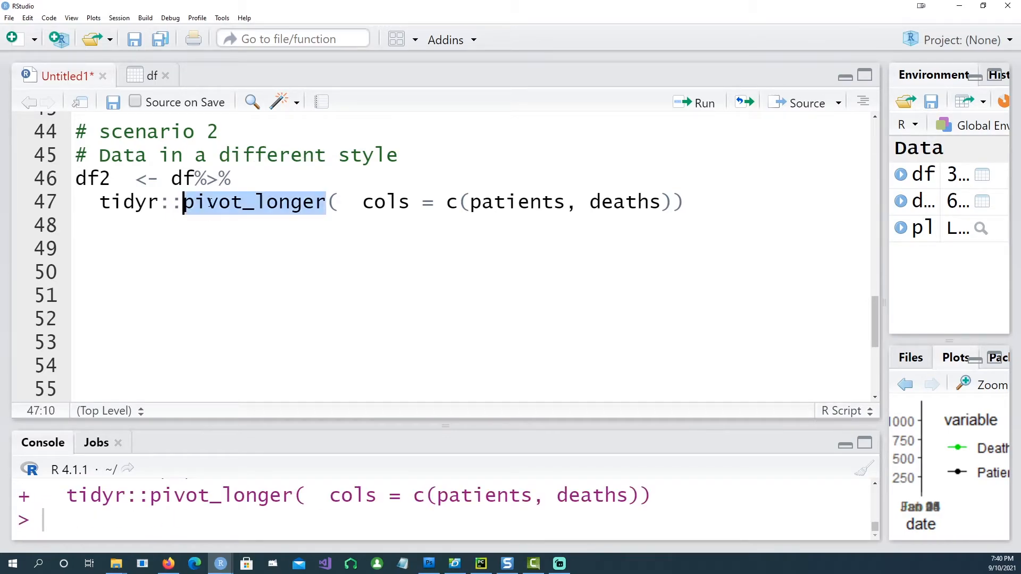
{"action": "double_click", "coordinate": [129, 201]}
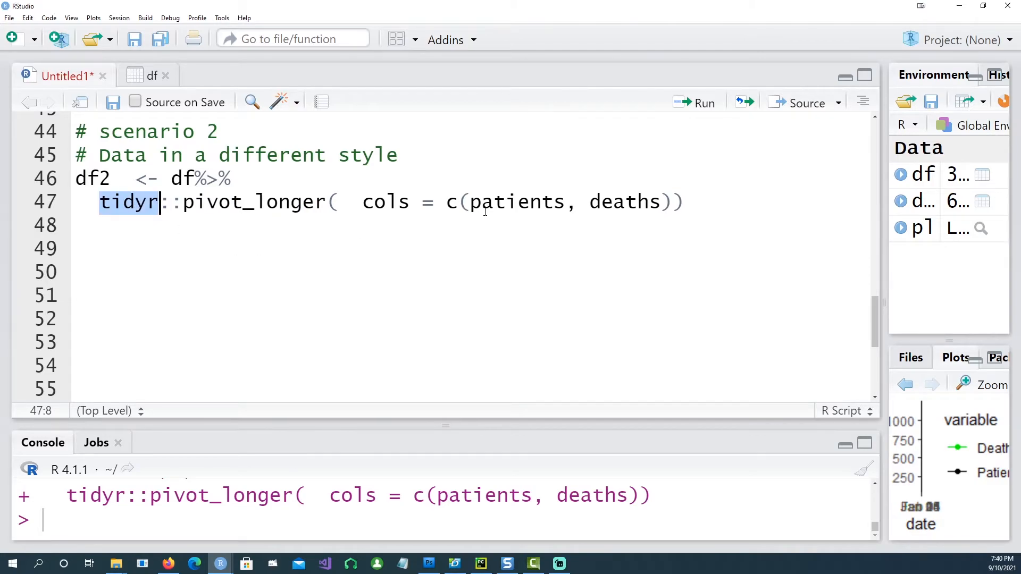
{"action": "mouse_move", "coordinate": [891, 202]}
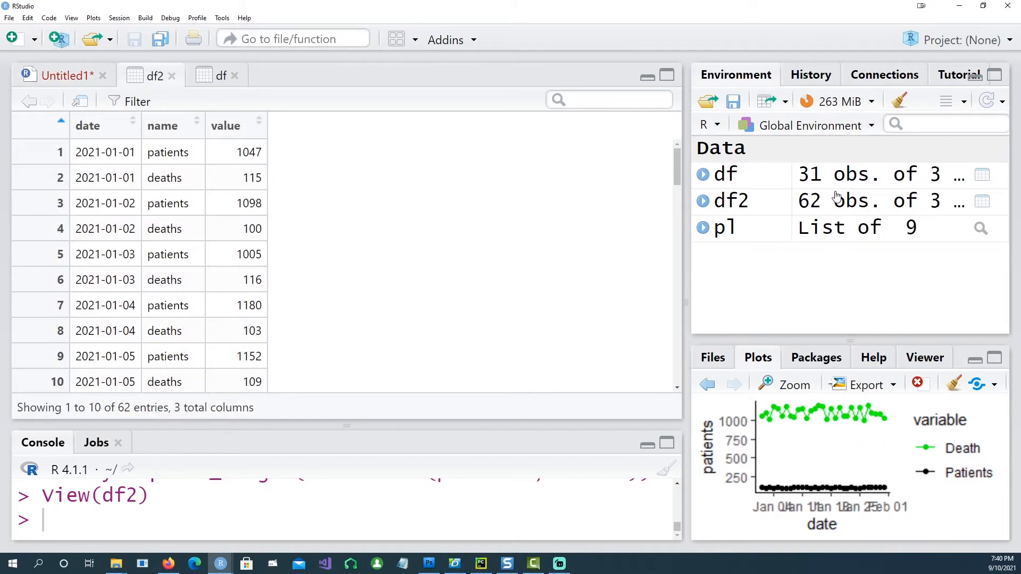
{"action": "mouse_move", "coordinate": [816, 189]}
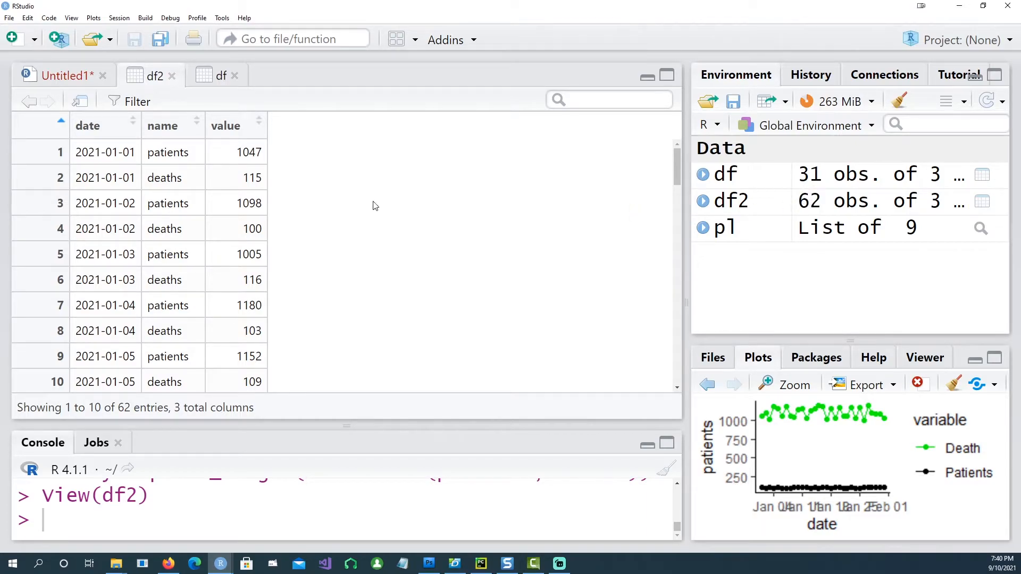
Glance at the original df table, then return to the Untitled1 script with the pivot_longer code.
{"action": "left_click", "coordinate": [218, 75]}
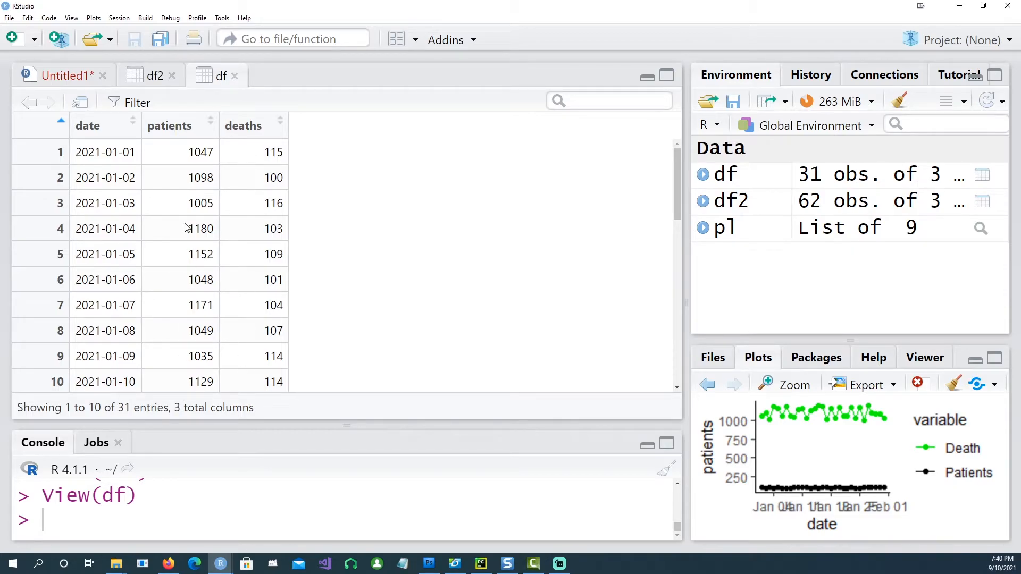
{"action": "left_click", "coordinate": [62, 75]}
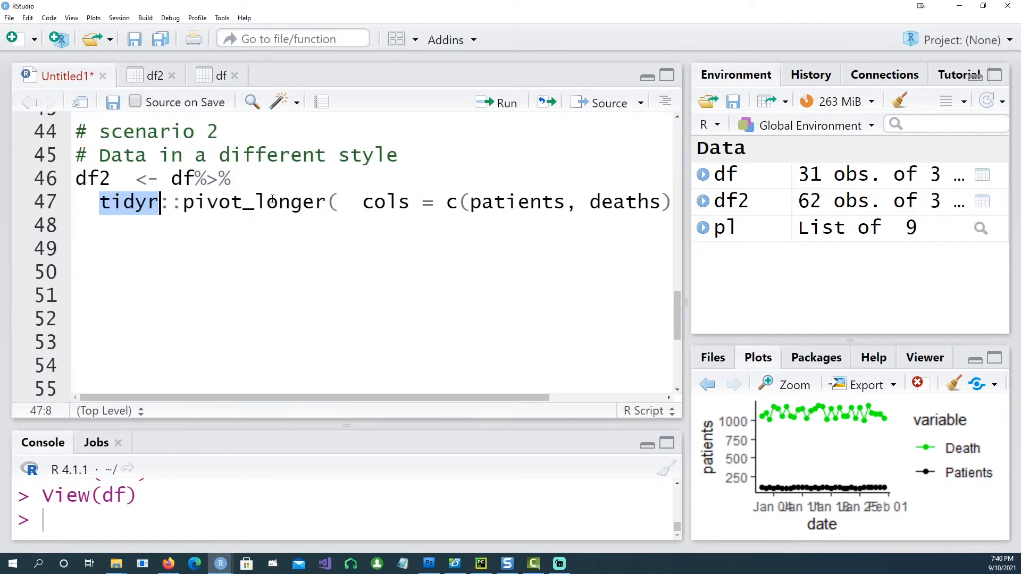
{"action": "mouse_move", "coordinate": [716, 217]}
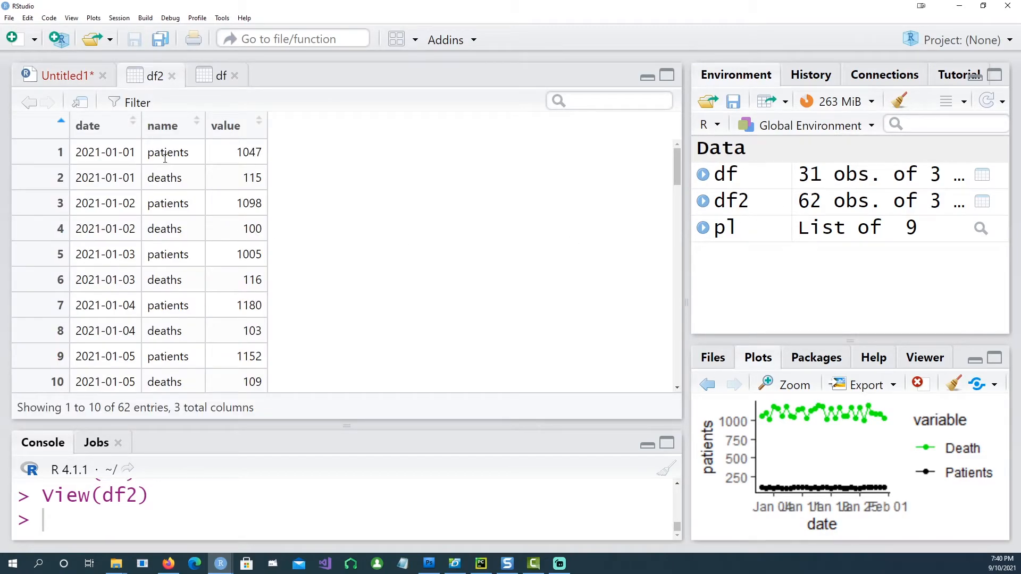
{"action": "mouse_move", "coordinate": [158, 130]}
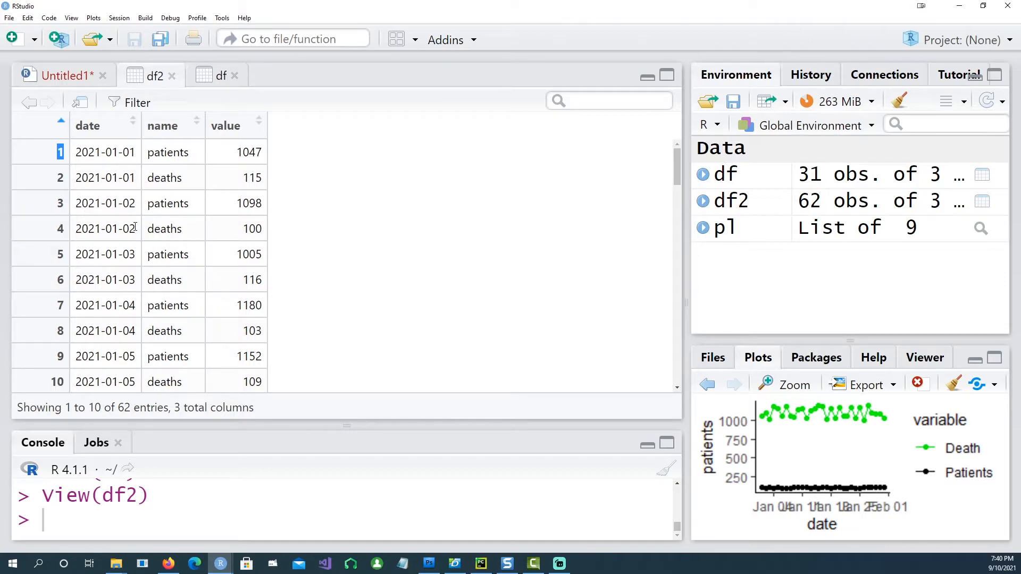
{"action": "mouse_move", "coordinate": [208, 308]}
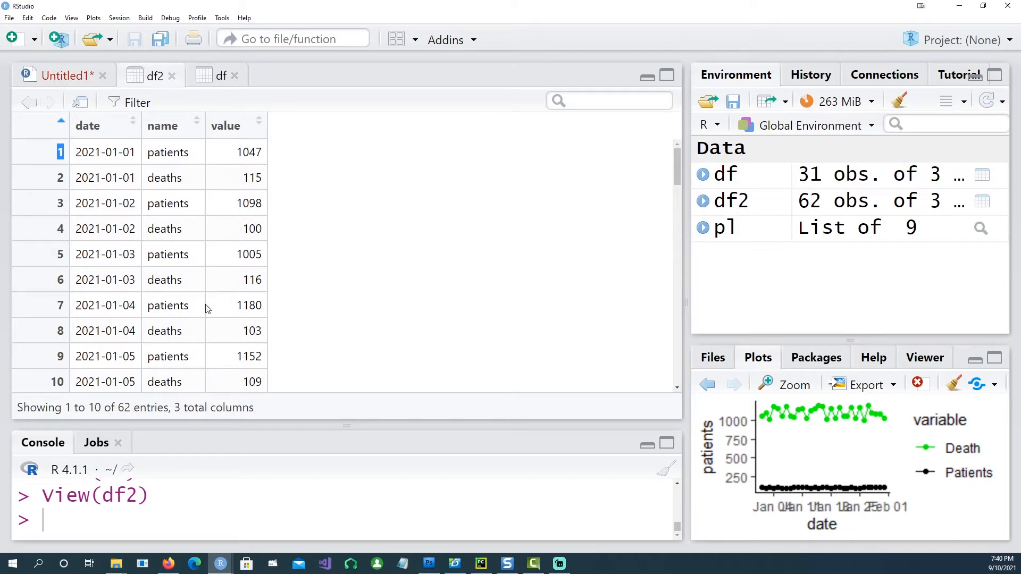
{"action": "mouse_move", "coordinate": [216, 291]}
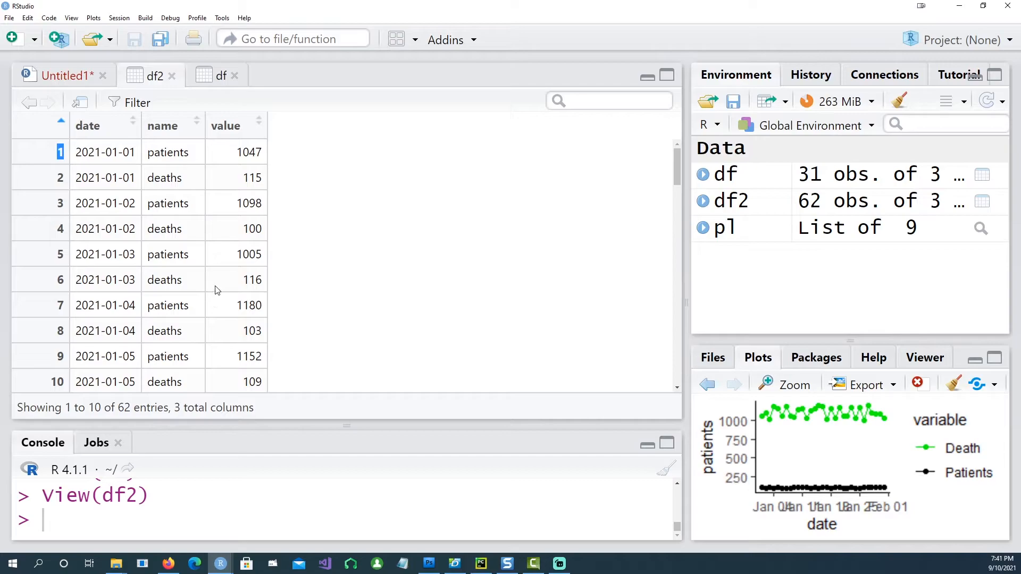
{"action": "mouse_move", "coordinate": [684, 207]}
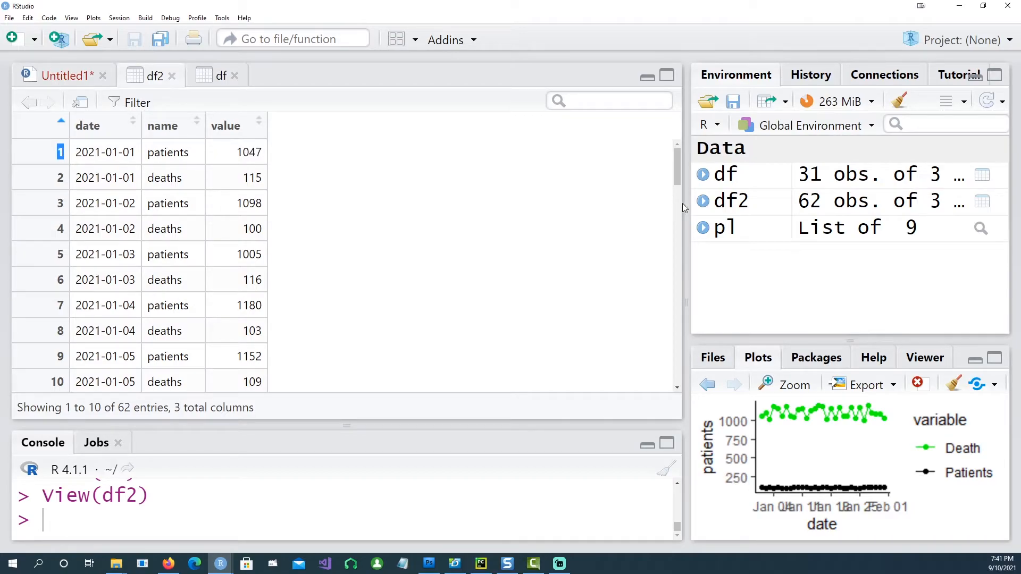
{"action": "mouse_move", "coordinate": [167, 203]}
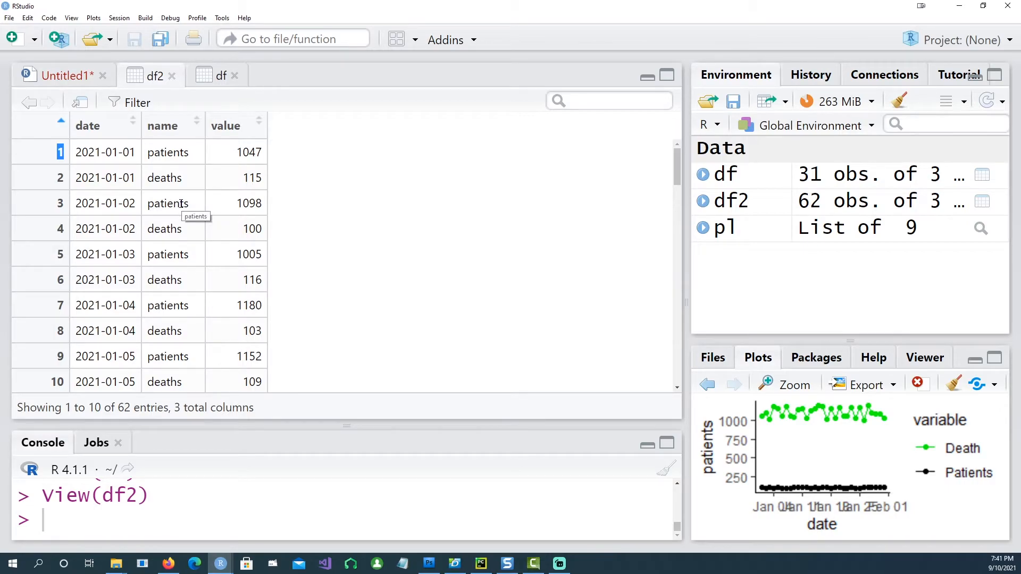
{"action": "mouse_move", "coordinate": [85, 152]}
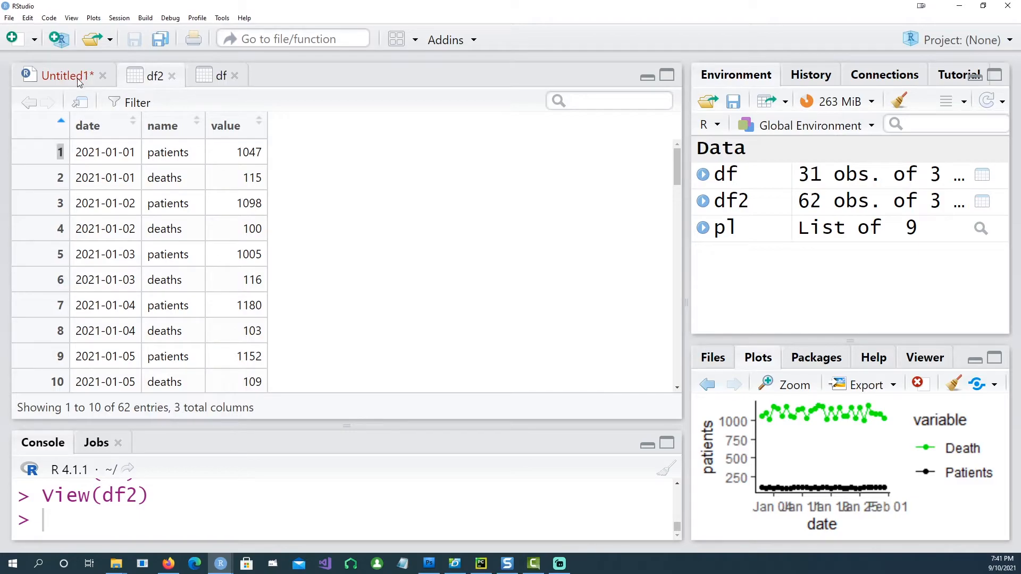
{"action": "left_click", "coordinate": [62, 76]}
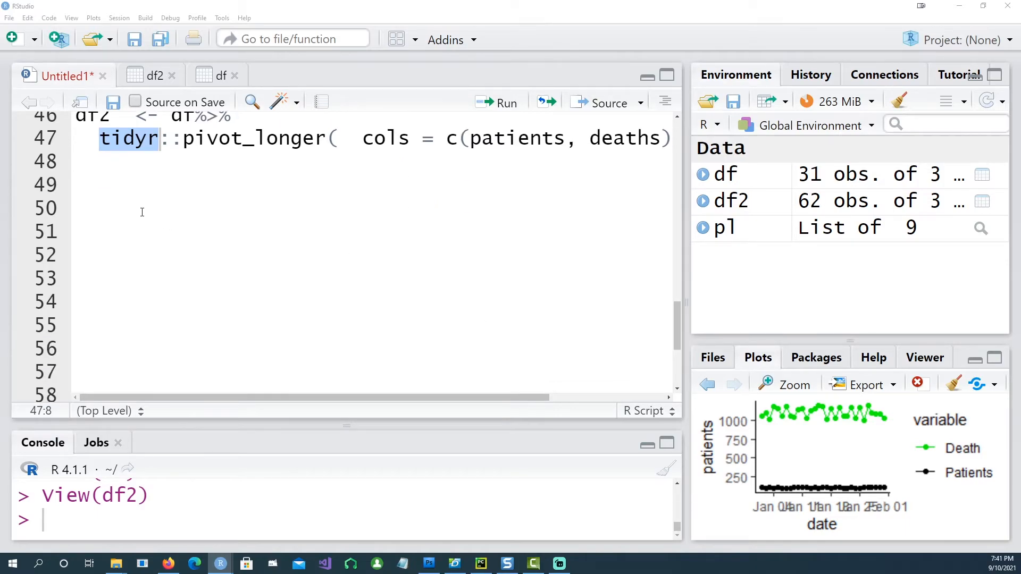
{"action": "left_click", "coordinate": [97, 189]}
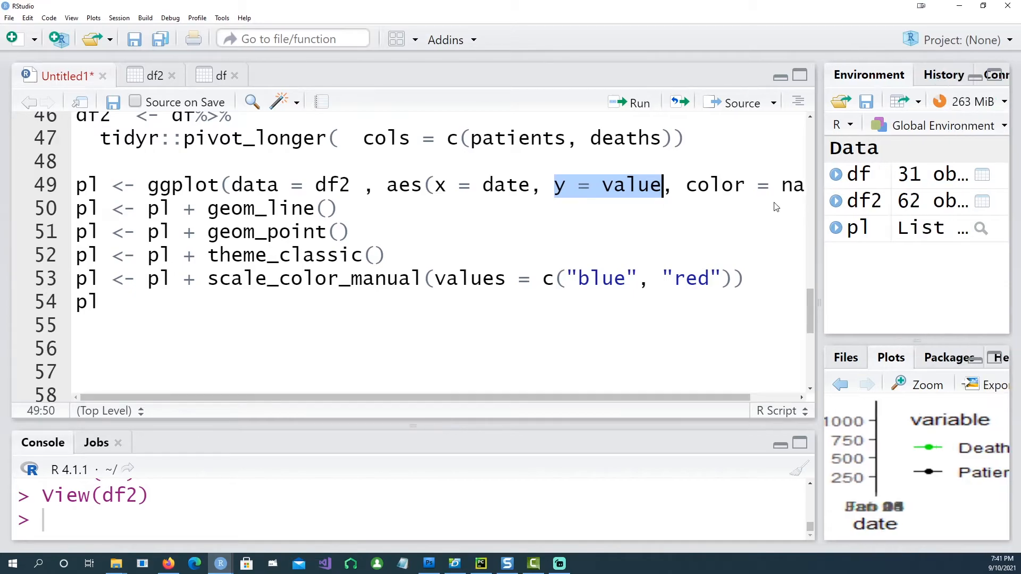
{"action": "left_click", "coordinate": [155, 74]}
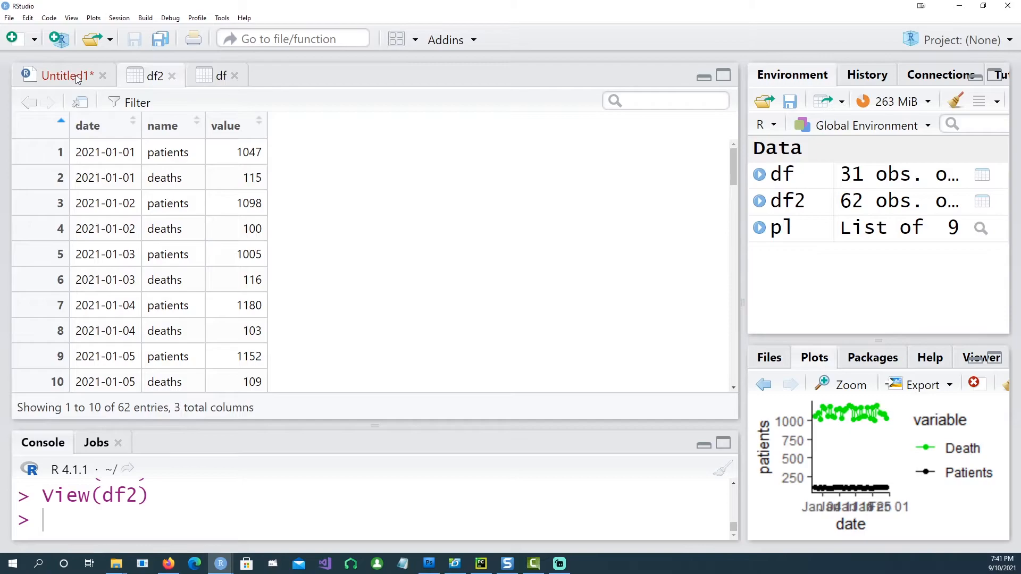
{"action": "left_click", "coordinate": [64, 76]}
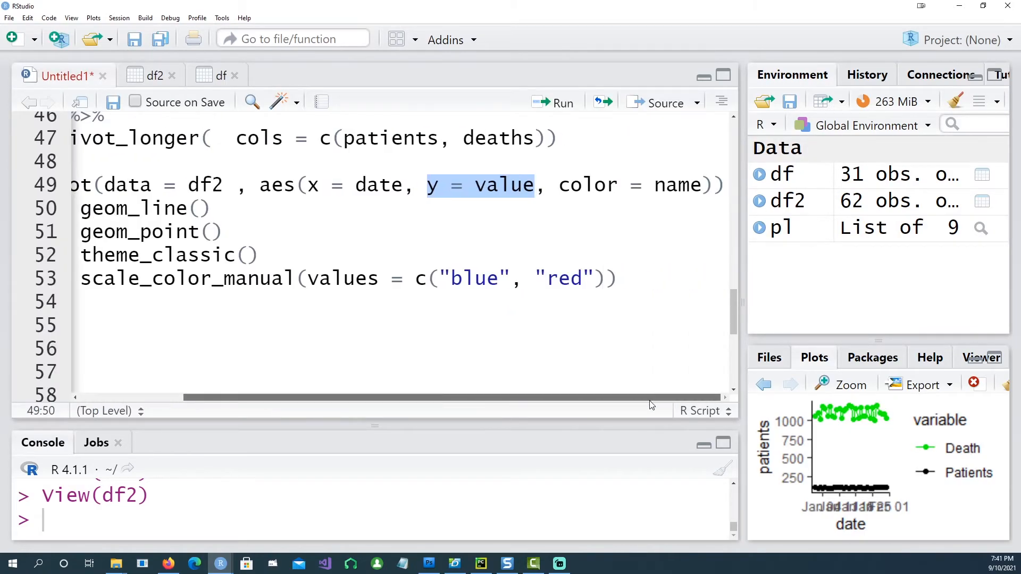
{"action": "left_click", "coordinate": [155, 76]}
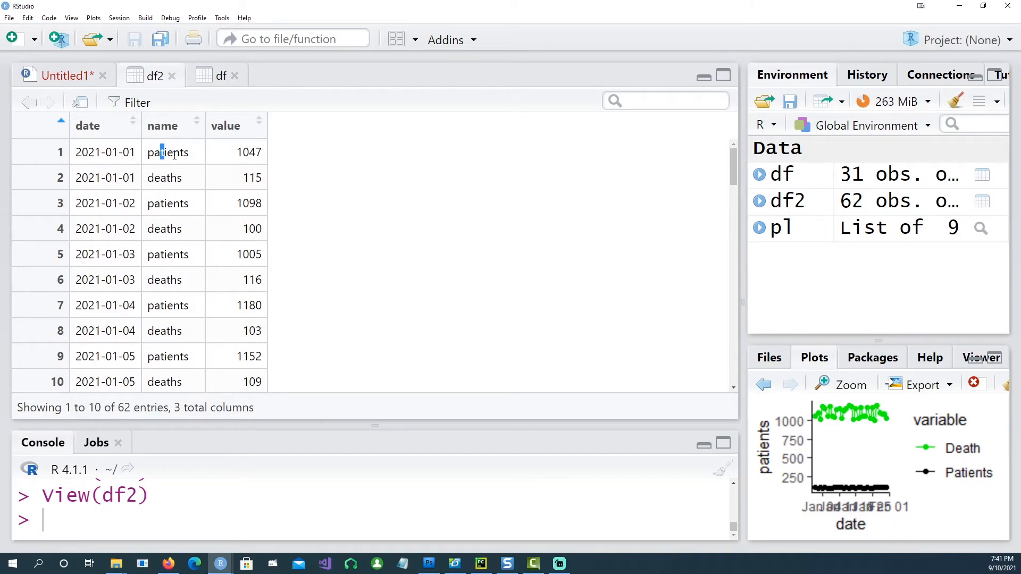
{"action": "left_click", "coordinate": [59, 76]}
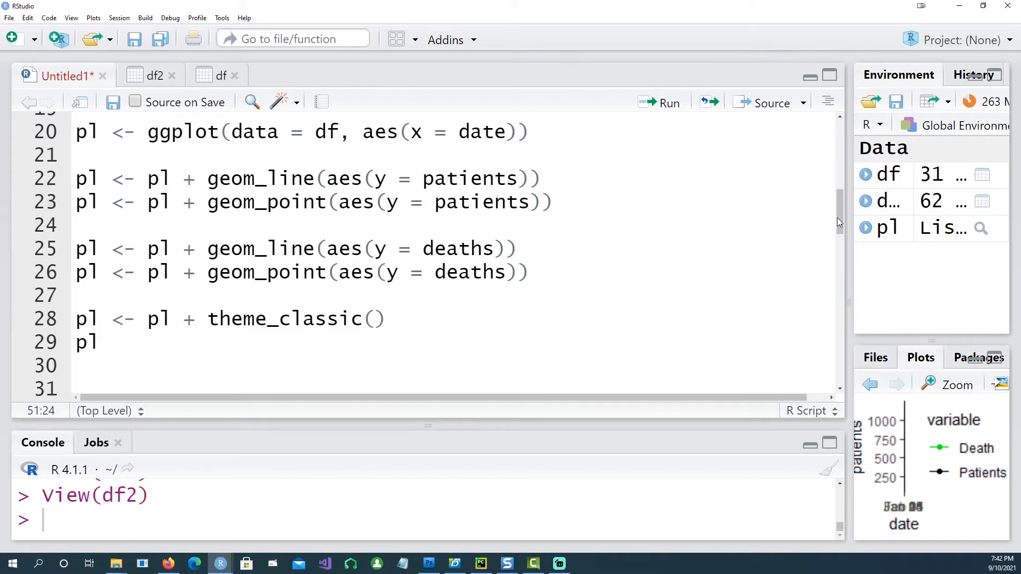
{"action": "scroll", "scroll_direction": "down", "scroll_amount": 3}
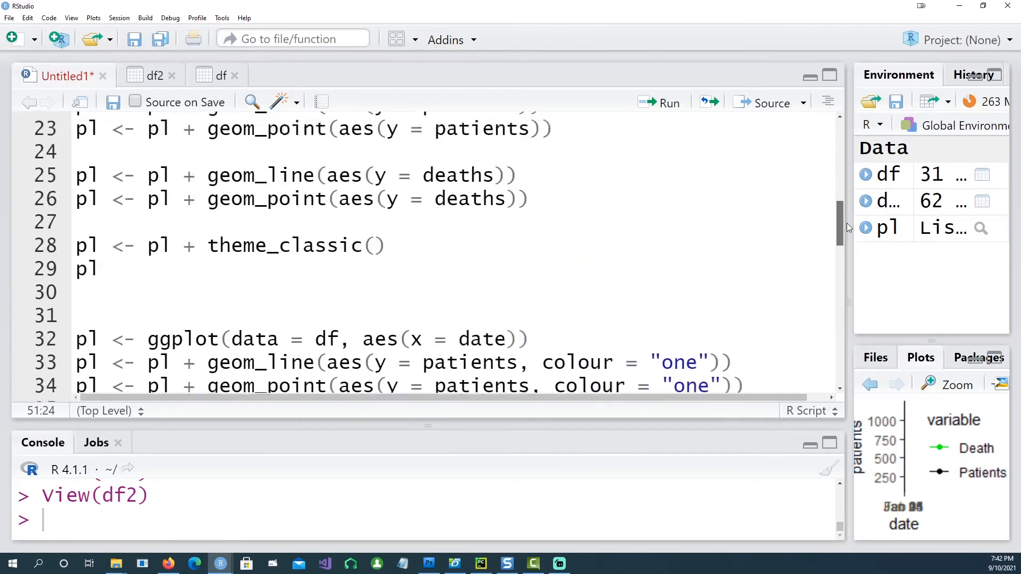
{"action": "scroll", "scroll_direction": "up", "scroll_amount": 3}
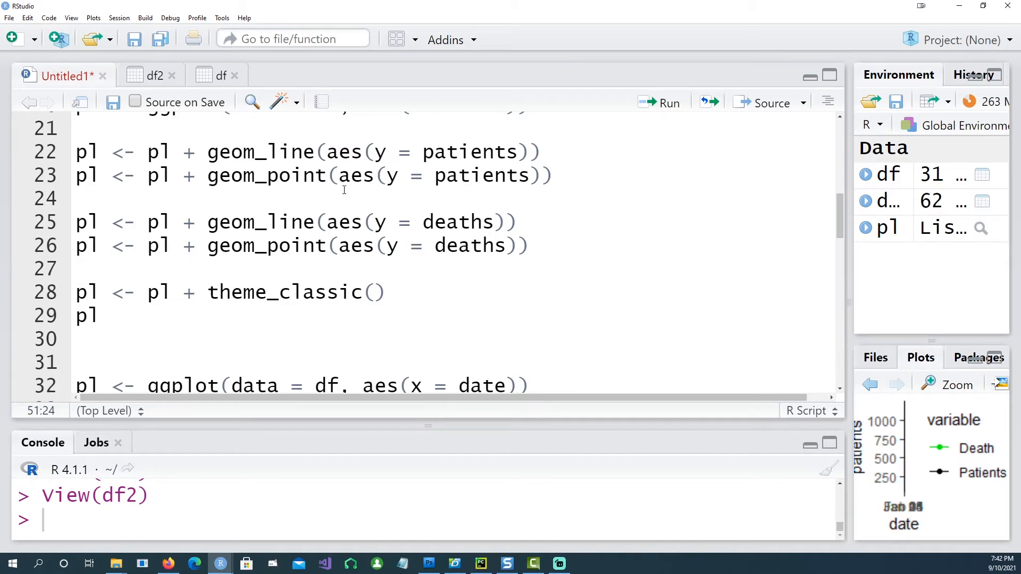
{"action": "left_click_drag", "start_coordinate": [76, 153], "coordinate": [495, 176]}
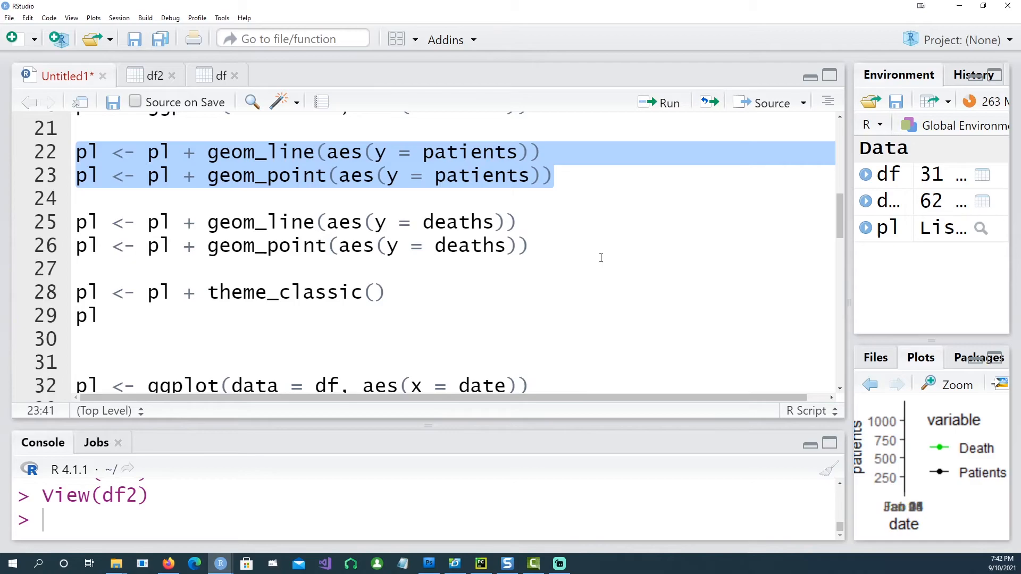
{"action": "scroll", "scroll_direction": "down", "scroll_amount": 3}
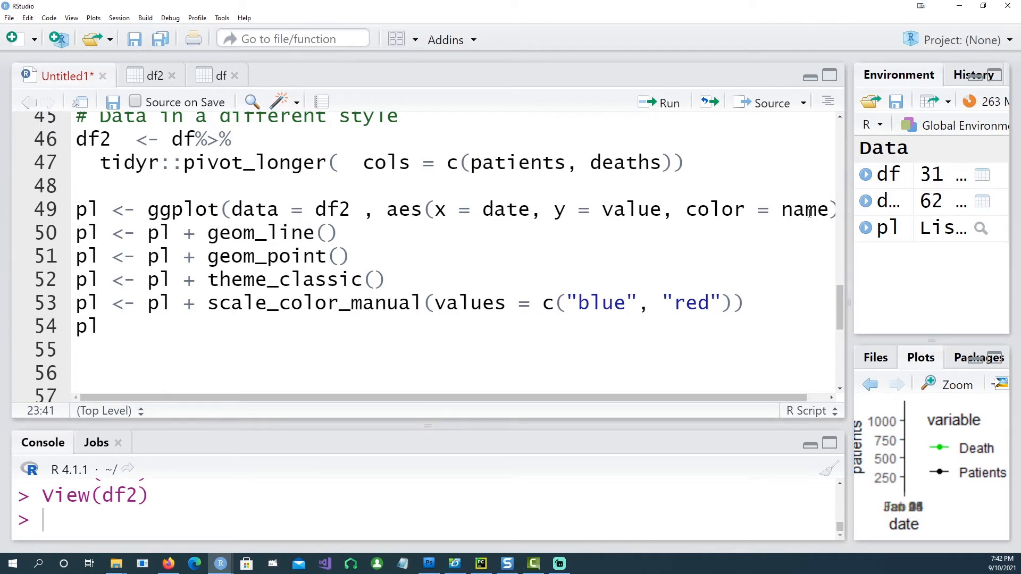
{"action": "mouse_move", "coordinate": [109, 197]}
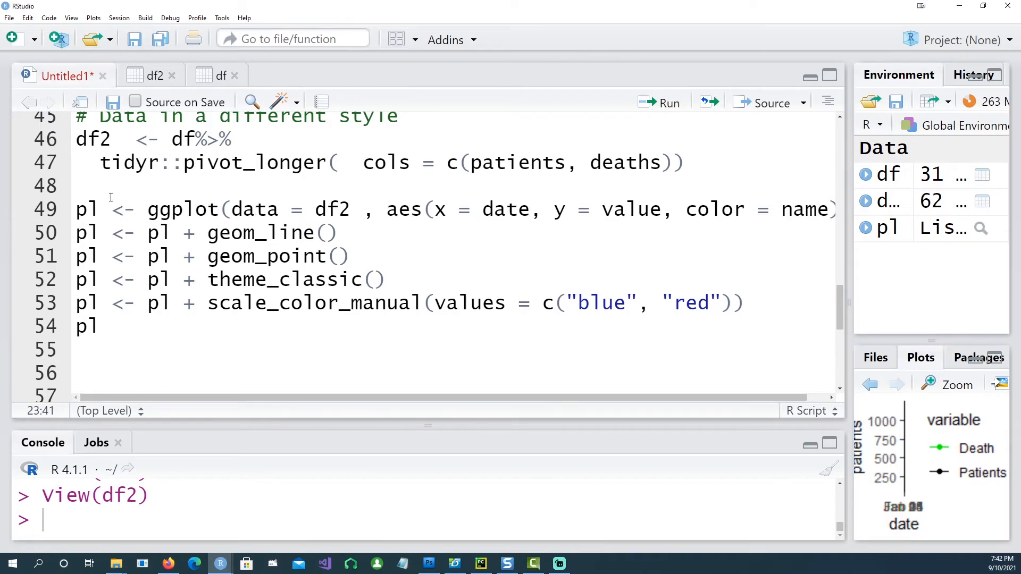
Run lines 49–54 to draw the df2 chart (deaths blue, patients red) and inspect it enlarged.
{"action": "left_click", "coordinate": [78, 186]}
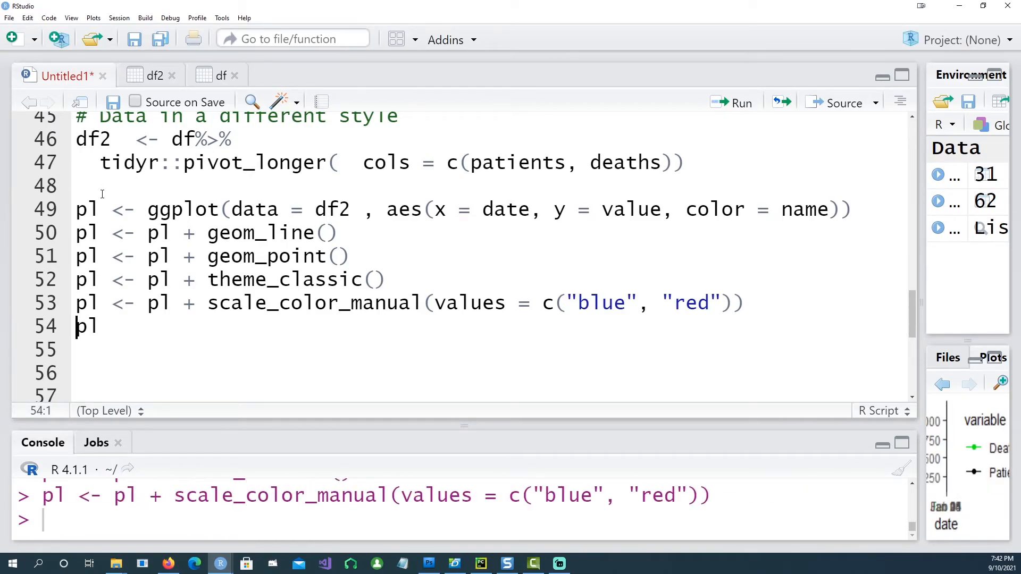
{"action": "left_click", "coordinate": [741, 102]}
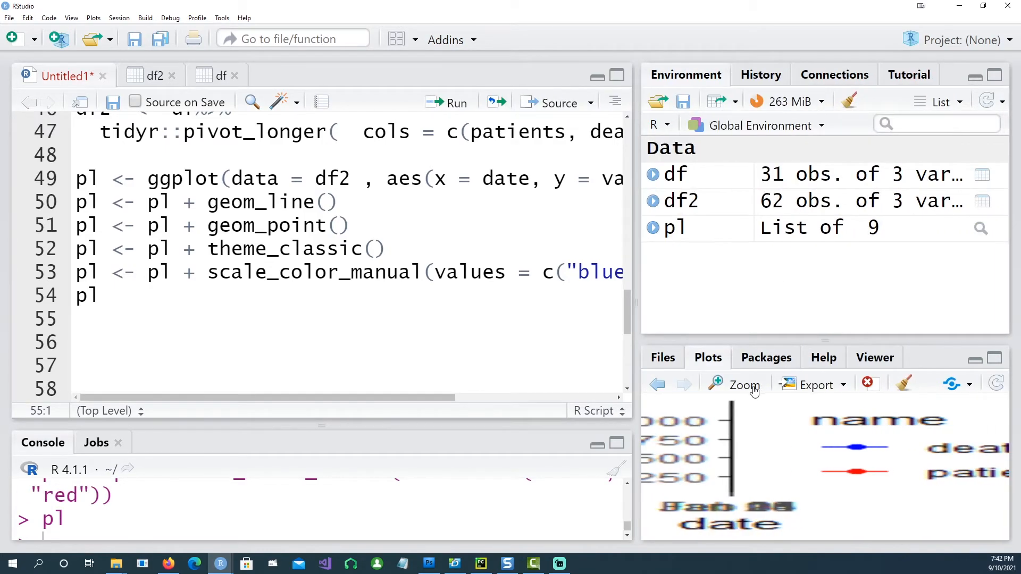
{"action": "left_click", "coordinate": [741, 384]}
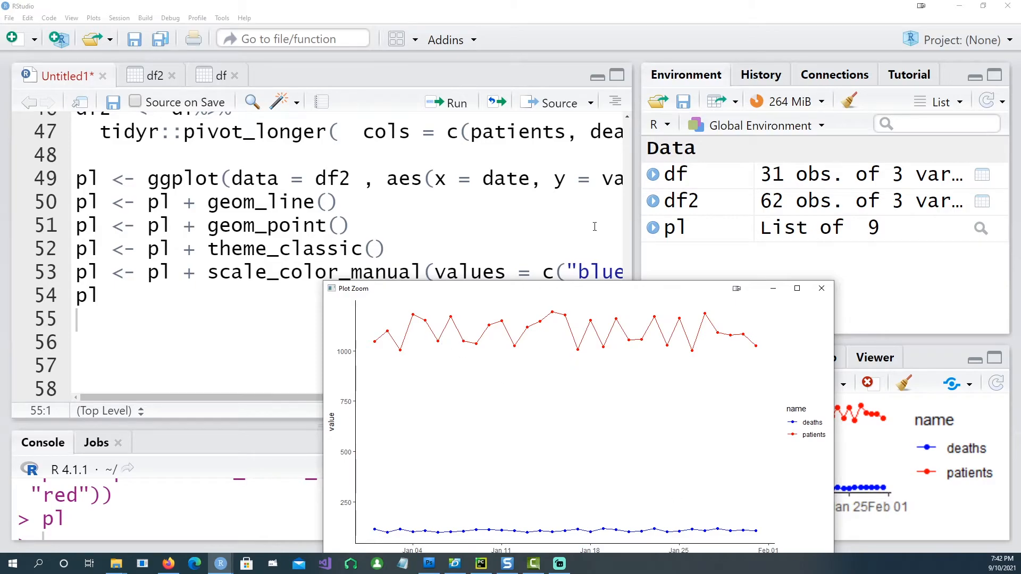
{"action": "left_click", "coordinate": [821, 288]}
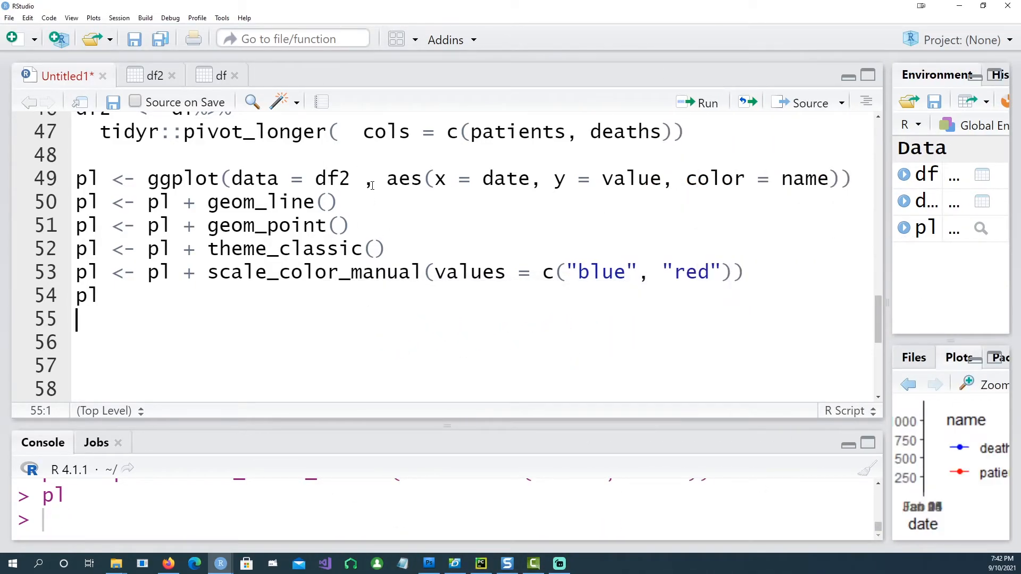
Bring the df2 data table back into view.
{"action": "left_click", "coordinate": [326, 202]}
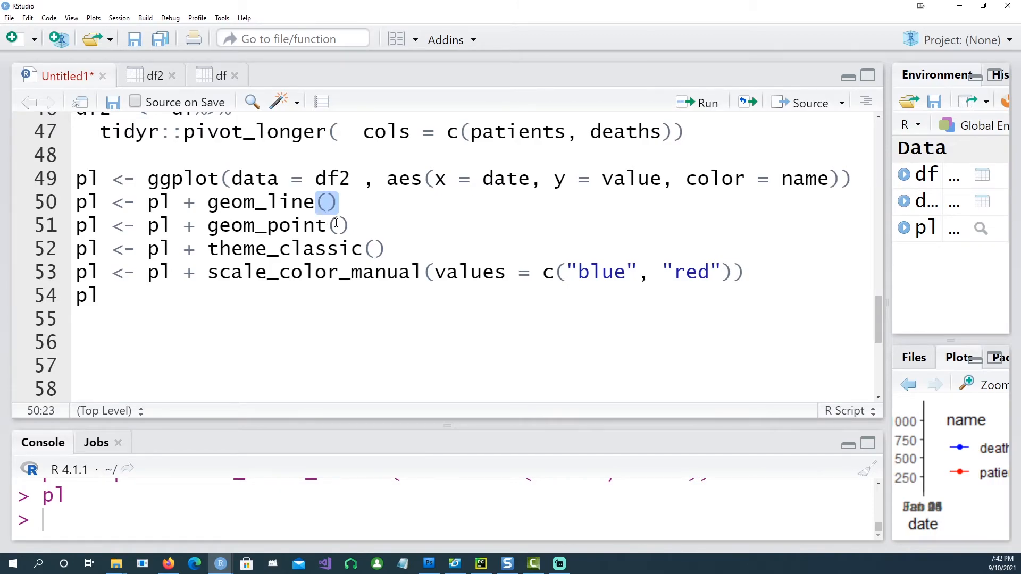
{"action": "left_click", "coordinate": [400, 179]}
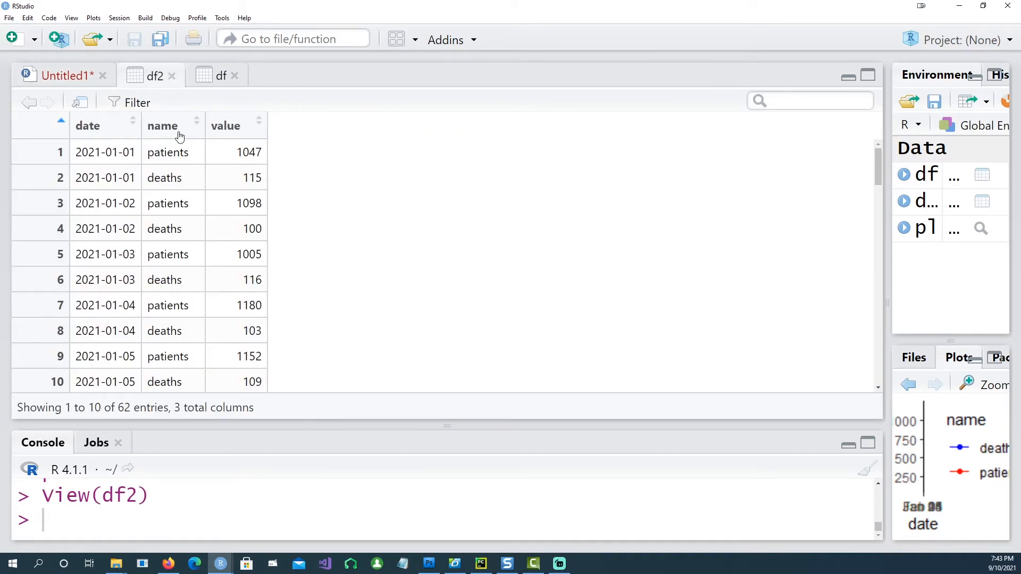
Return to the script and scroll to the '# same chart with some more formatting' block.
{"action": "left_click", "coordinate": [61, 76]}
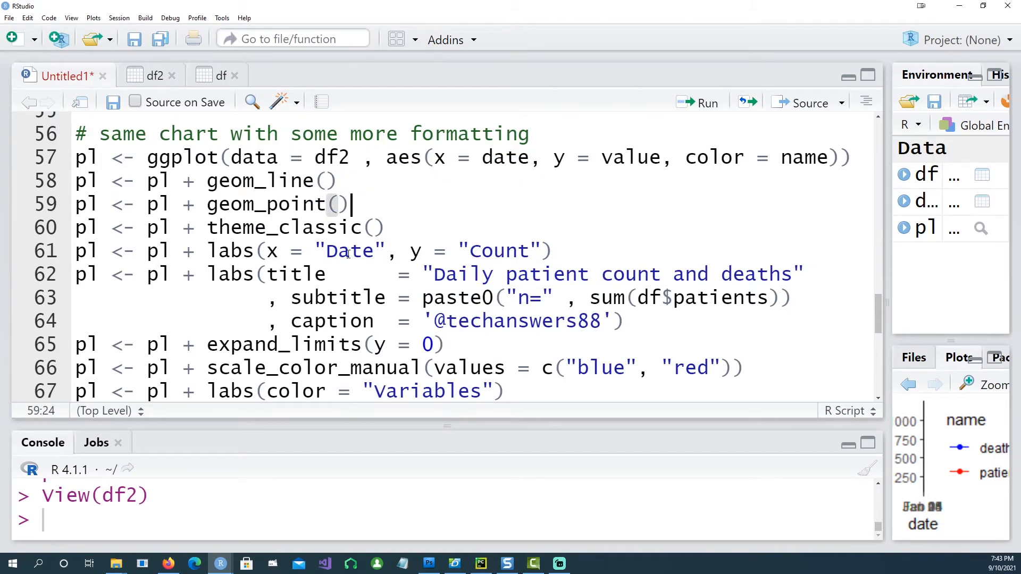
{"action": "mouse_move", "coordinate": [397, 273]}
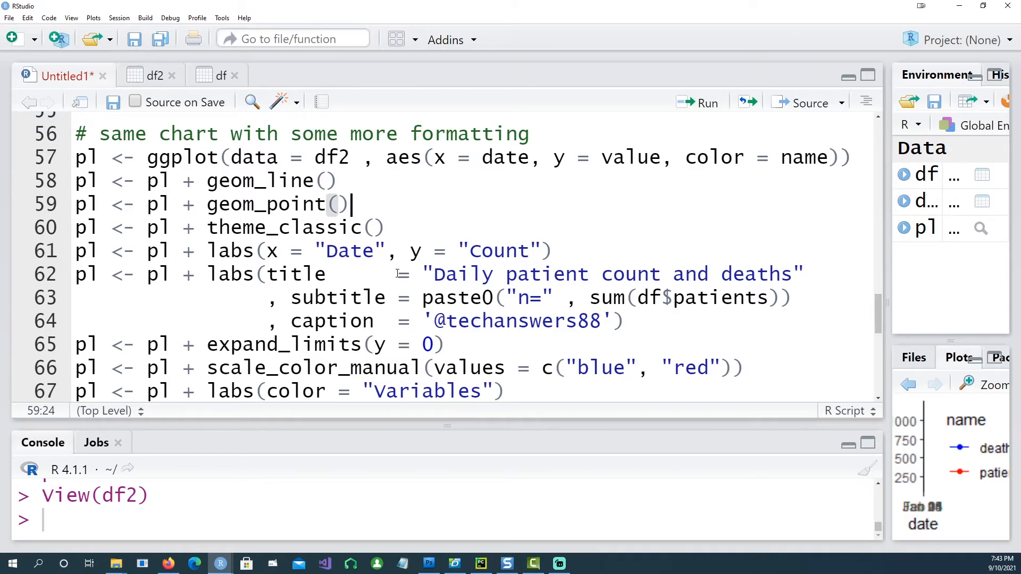
{"action": "mouse_move", "coordinate": [549, 278]}
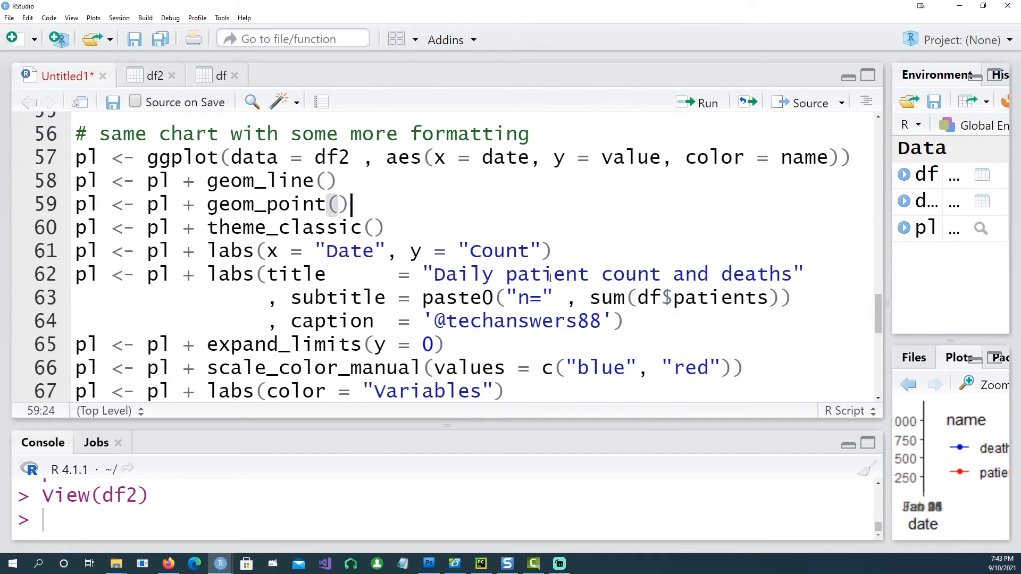
{"action": "scroll", "scroll_direction": "down", "scroll_amount": 3}
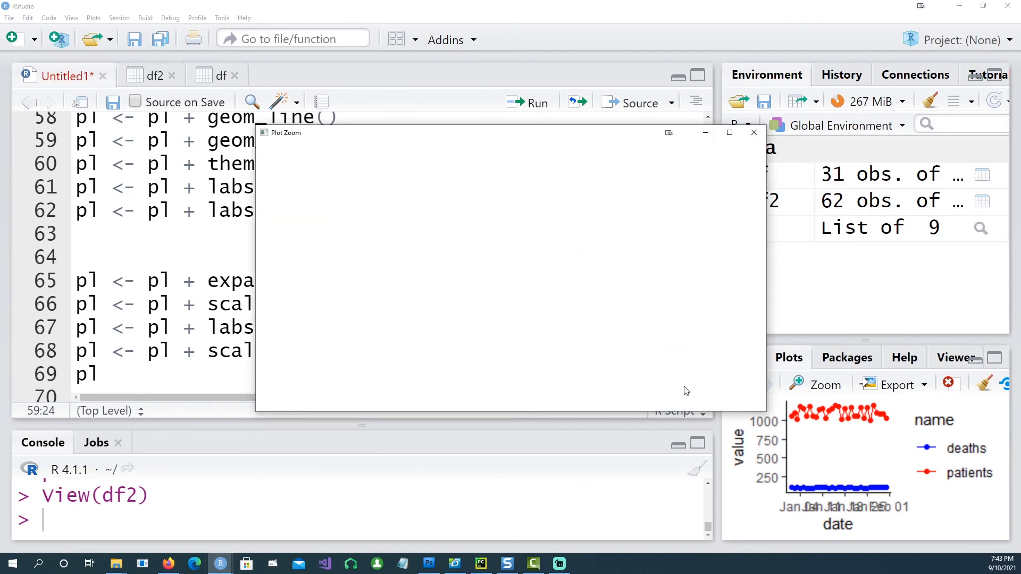
Run the formatted block through line 69 and inspect the titled chart with n=33995 subtitle and Variables legend enlarged.
{"action": "left_click", "coordinate": [754, 132]}
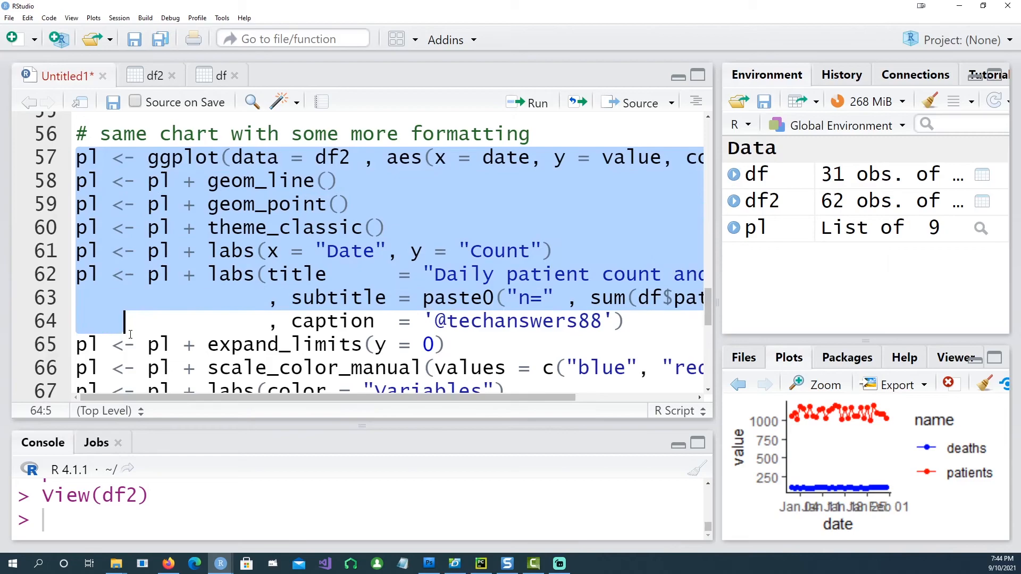
{"action": "scroll", "scroll_direction": "down", "scroll_amount": 3}
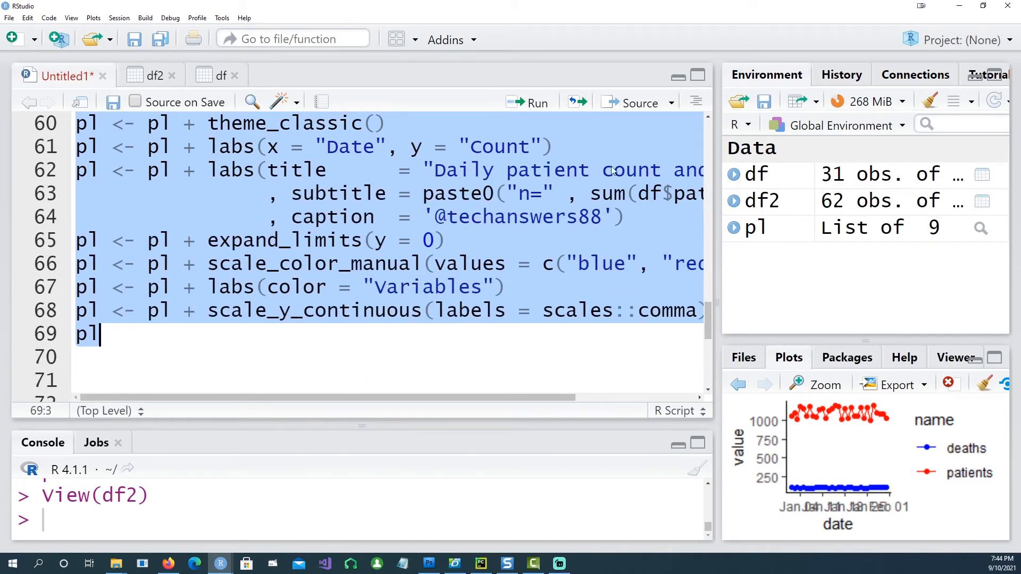
{"action": "left_click", "coordinate": [528, 102]}
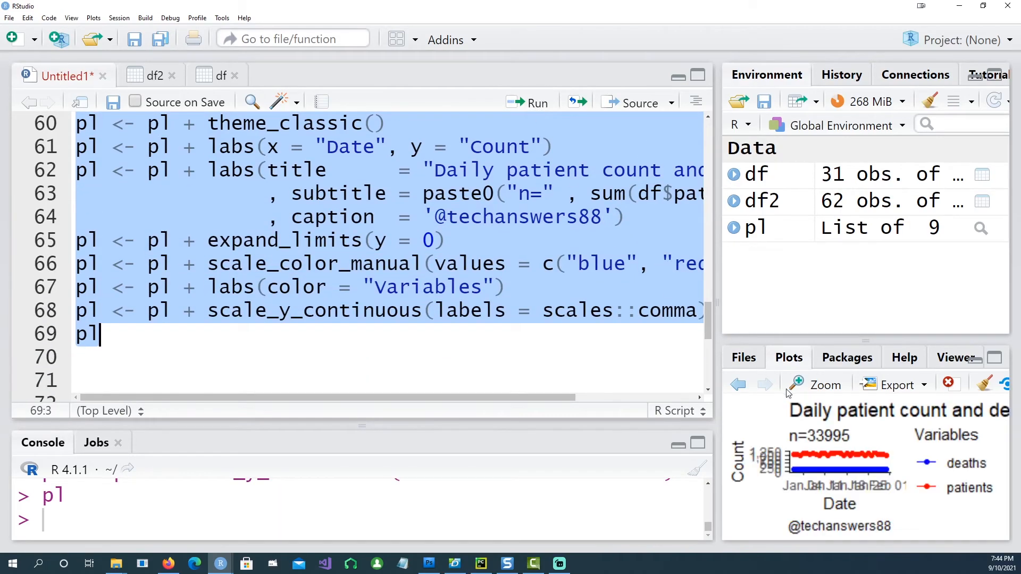
{"action": "left_click", "coordinate": [824, 385]}
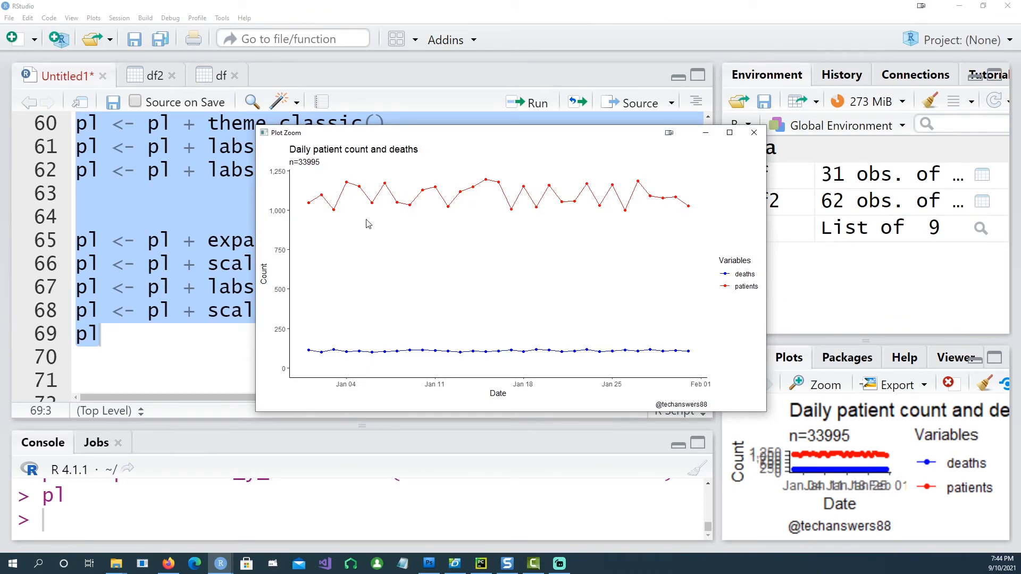
{"action": "mouse_move", "coordinate": [319, 177]}
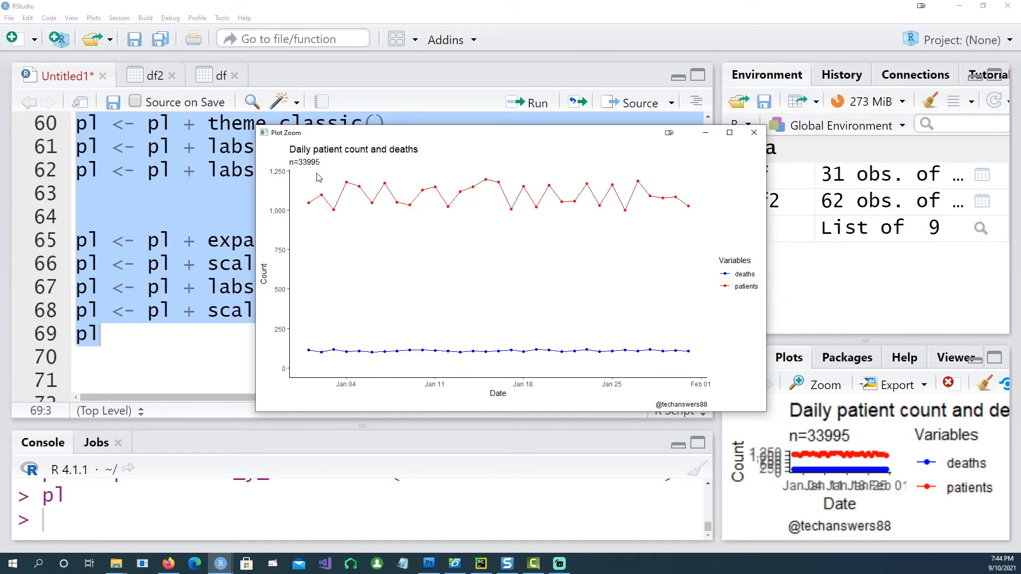
{"action": "mouse_move", "coordinate": [294, 168]}
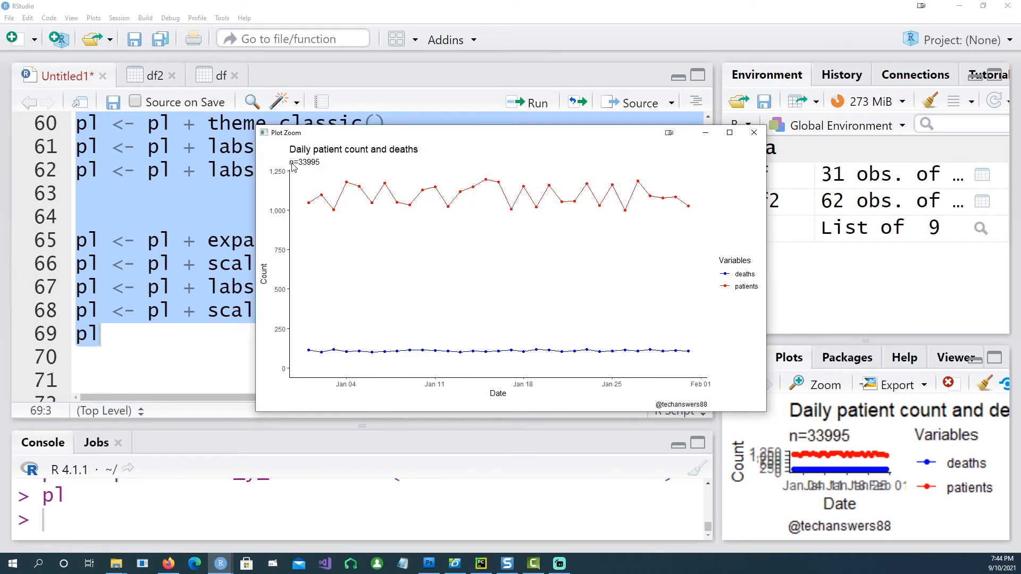
{"action": "mouse_move", "coordinate": [316, 170]}
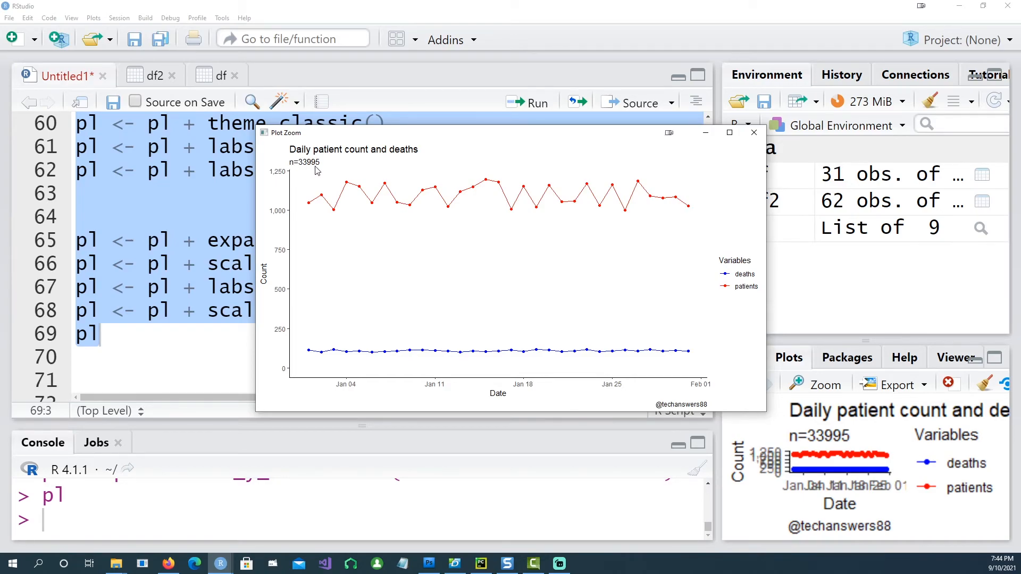
{"action": "mouse_move", "coordinate": [380, 155]}
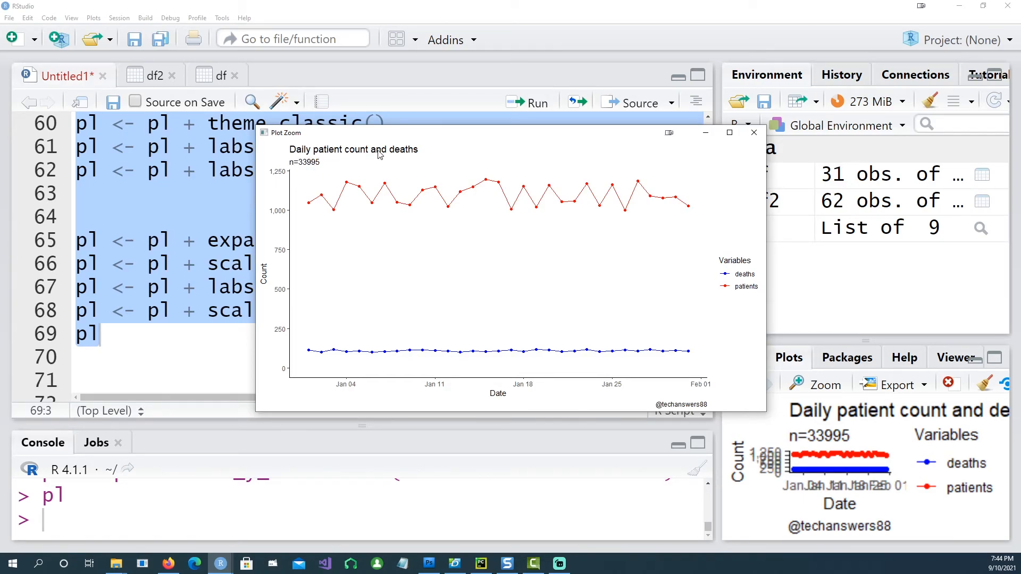
{"action": "mouse_move", "coordinate": [280, 180]}
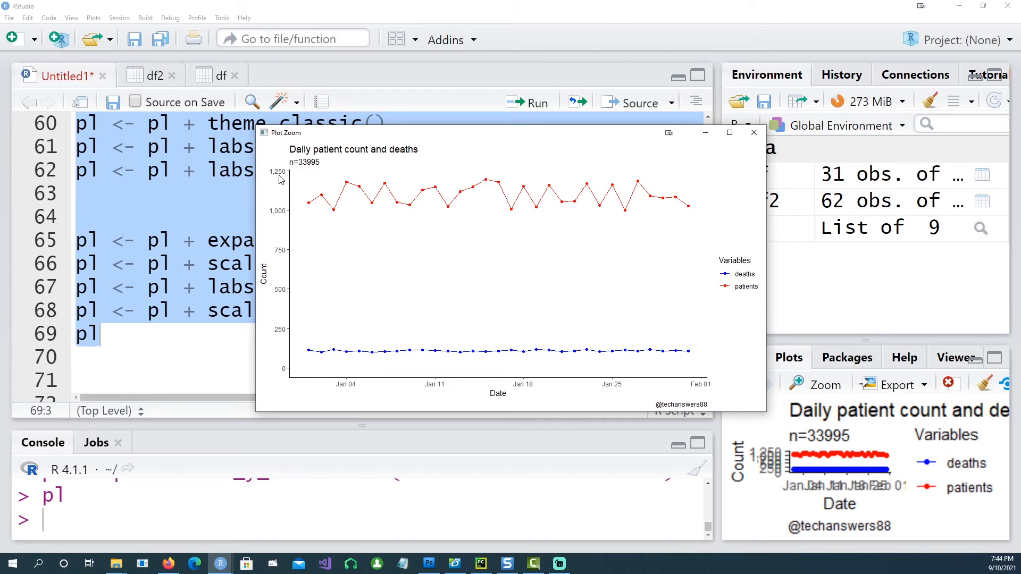
{"action": "mouse_move", "coordinate": [724, 270]}
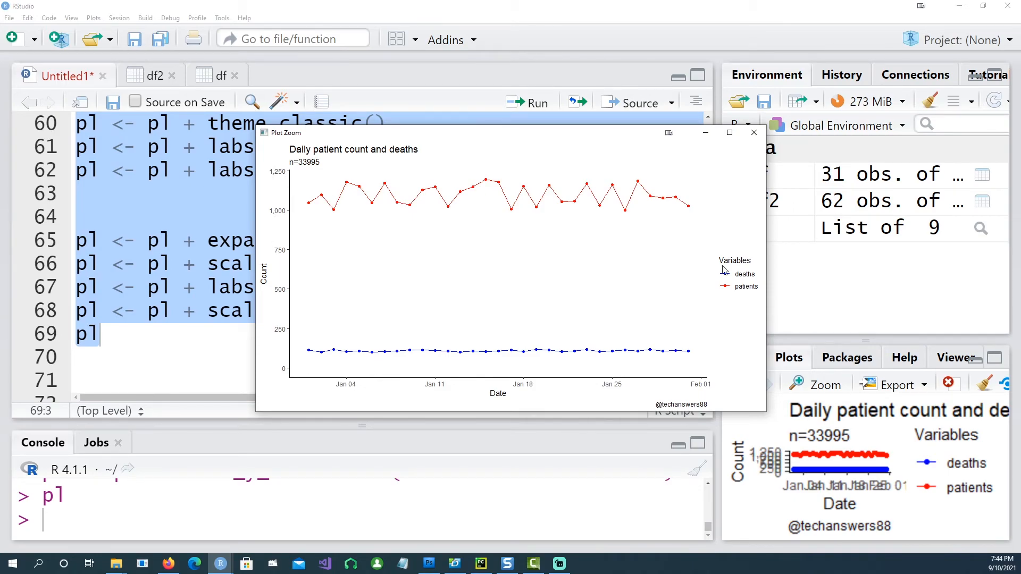
{"action": "mouse_move", "coordinate": [740, 283]}
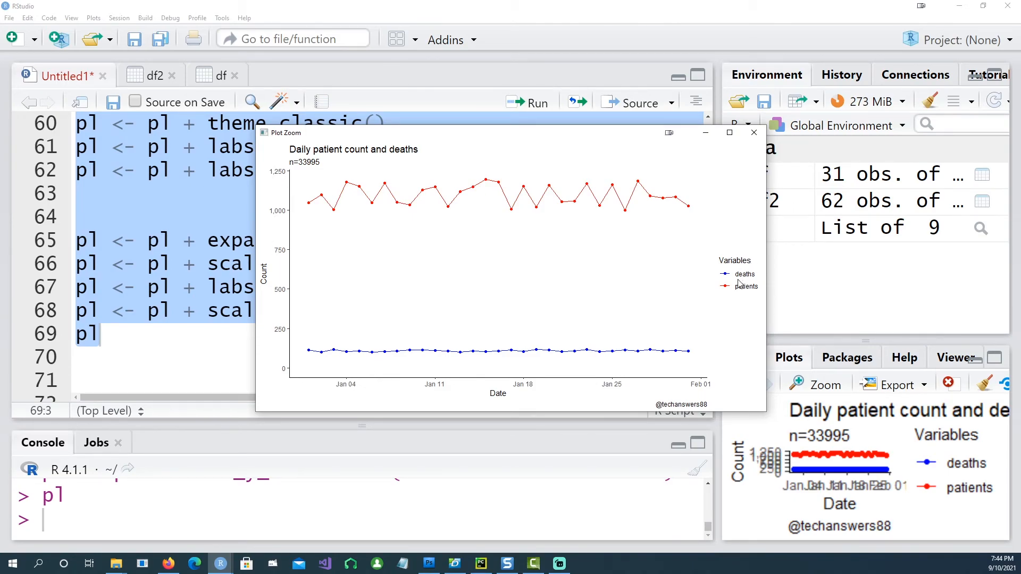
{"action": "mouse_move", "coordinate": [644, 194]}
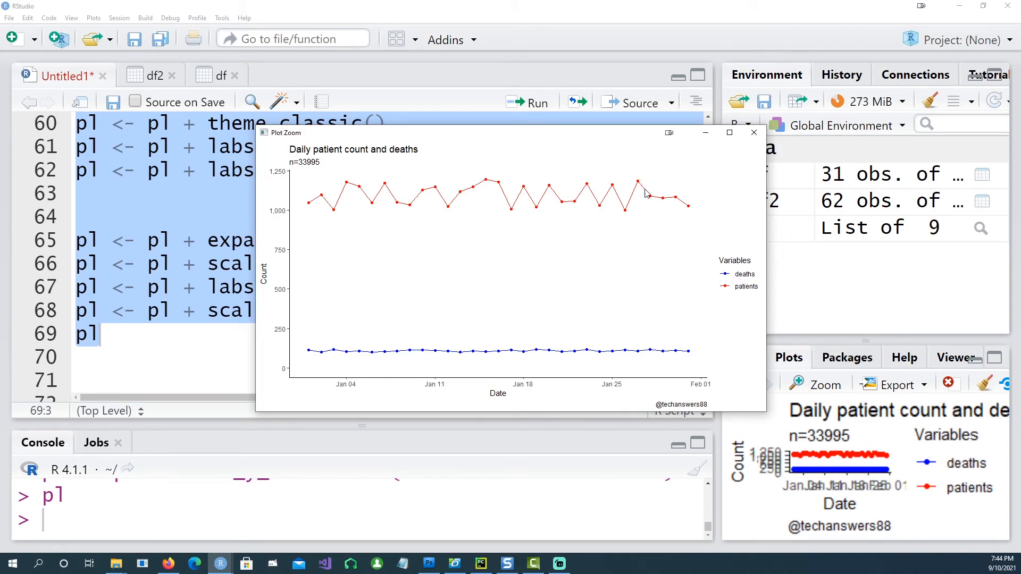
{"action": "mouse_move", "coordinate": [714, 265]}
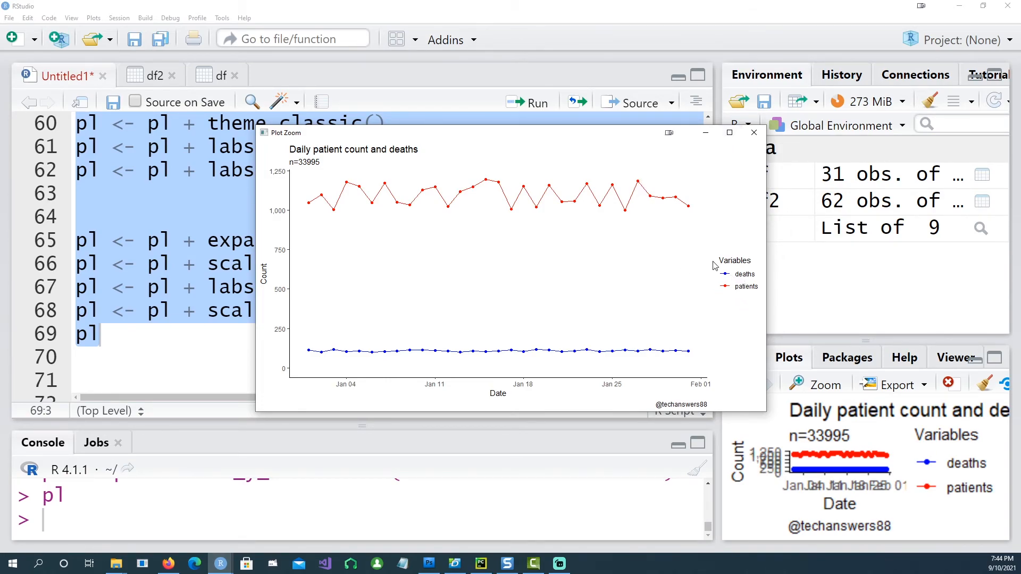
{"action": "mouse_move", "coordinate": [655, 203]}
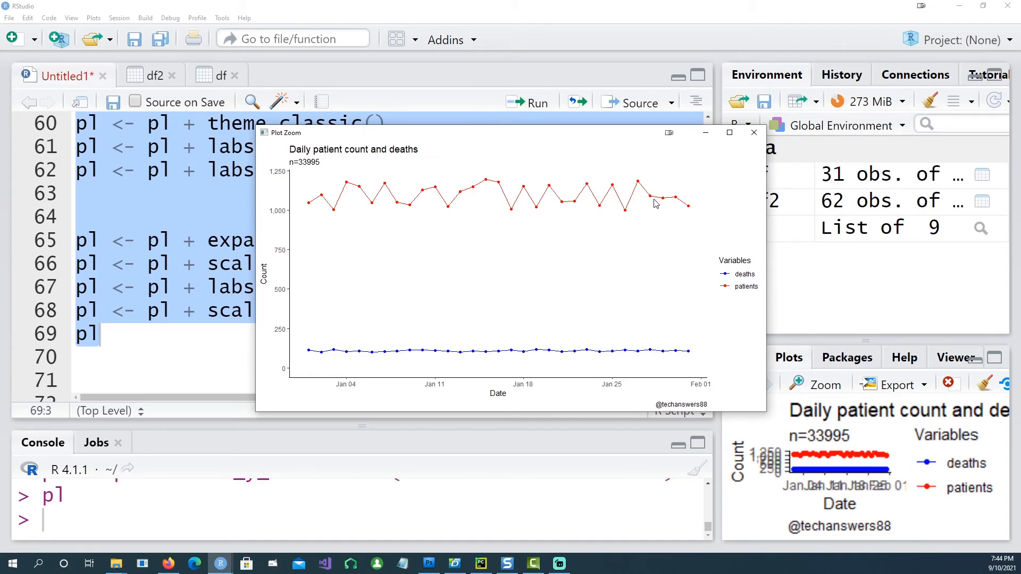
{"action": "mouse_move", "coordinate": [678, 217]}
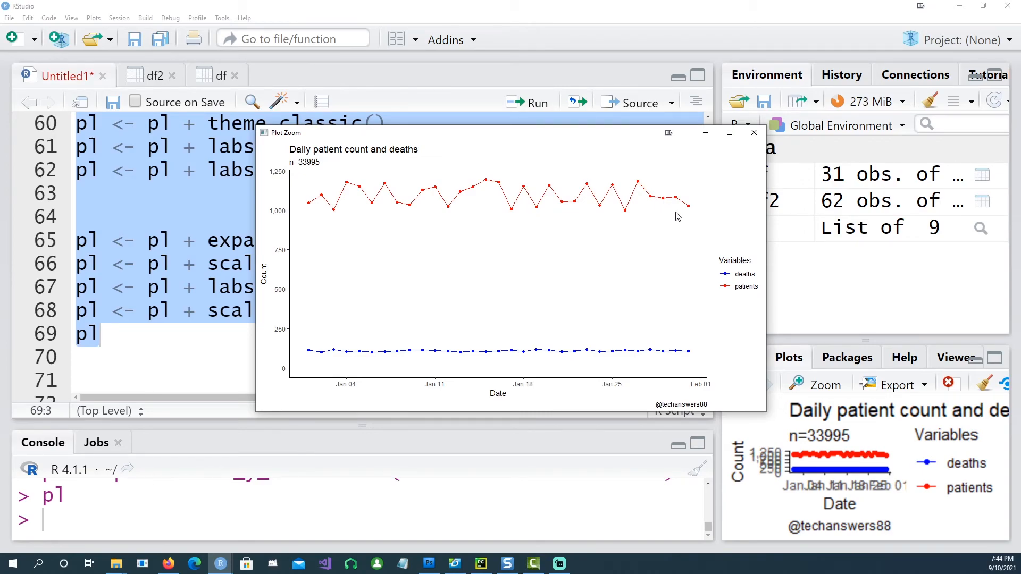
{"action": "mouse_move", "coordinate": [644, 194]}
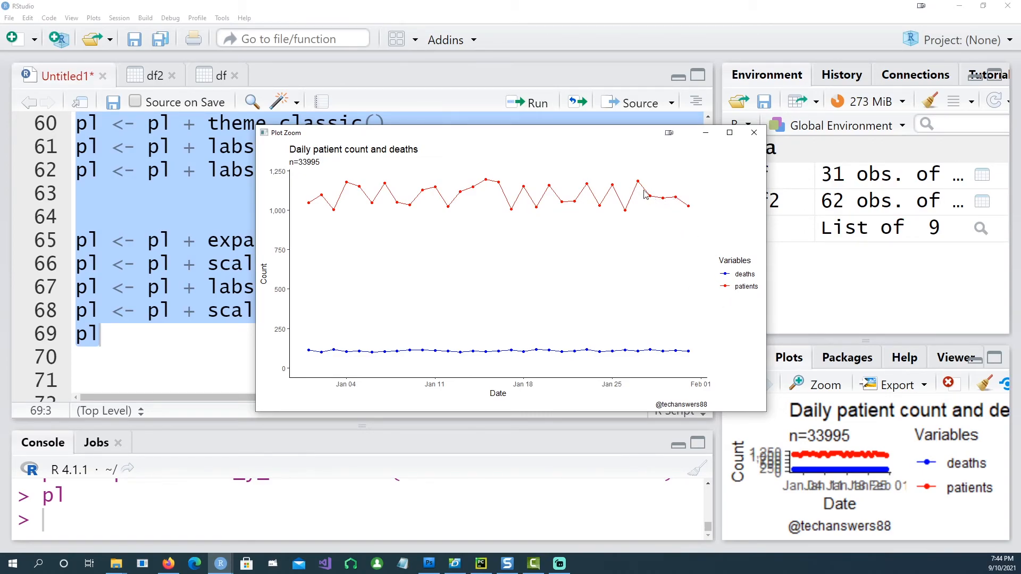
{"action": "mouse_move", "coordinate": [652, 355]}
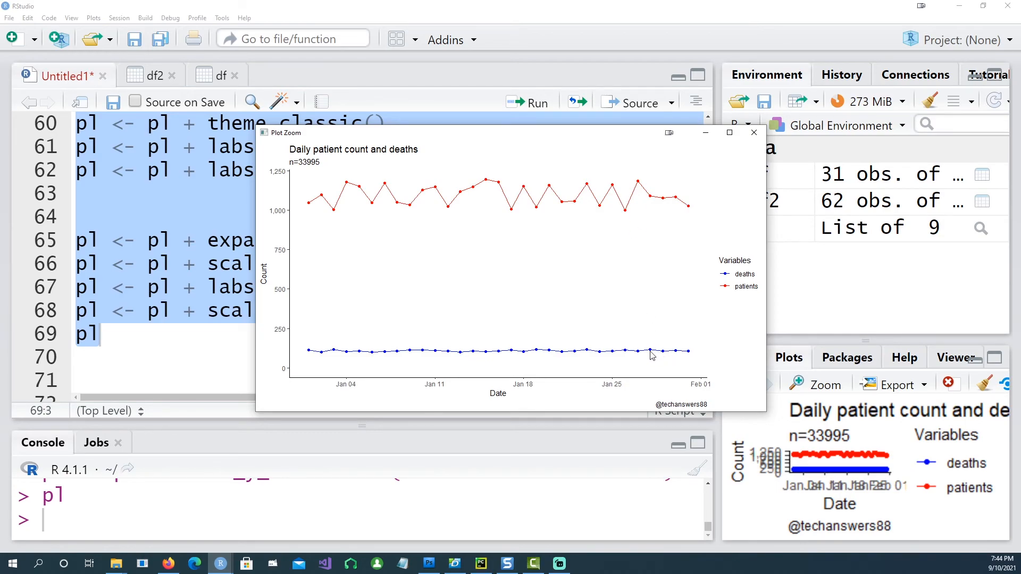
{"action": "left_click", "coordinate": [752, 131]}
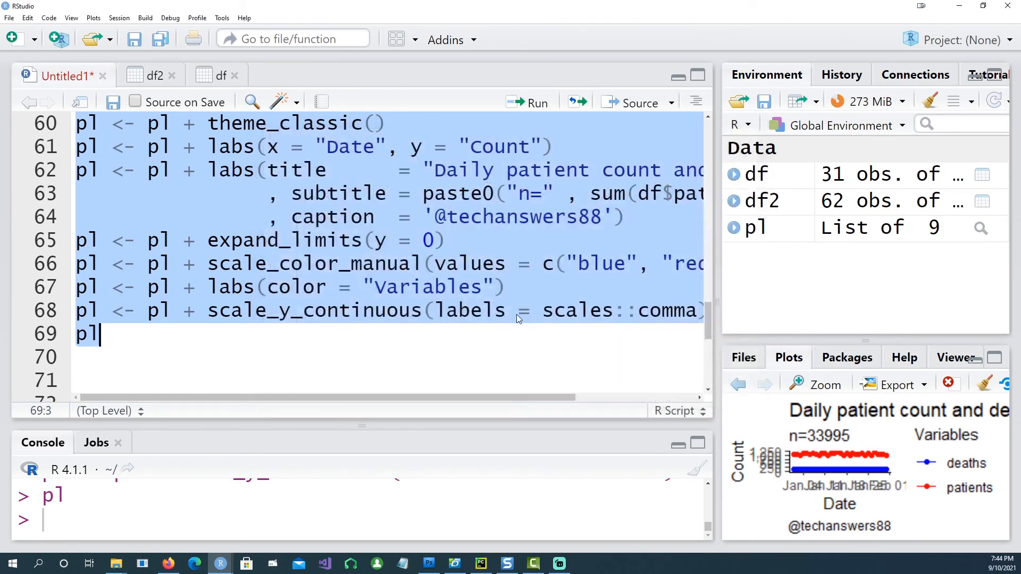
{"action": "mouse_move", "coordinate": [526, 396]}
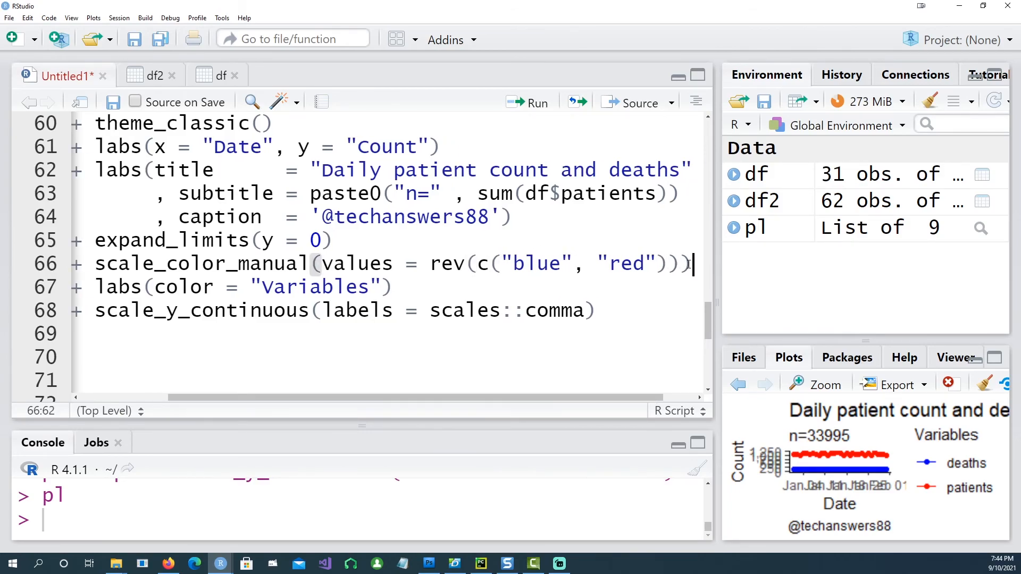
{"action": "mouse_move", "coordinate": [527, 409]}
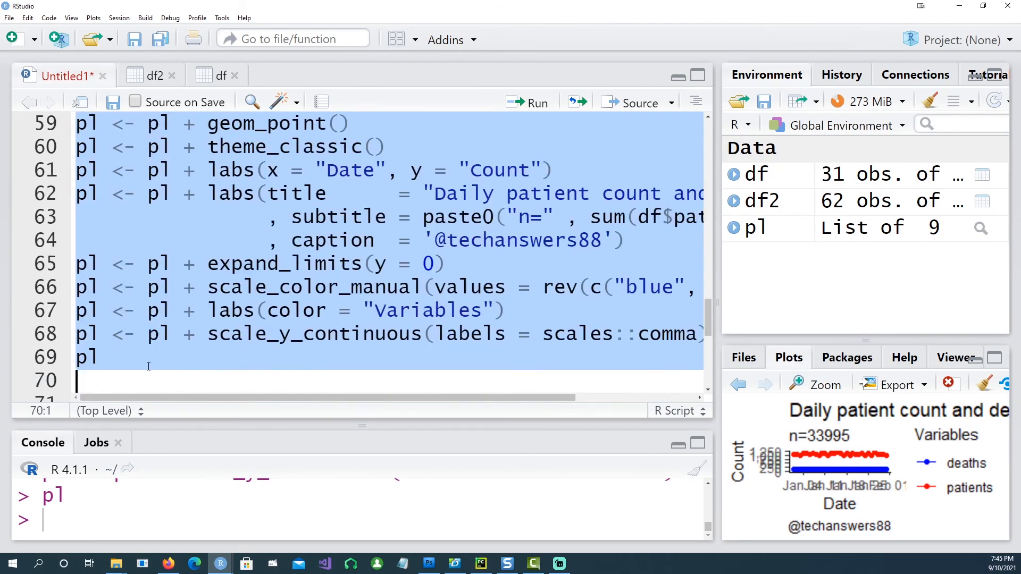
Rerun the reversed-colour block so patients plot blue and deaths red, checking it enlarged.
{"action": "left_click", "coordinate": [947, 383]}
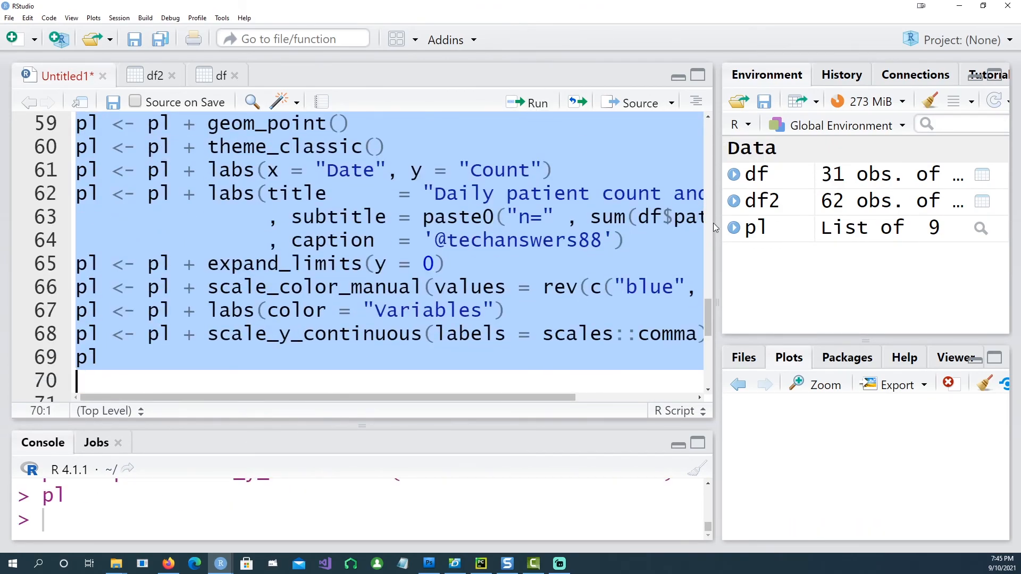
{"action": "left_click", "coordinate": [823, 384]}
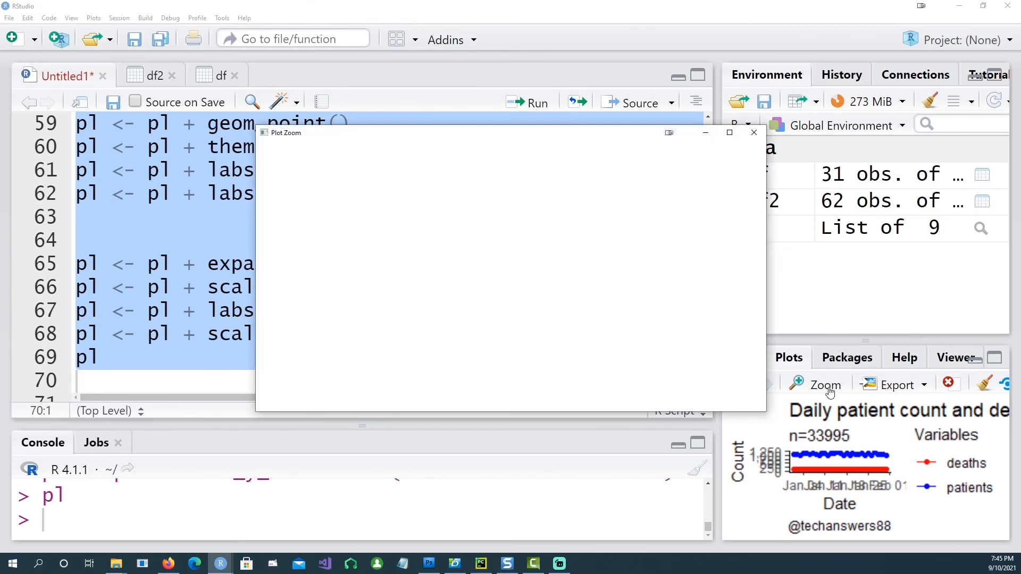
{"action": "left_click", "coordinate": [823, 384]}
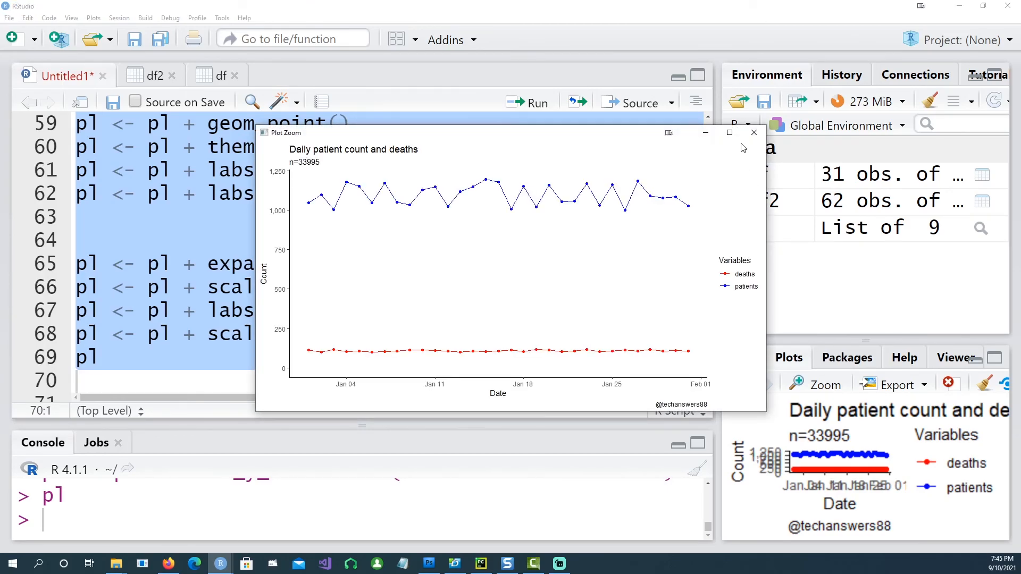
{"action": "mouse_move", "coordinate": [709, 232]}
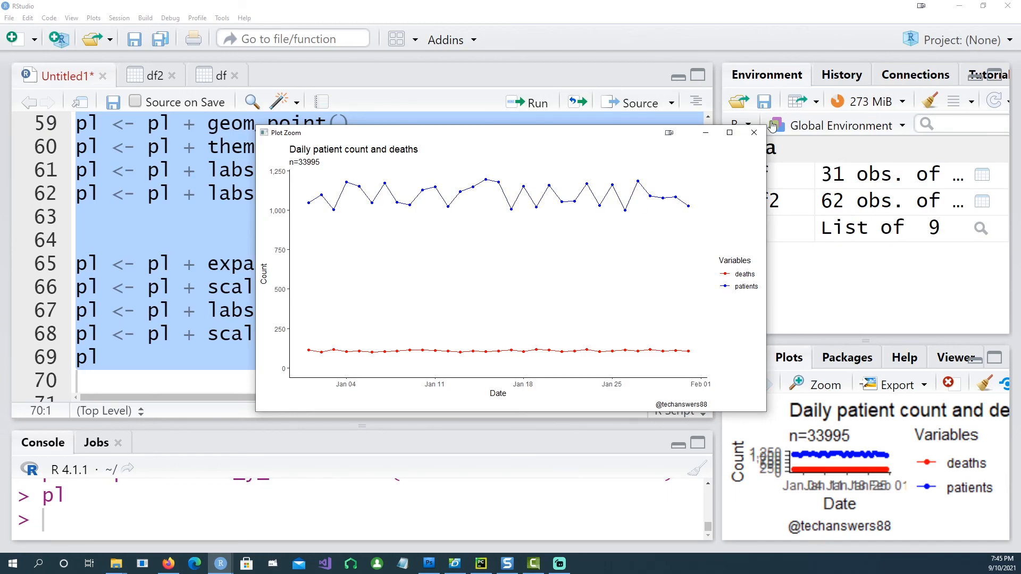
{"action": "left_click", "coordinate": [753, 133]}
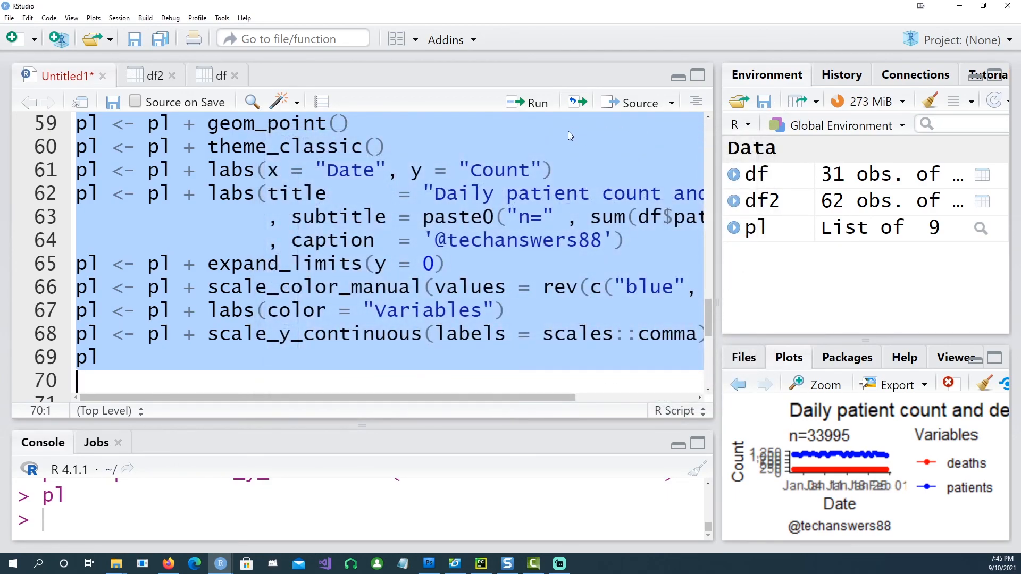